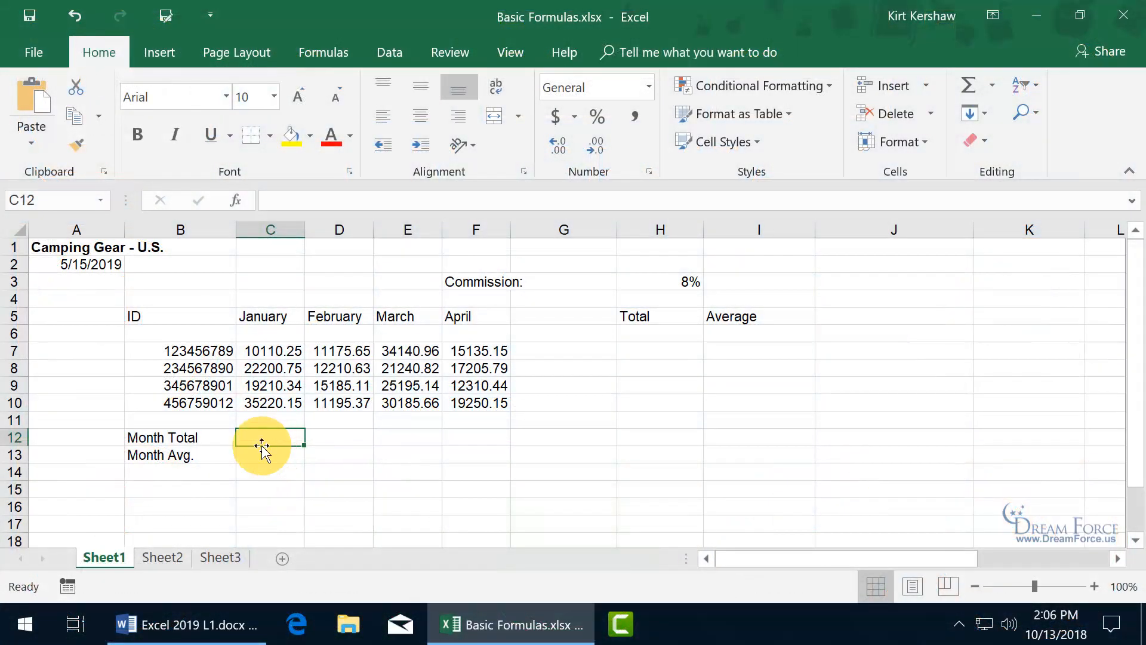
{"action": "mouse_move", "coordinate": [134, 283]}
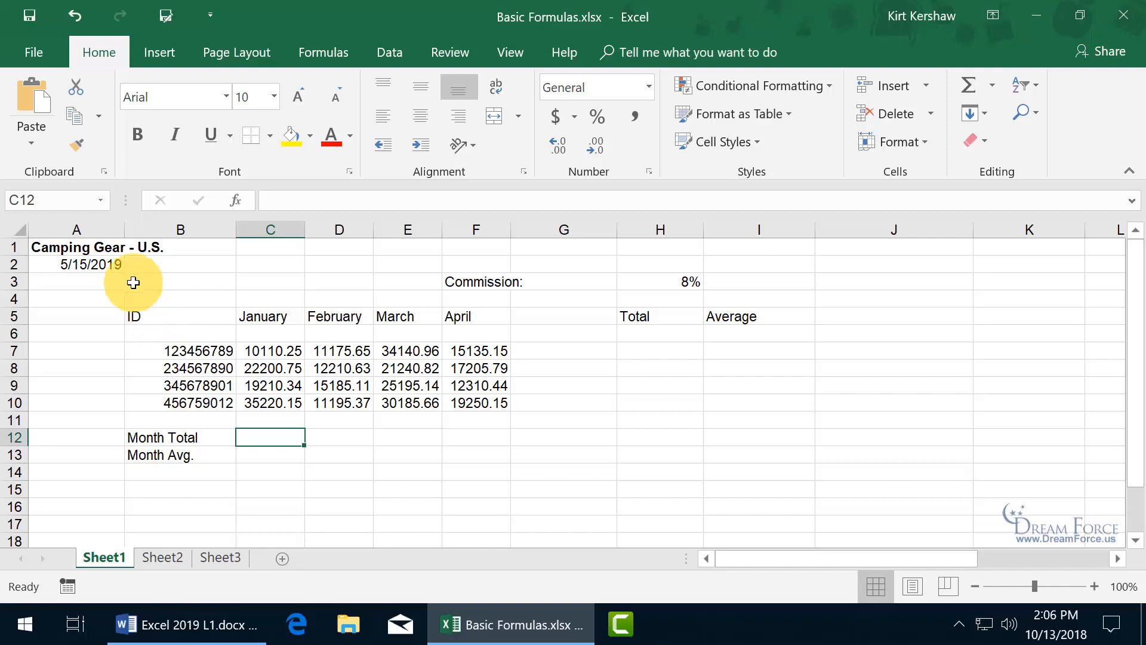
{"action": "mouse_move", "coordinate": [392, 304]}
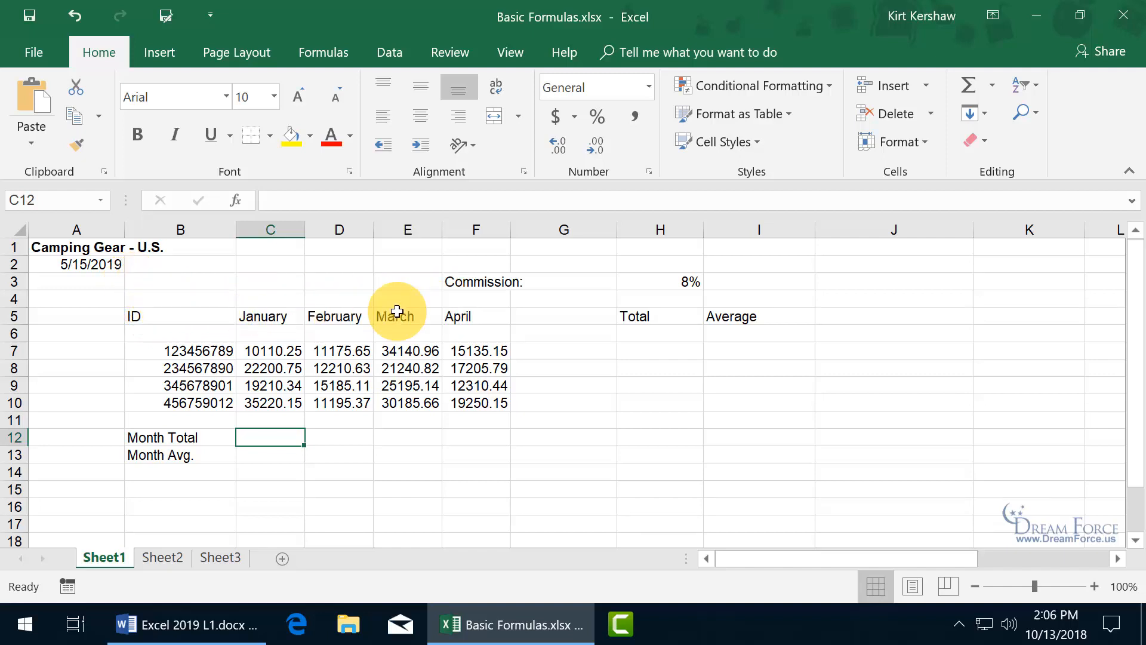
{"action": "mouse_move", "coordinate": [180, 350]}
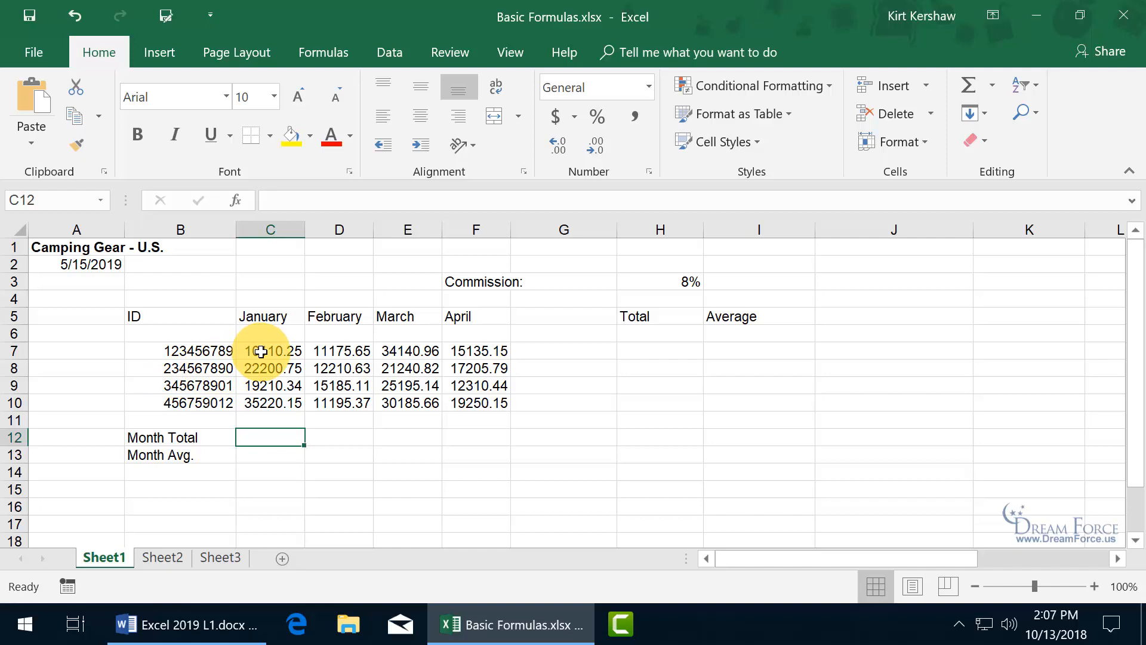
Type the January Month Total formula =c7+c8+C10 into C12, leaving it unentered.
{"action": "left_click", "coordinate": [271, 351]}
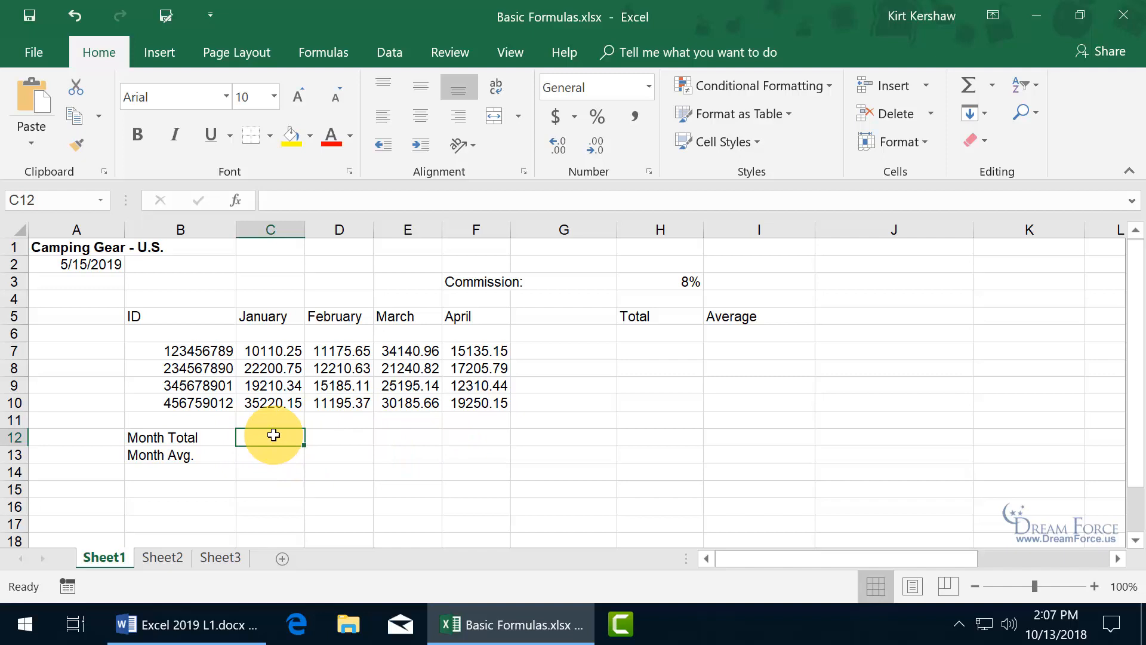
{"action": "mouse_move", "coordinate": [374, 439]}
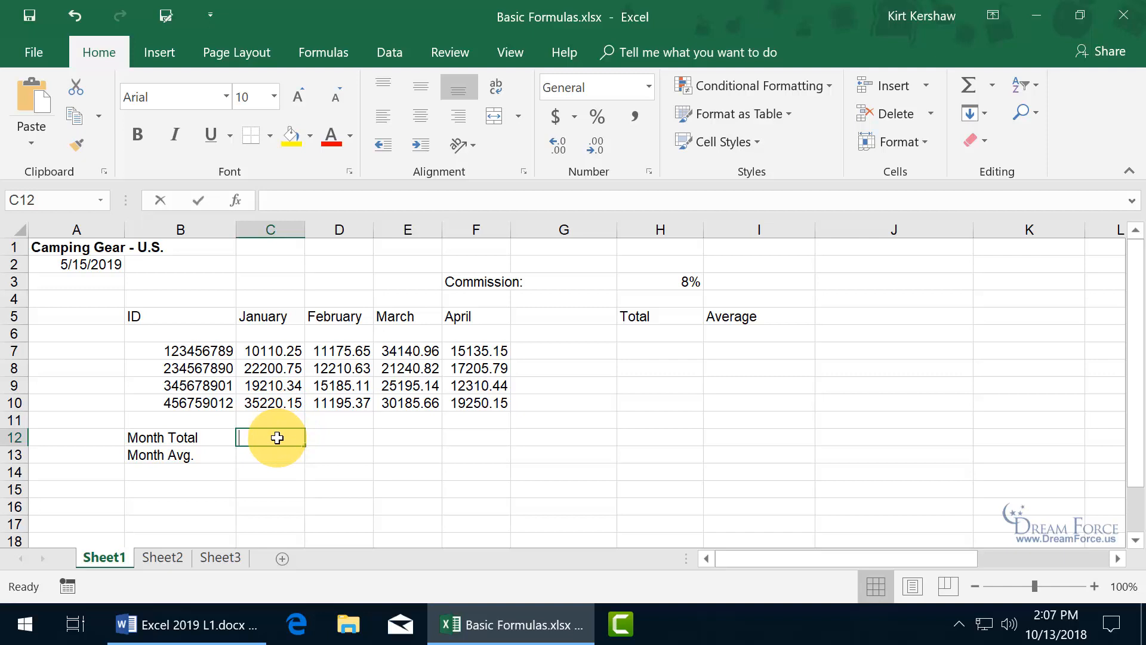
{"action": "type", "text": "="}
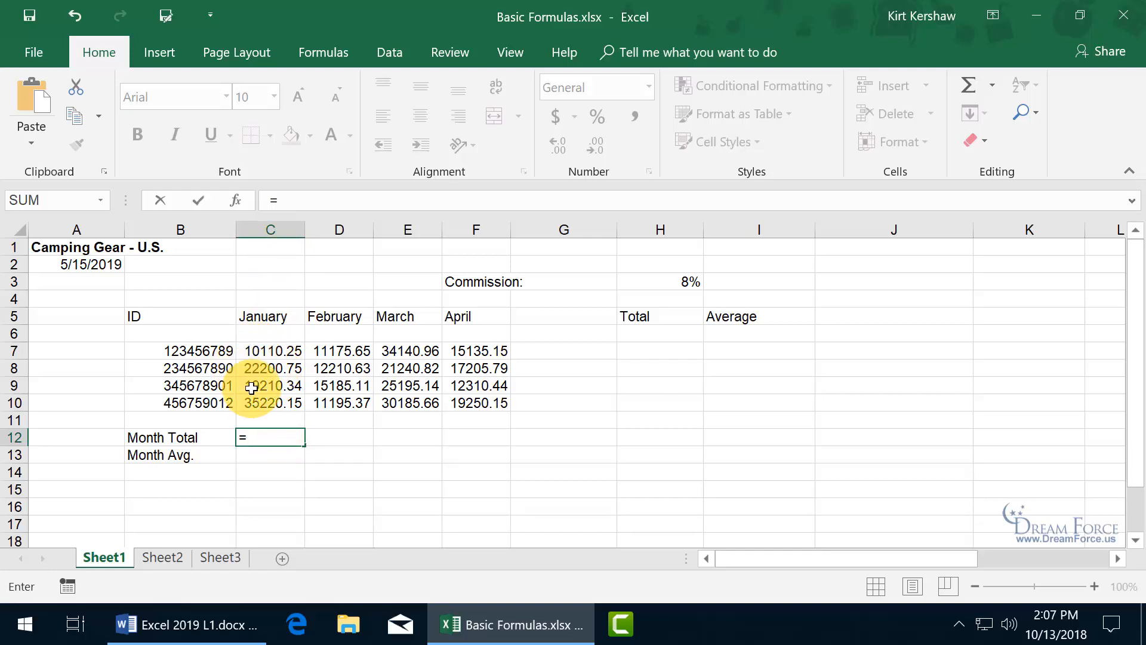
{"action": "type", "text": "c"}
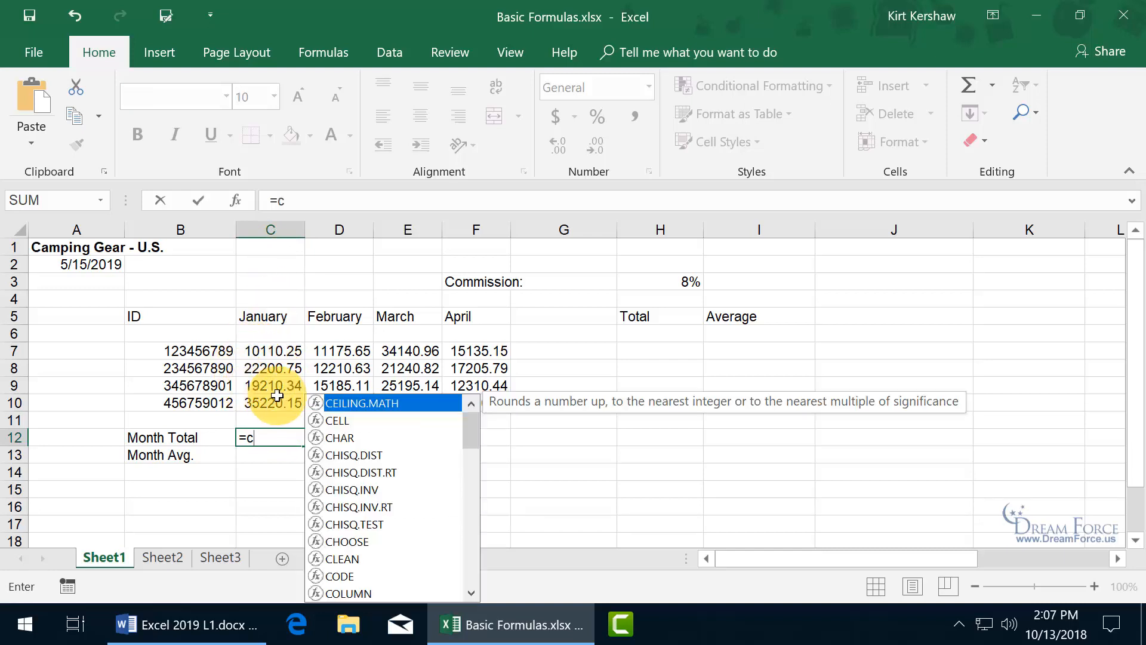
{"action": "mouse_move", "coordinate": [287, 475]}
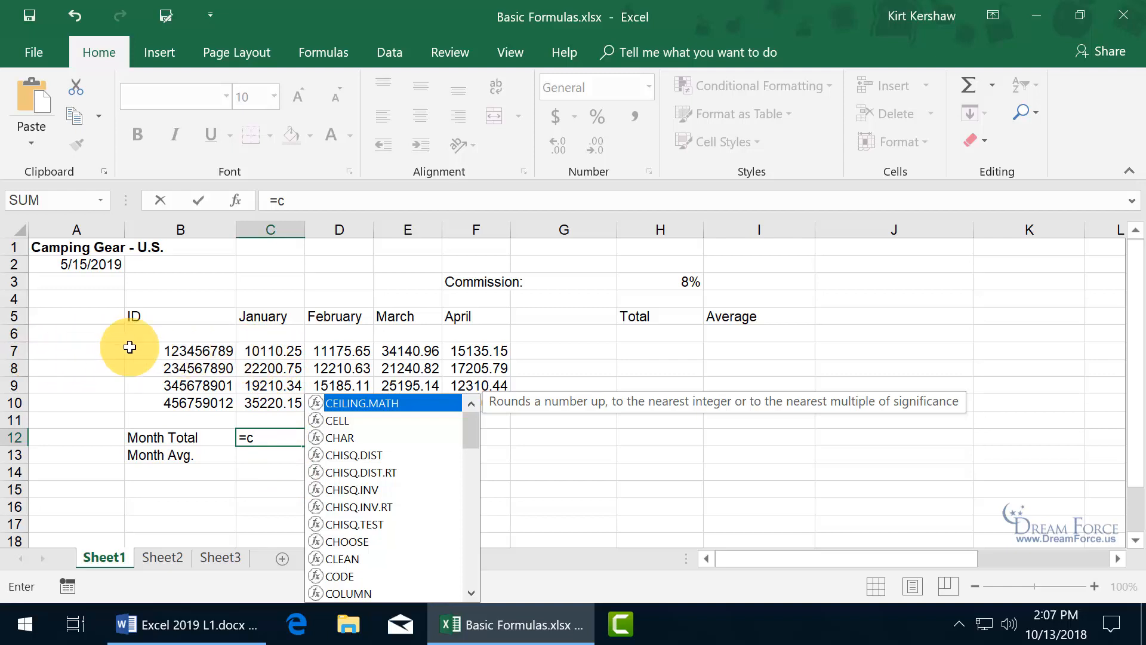
{"action": "left_click", "coordinate": [270, 350]}
{"action": "type", "text": "7"}
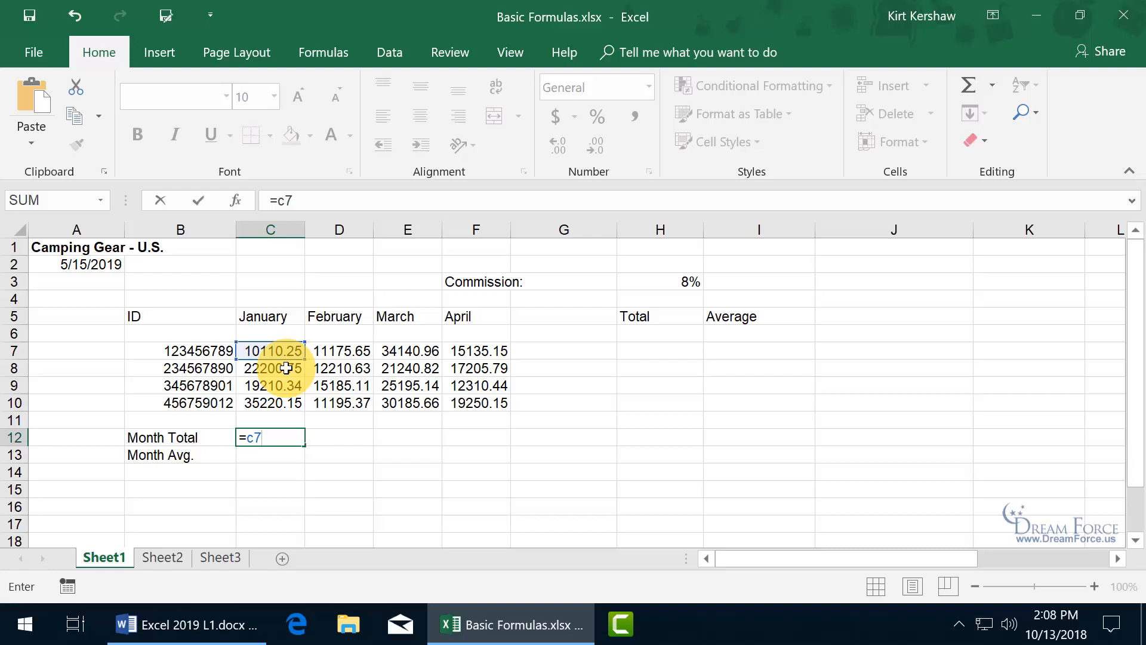
{"action": "type", "text": "+"}
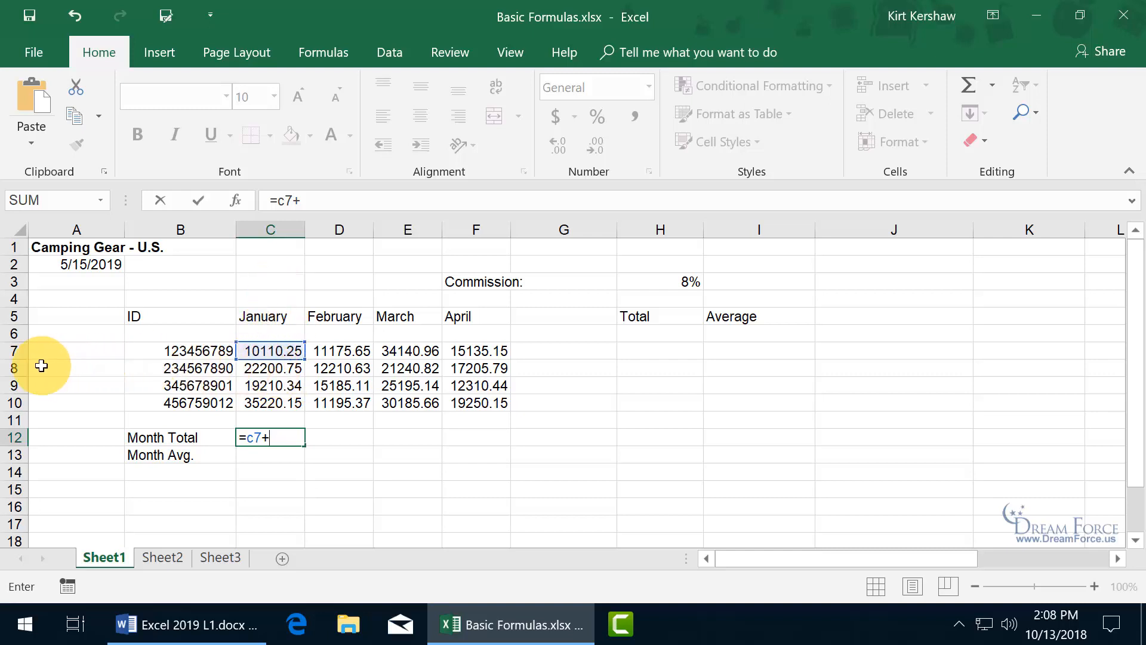
{"action": "type", "text": "c8"}
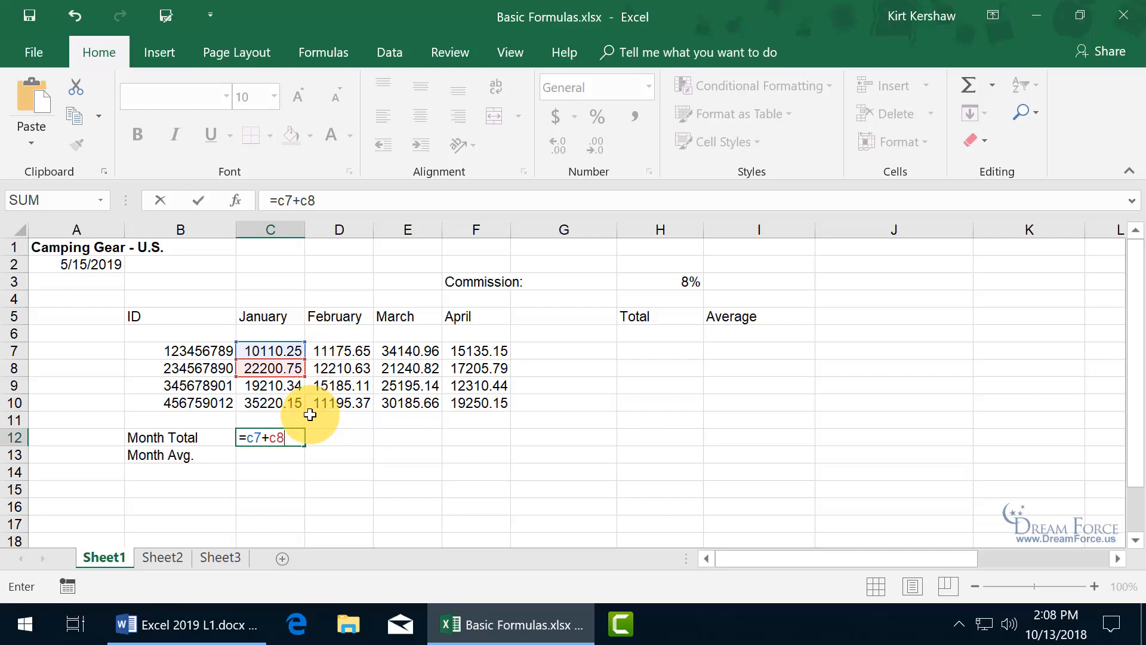
{"action": "type", "text": "+"}
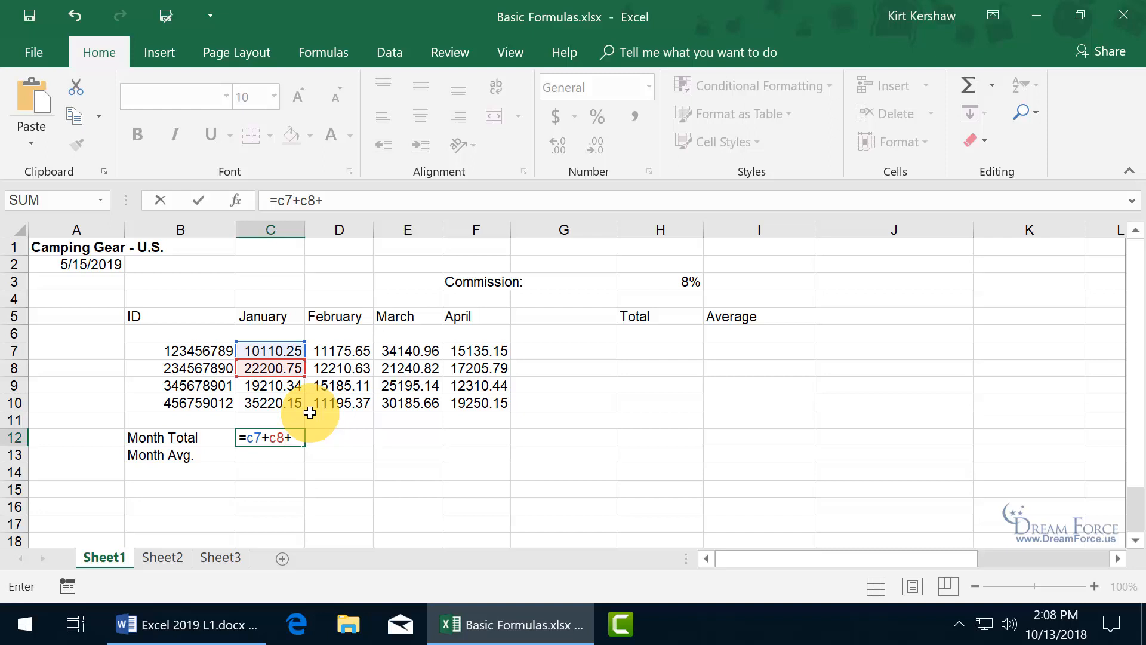
{"action": "type", "text": "c"}
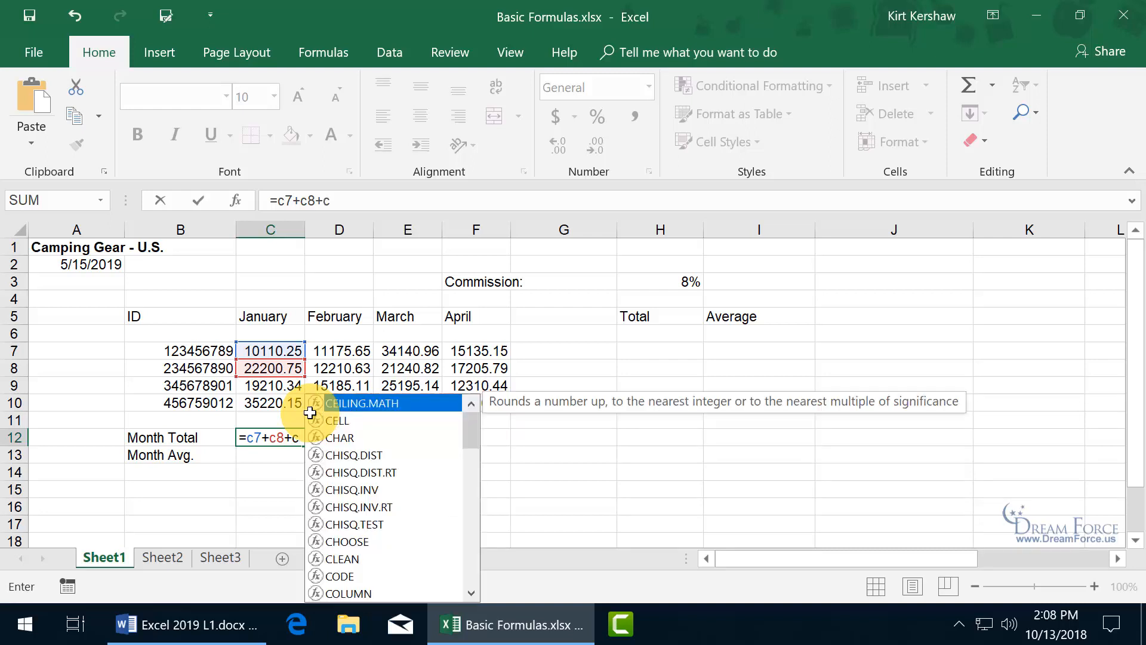
{"action": "type", "text": "10"}
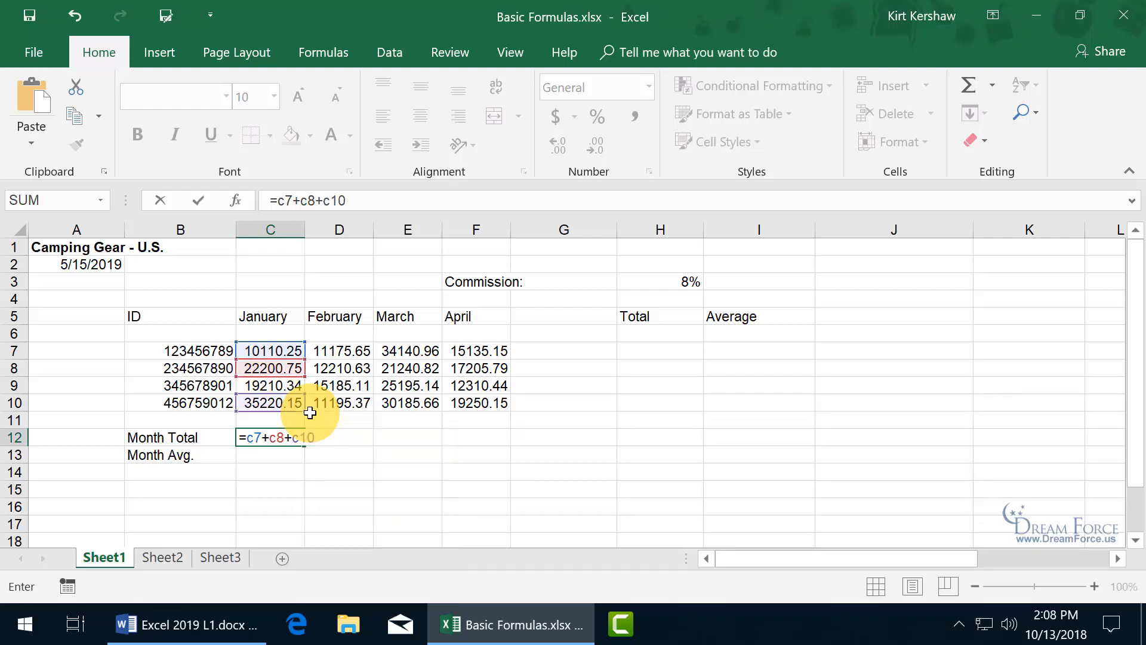
{"action": "mouse_move", "coordinate": [305, 384]}
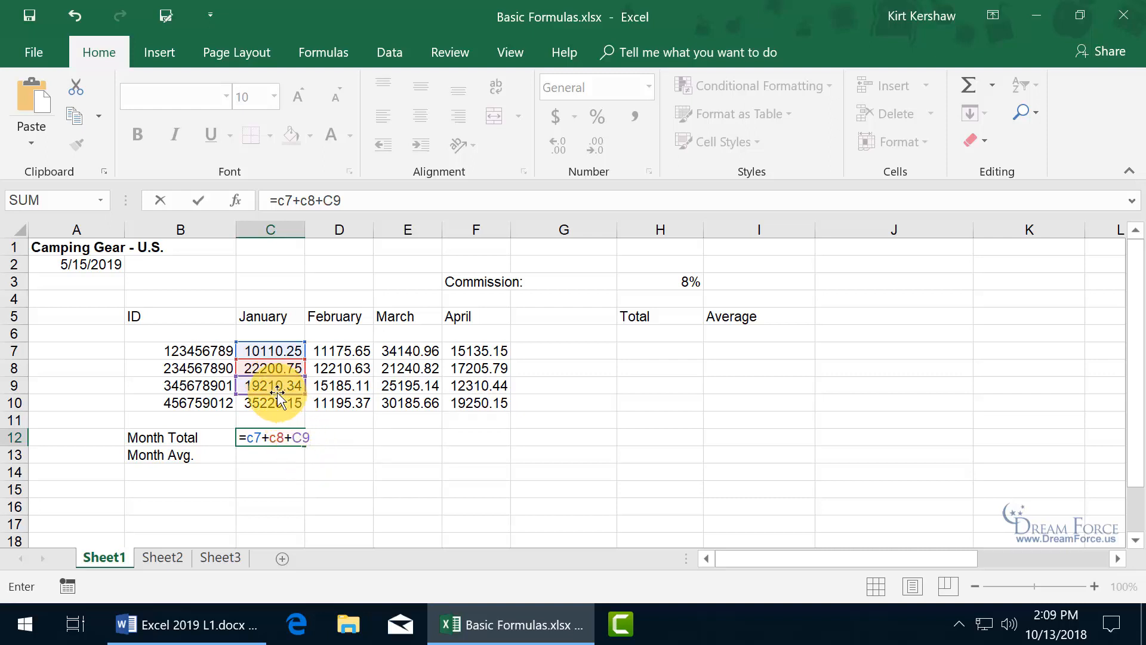
{"action": "left_click", "coordinate": [270, 403]}
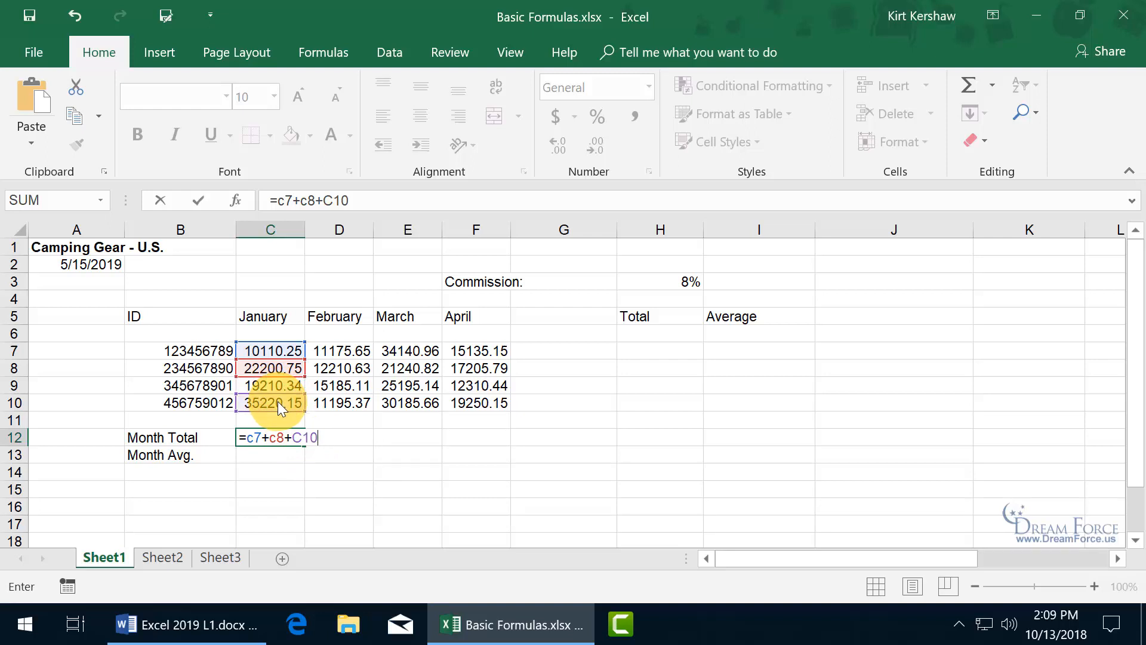
Commit the January Month Total formula so C12 shows 67531.15.
{"action": "key", "text": "enter"}
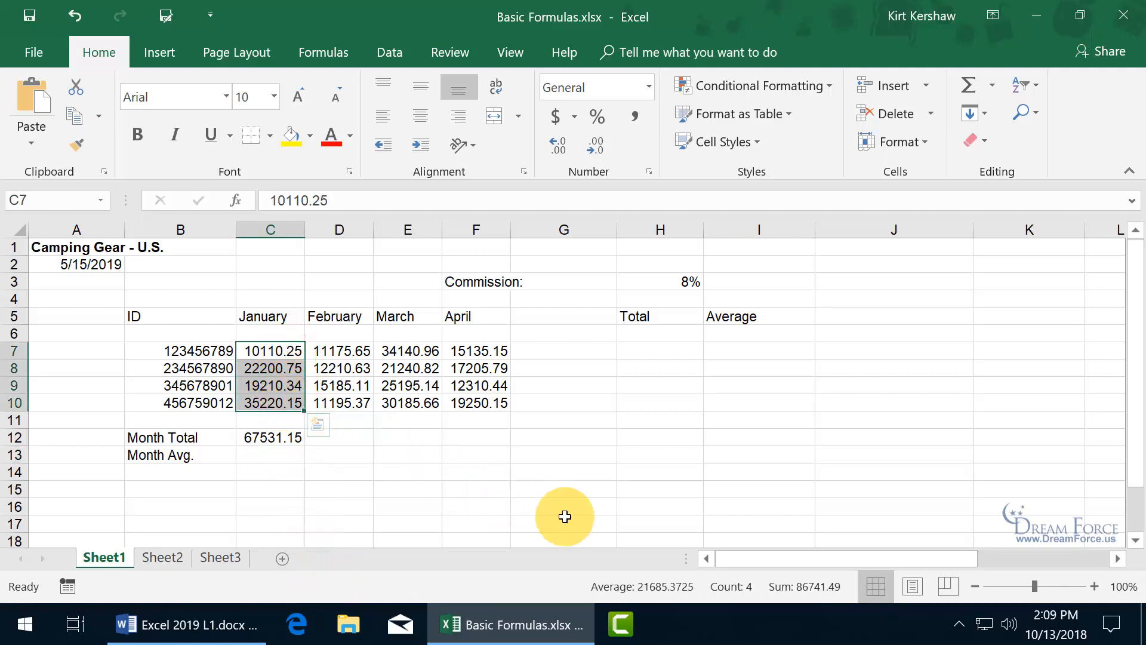
{"action": "mouse_move", "coordinate": [592, 603]}
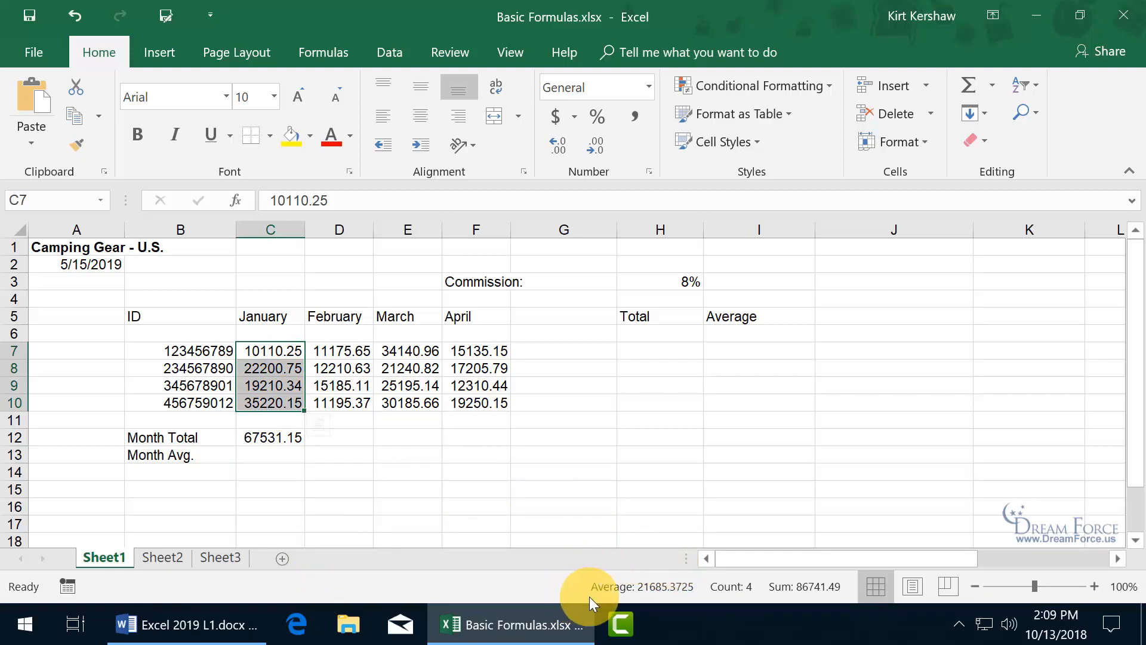
{"action": "mouse_move", "coordinate": [732, 586]}
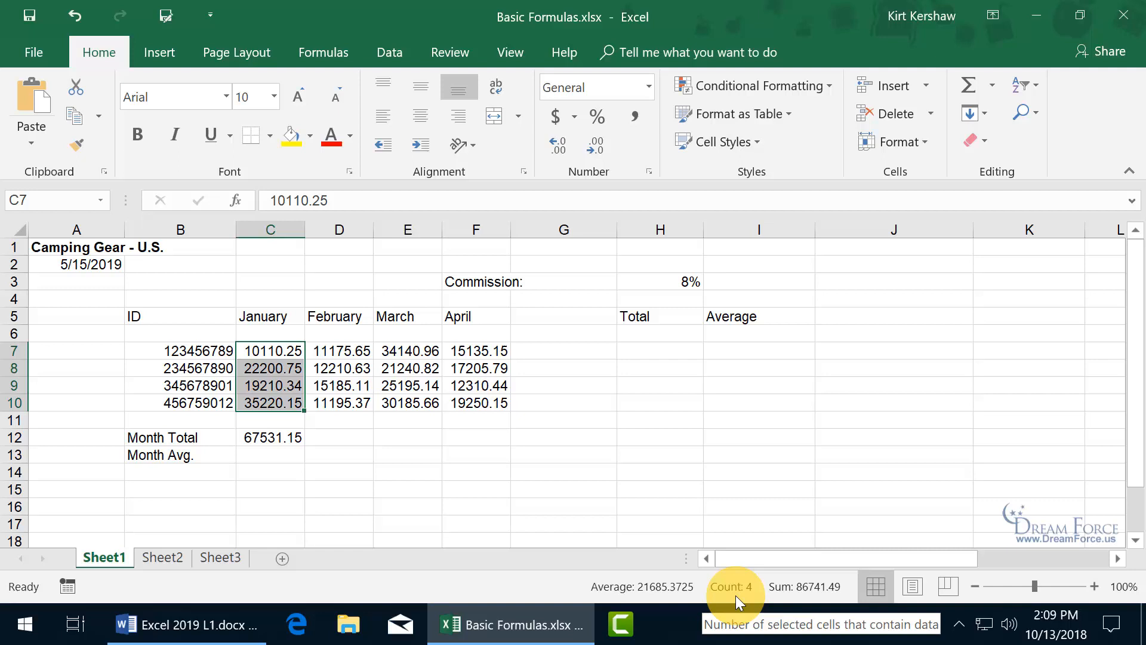
{"action": "mouse_move", "coordinate": [805, 586]}
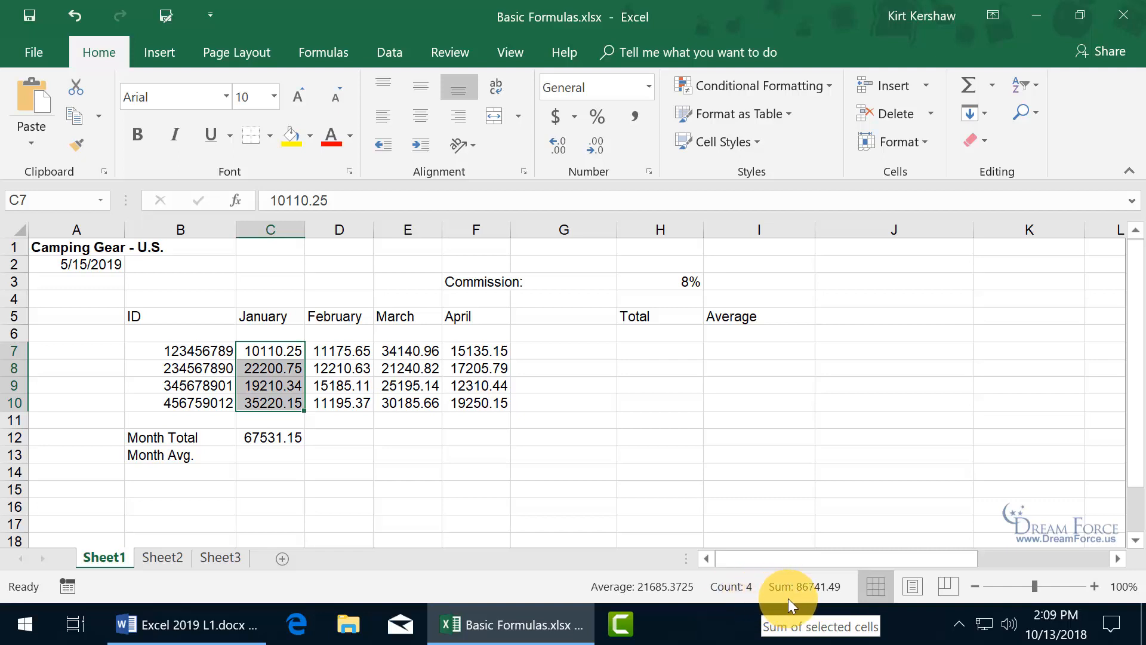
{"action": "mouse_move", "coordinate": [808, 603]}
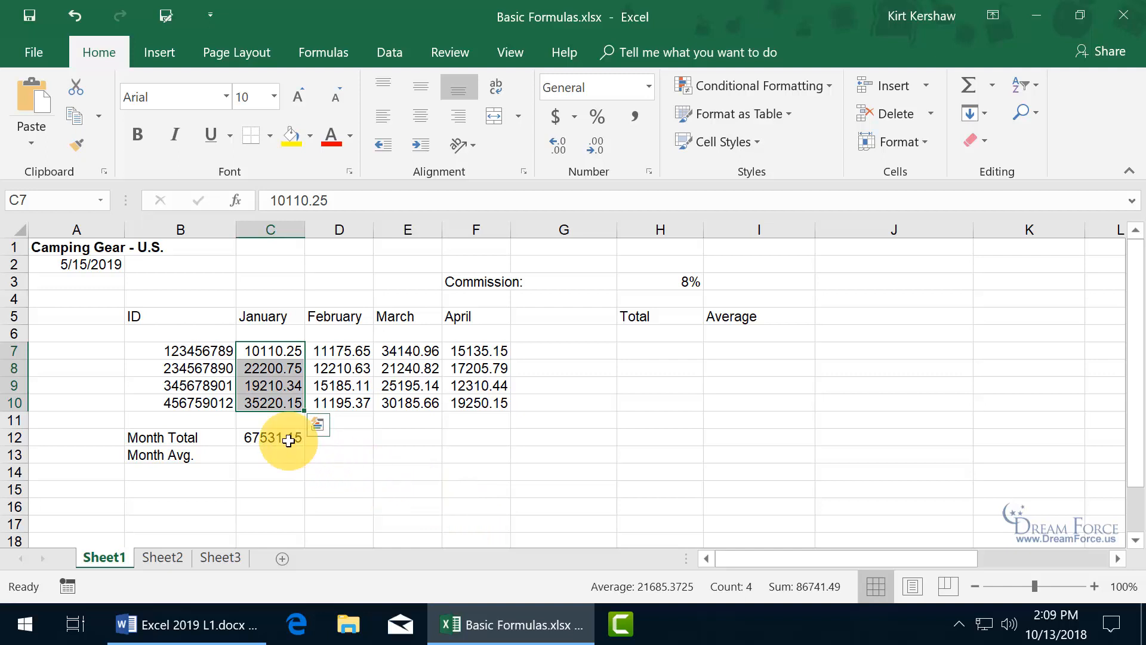
Add C9 to the C12 formula so it reads =C7+C8+C9+C10.
{"action": "left_click", "coordinate": [271, 437]}
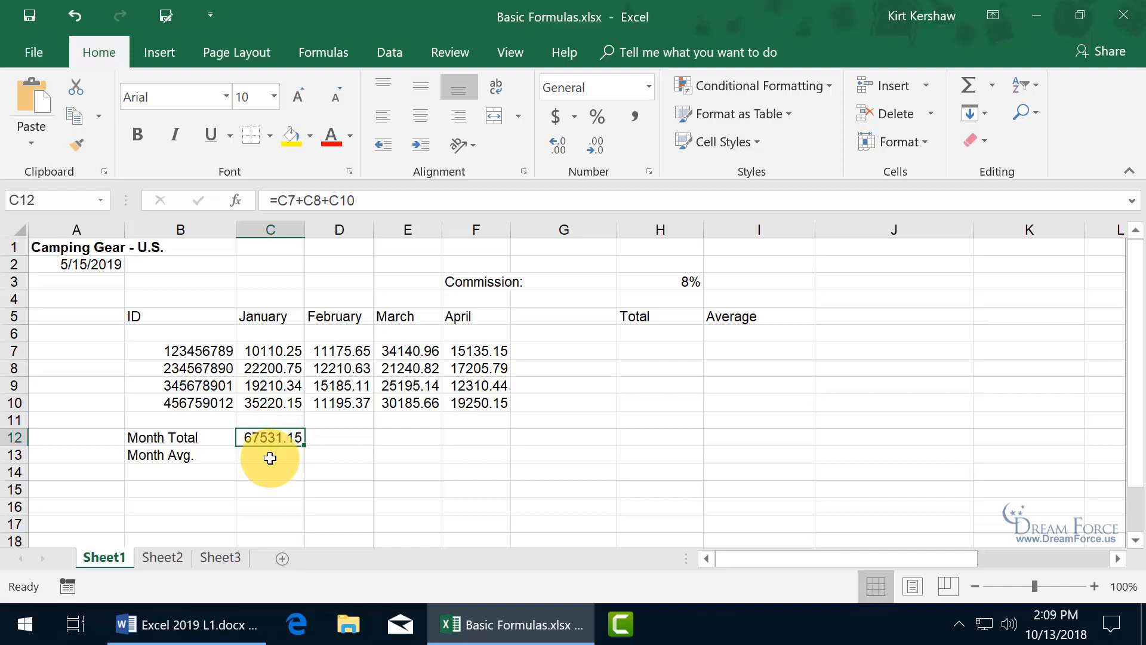
{"action": "mouse_move", "coordinate": [391, 292]}
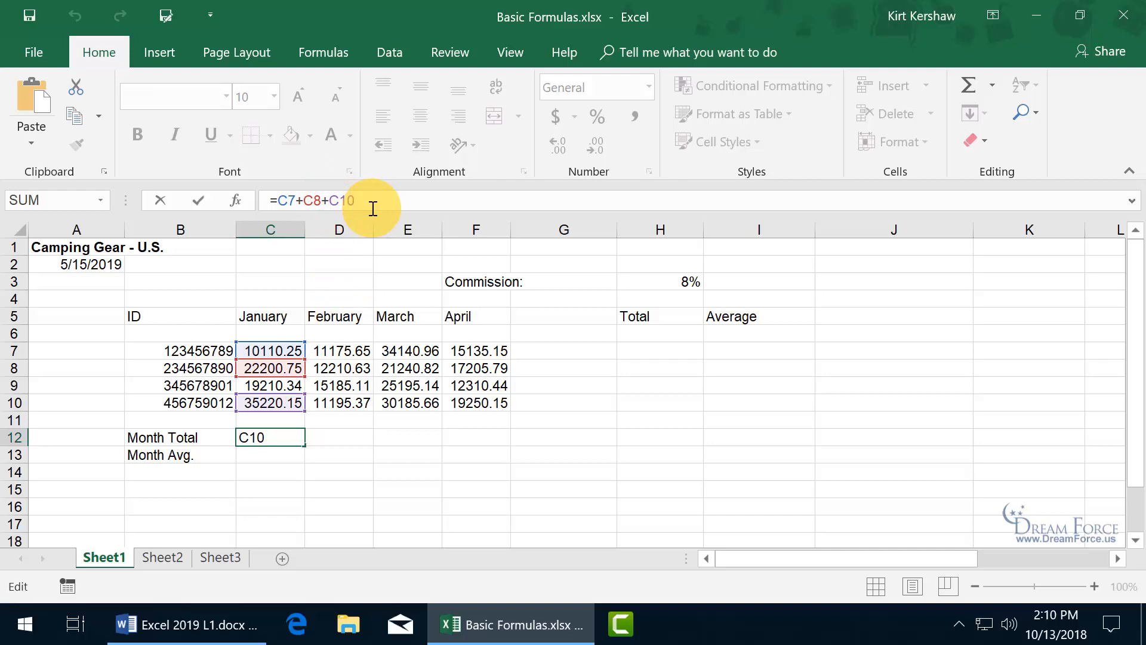
{"action": "type", "text": "c9"}
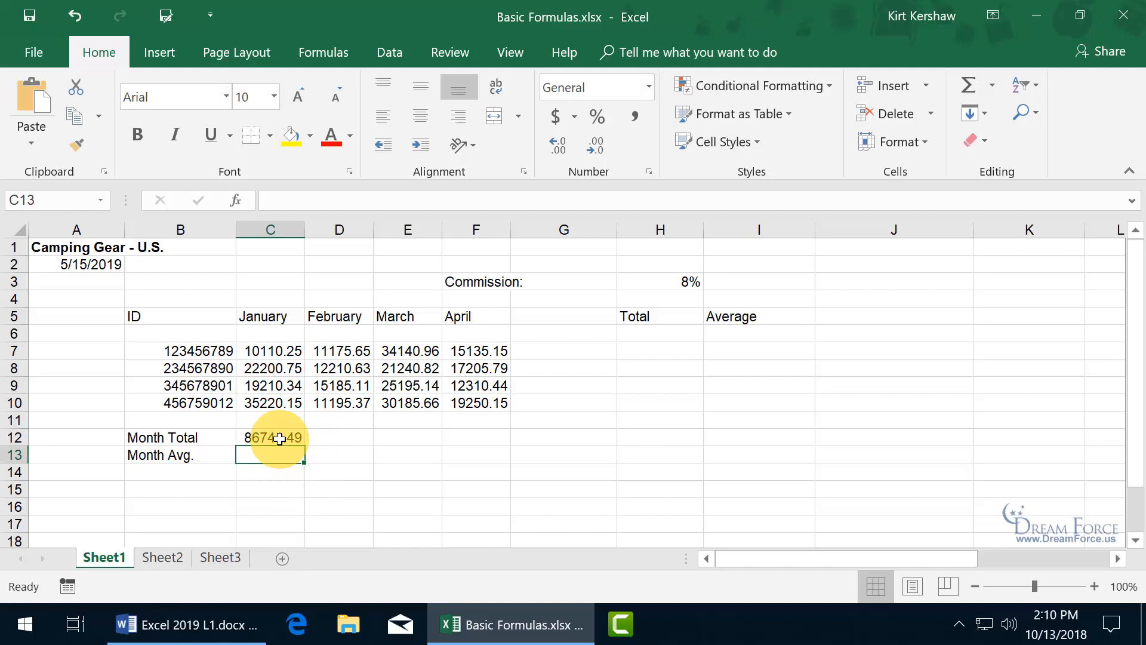
{"action": "left_click", "coordinate": [269, 437]}
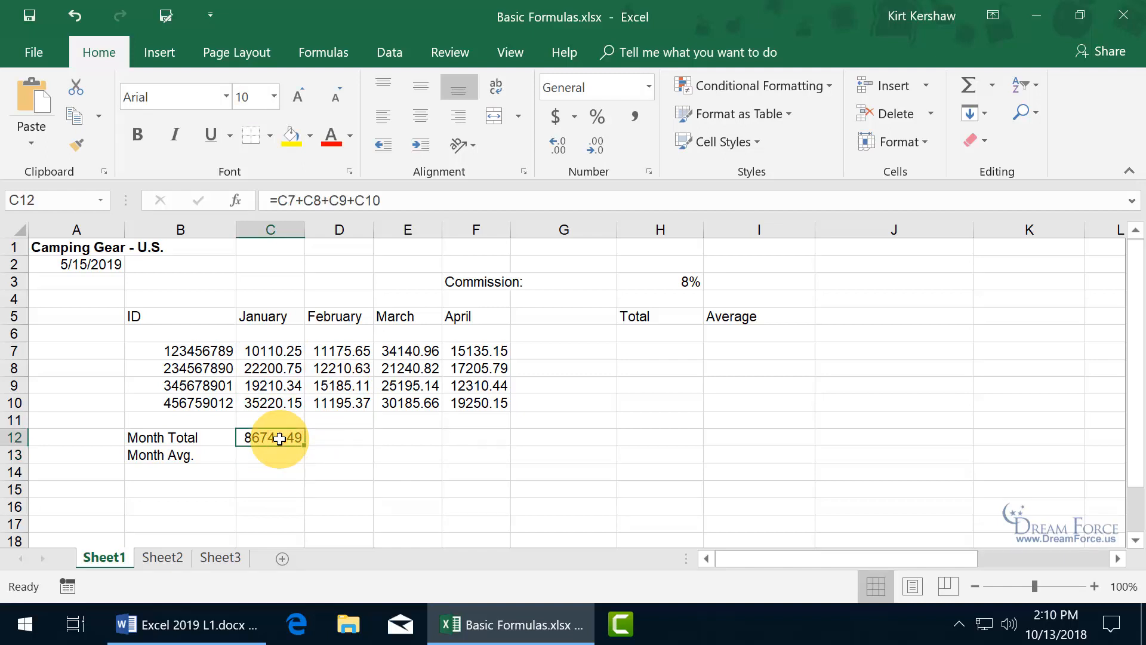
{"action": "double_click", "coordinate": [270, 437]}
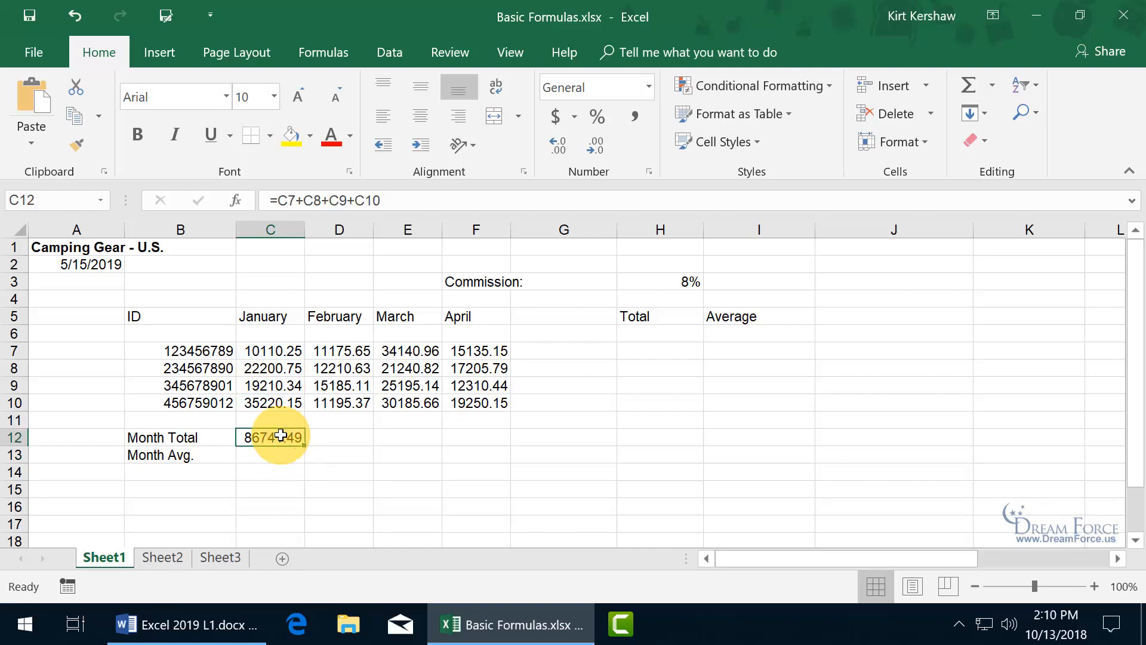
{"action": "double_click", "coordinate": [269, 437]}
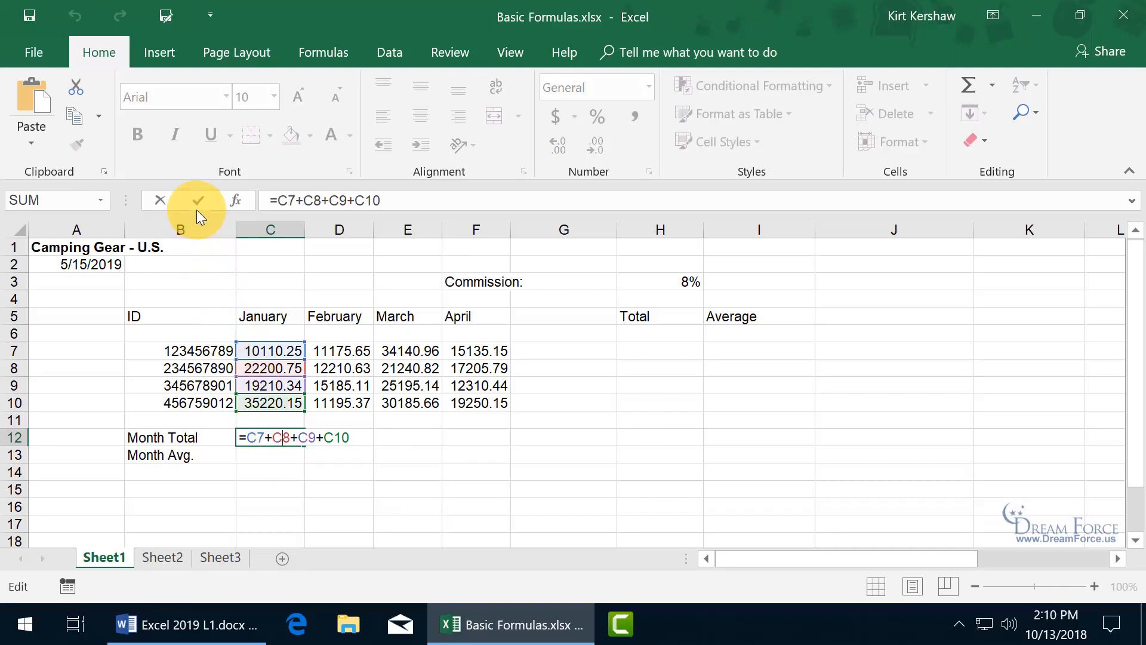
{"action": "mouse_move", "coordinate": [197, 201]}
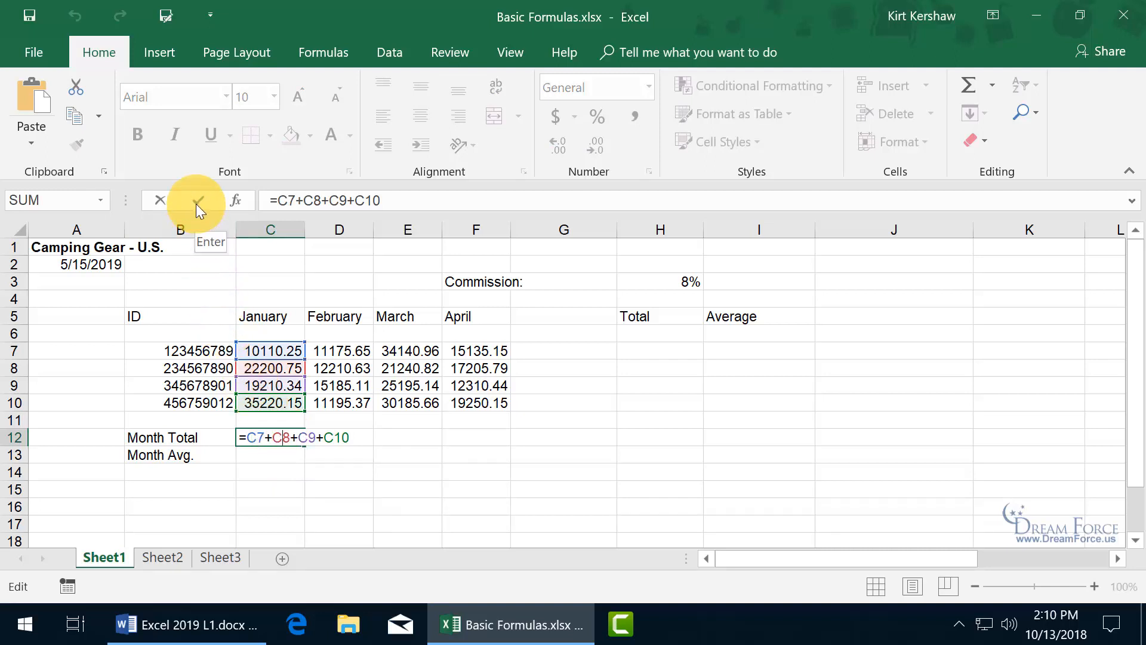
{"action": "left_click", "coordinate": [196, 200]}
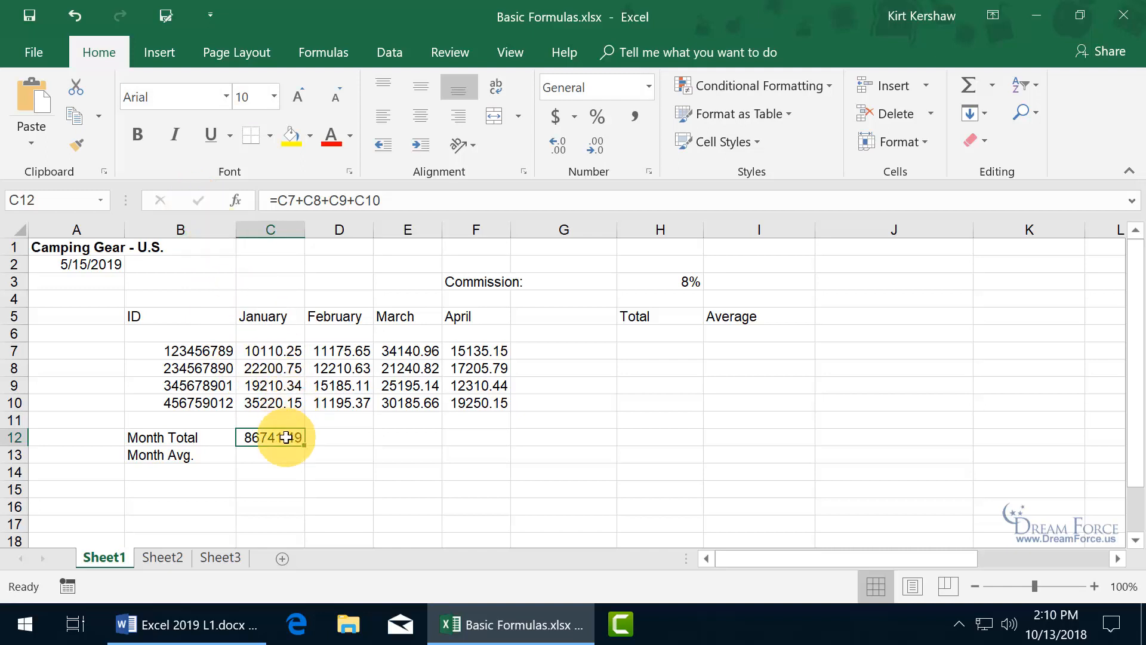
{"action": "double_click", "coordinate": [270, 437]}
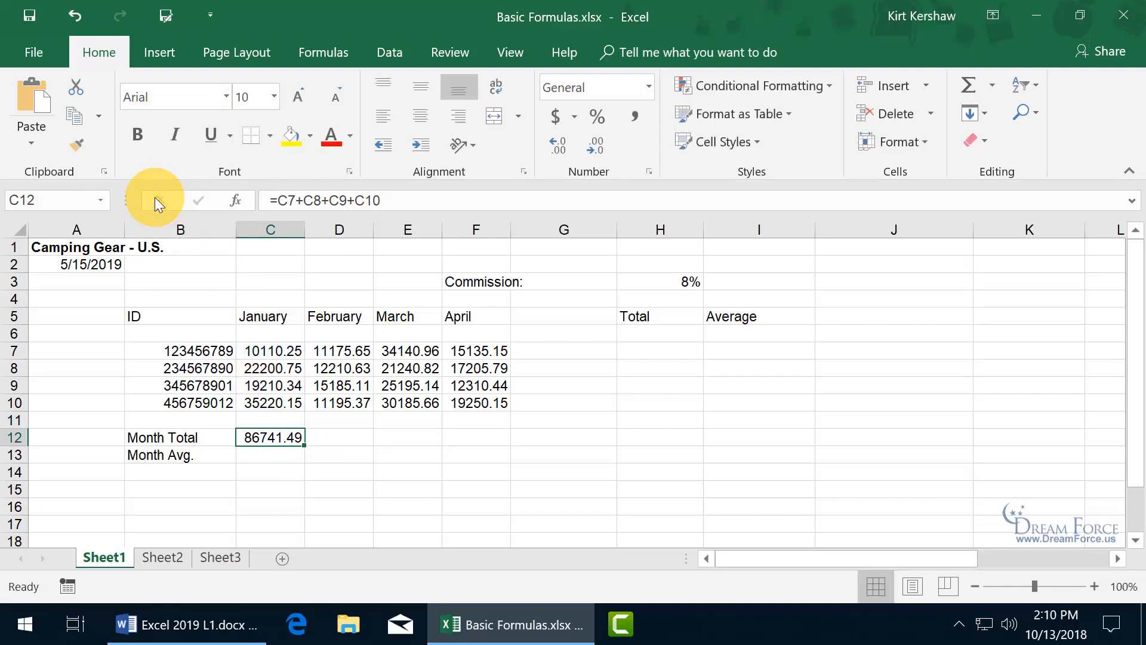
{"action": "mouse_move", "coordinate": [307, 369]}
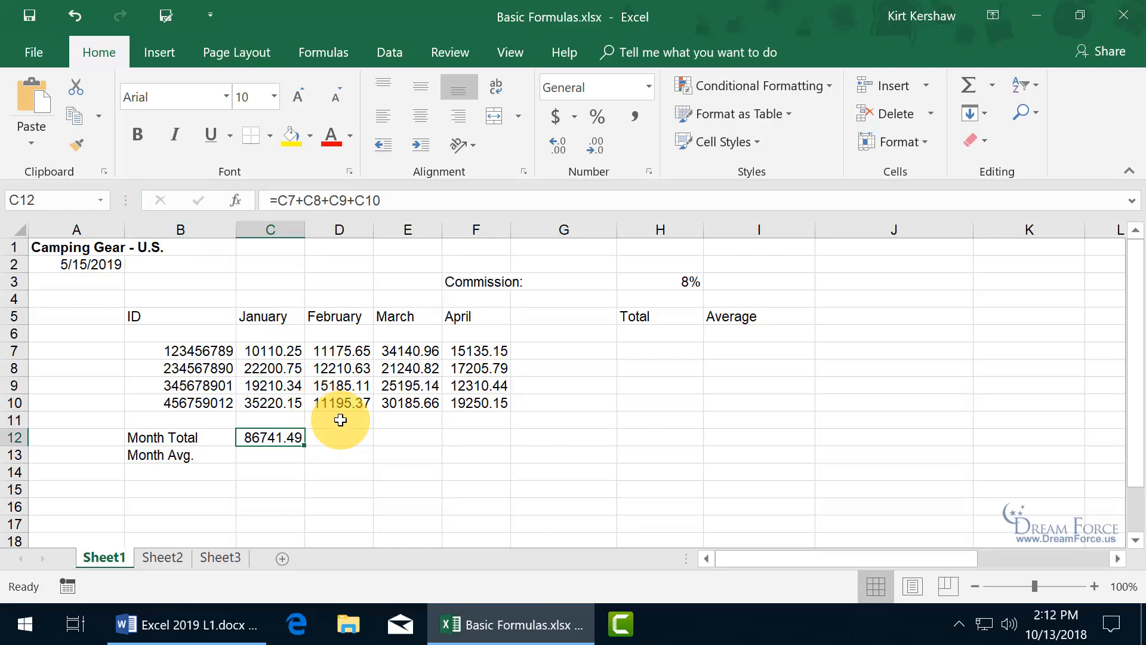
Build February's Month Total =D7+D8+D9+D10 in D12, showing 49766.76.
{"action": "left_click", "coordinate": [339, 436]}
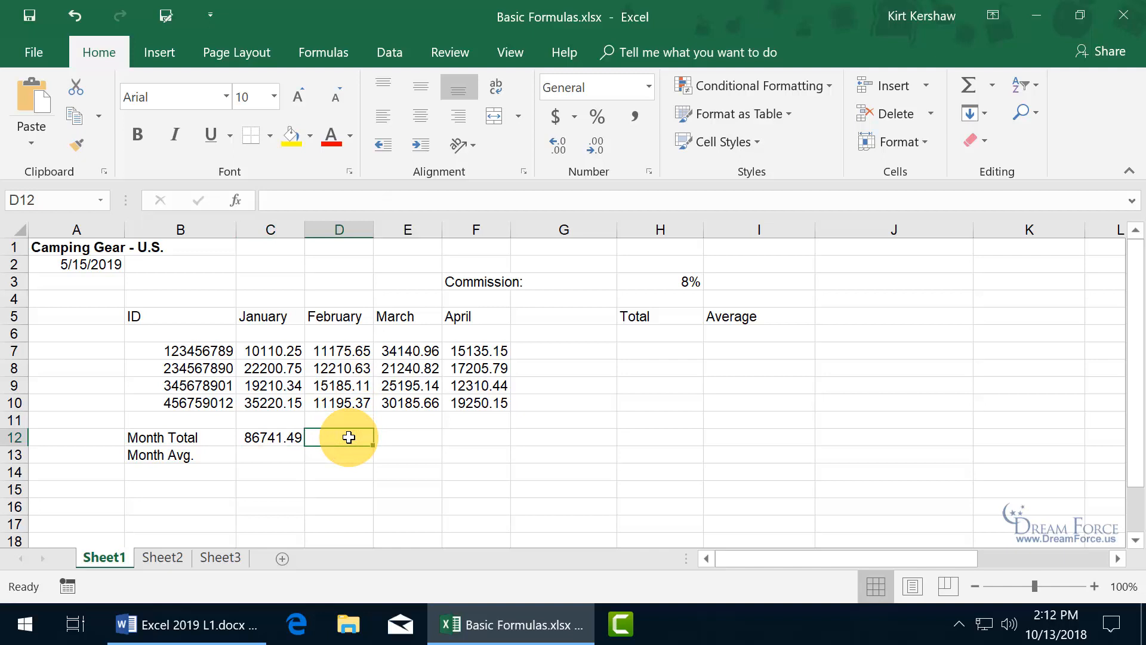
{"action": "type", "text": "="}
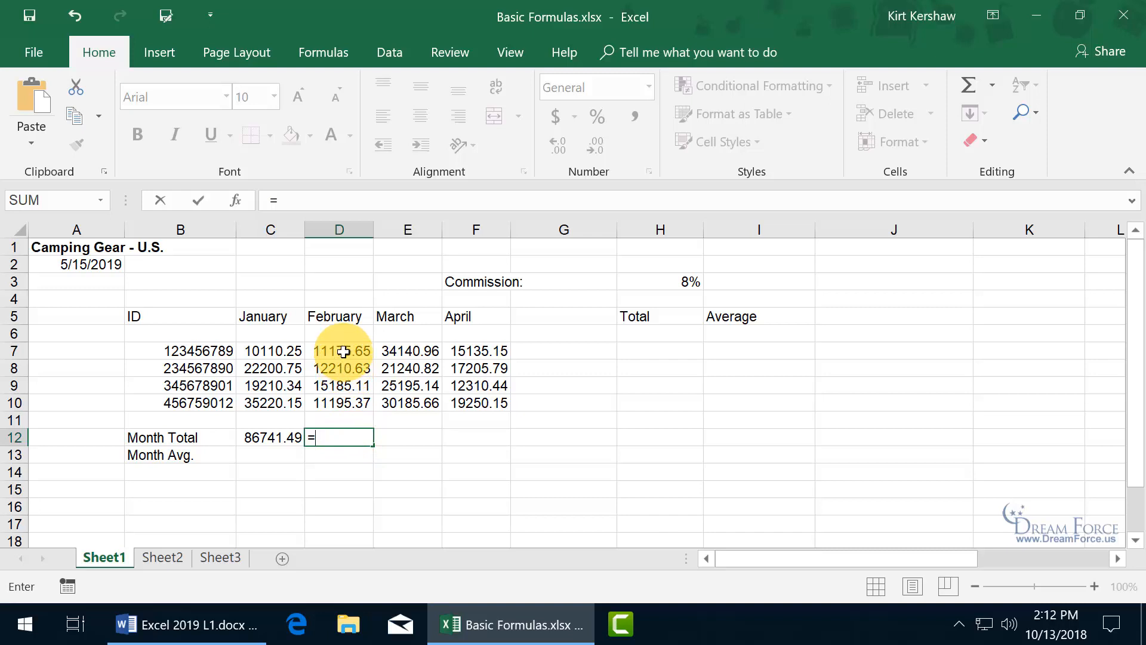
{"action": "left_click", "coordinate": [338, 351]}
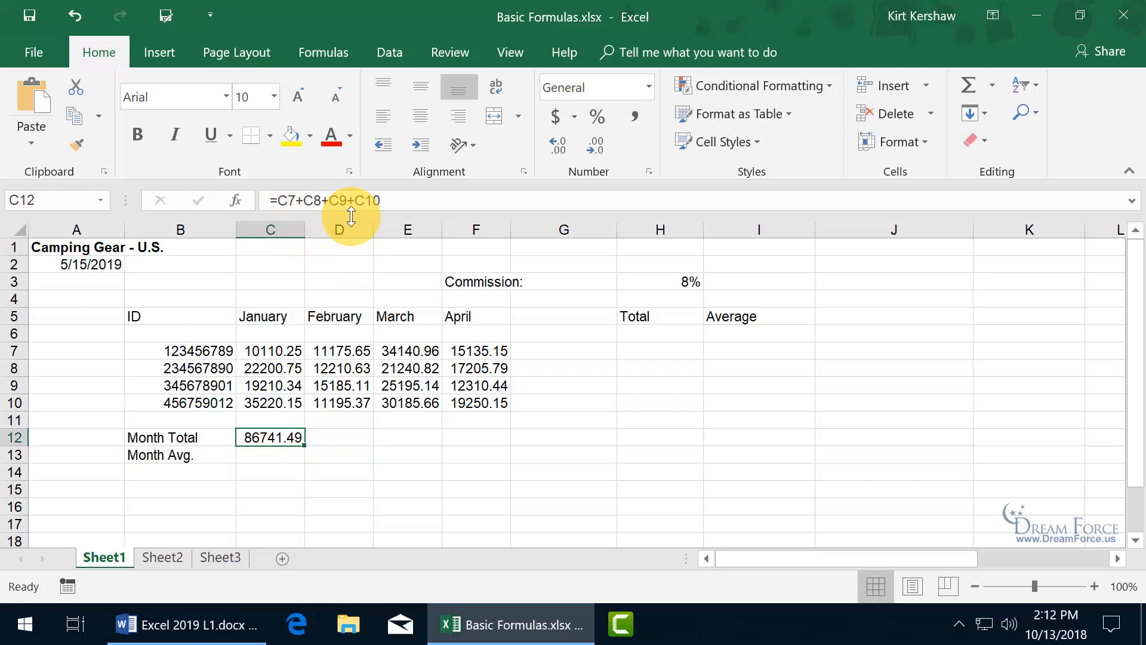
{"action": "left_click", "coordinate": [338, 437]}
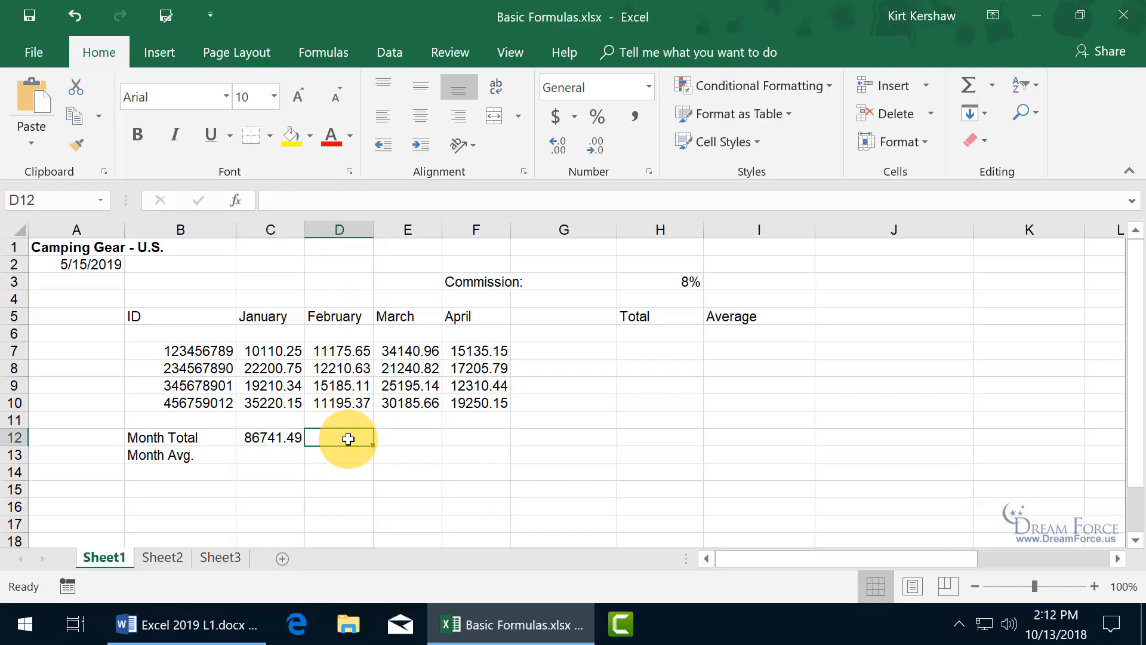
{"action": "type", "text": "="}
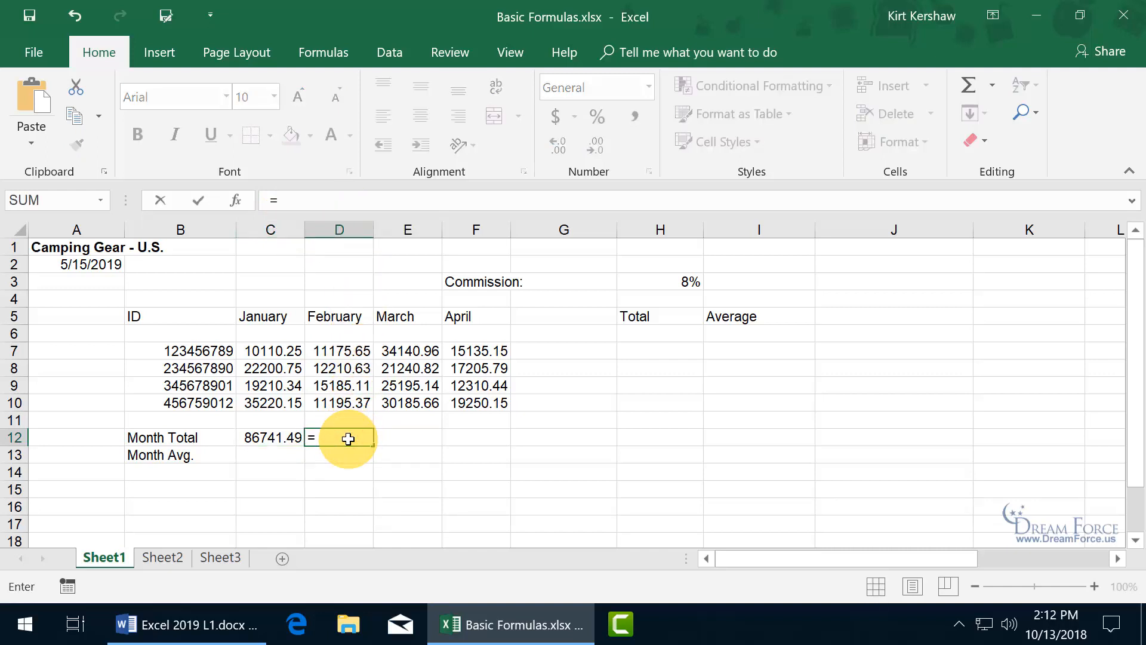
{"action": "left_click", "coordinate": [339, 351]}
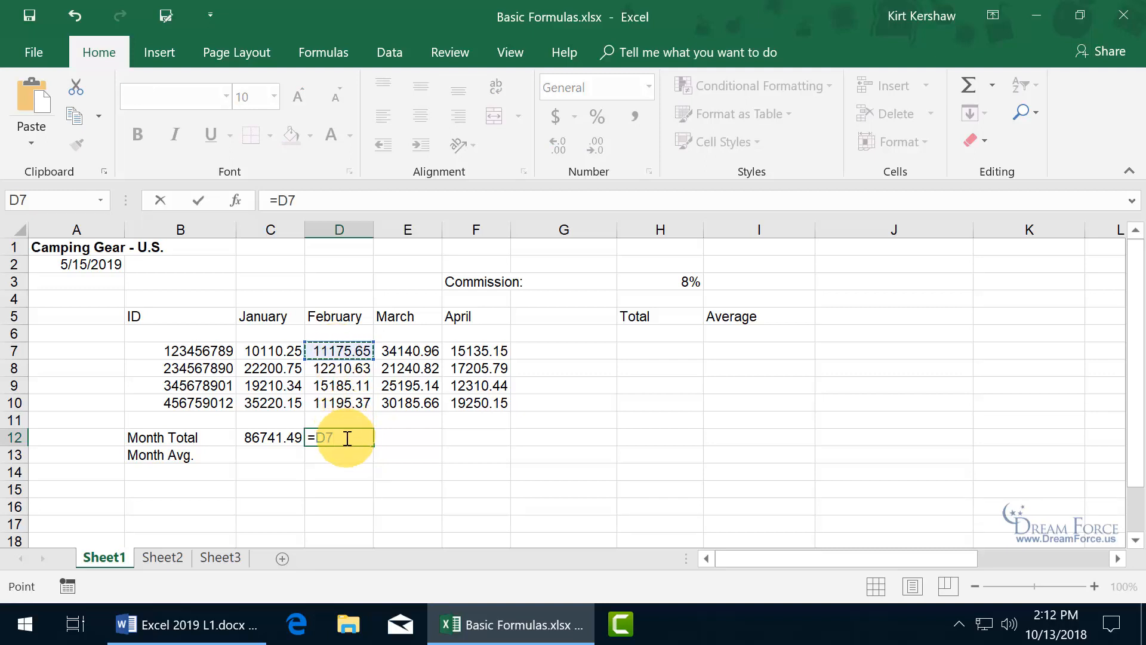
{"action": "left_click", "coordinate": [338, 368]}
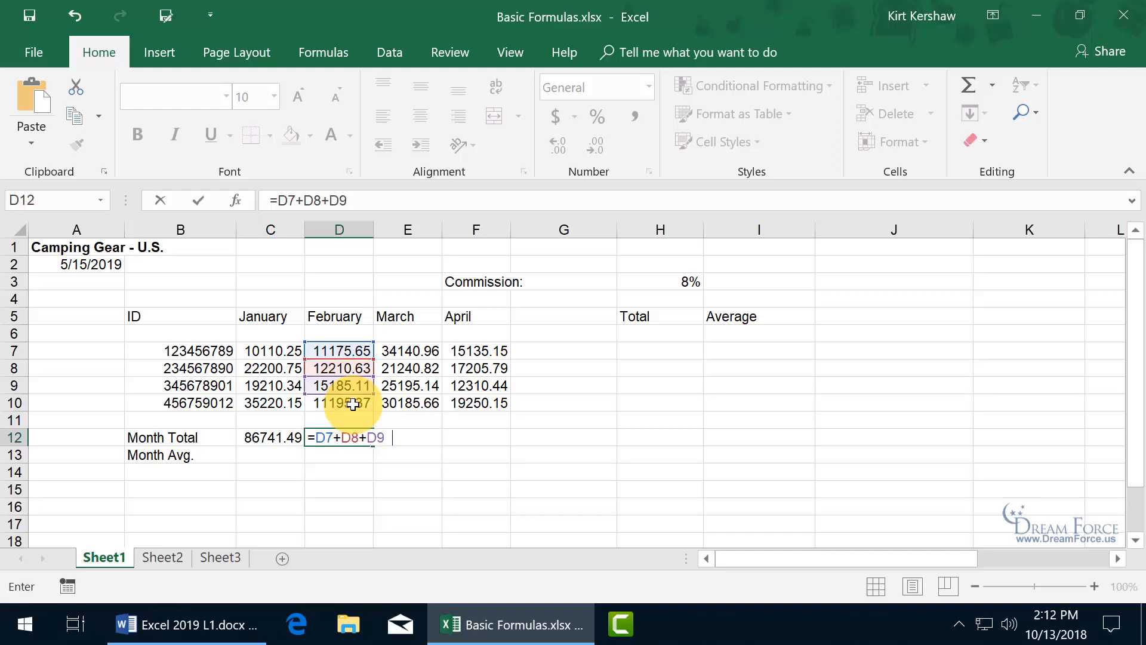
{"action": "left_click", "coordinate": [339, 403]}
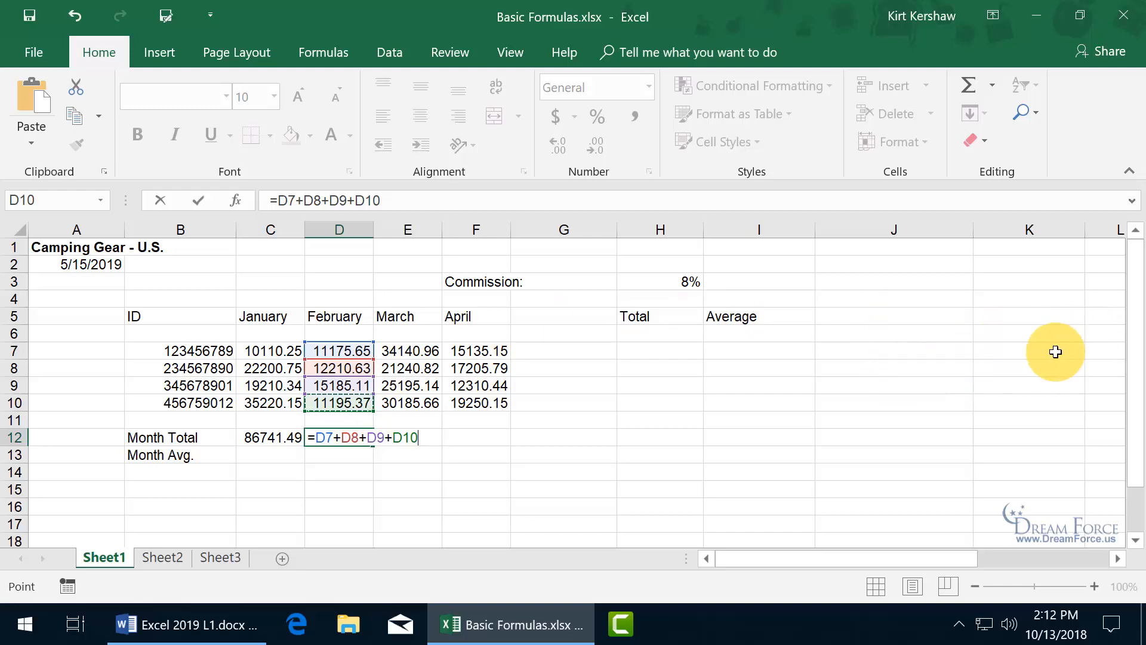
{"action": "mouse_move", "coordinate": [373, 403]}
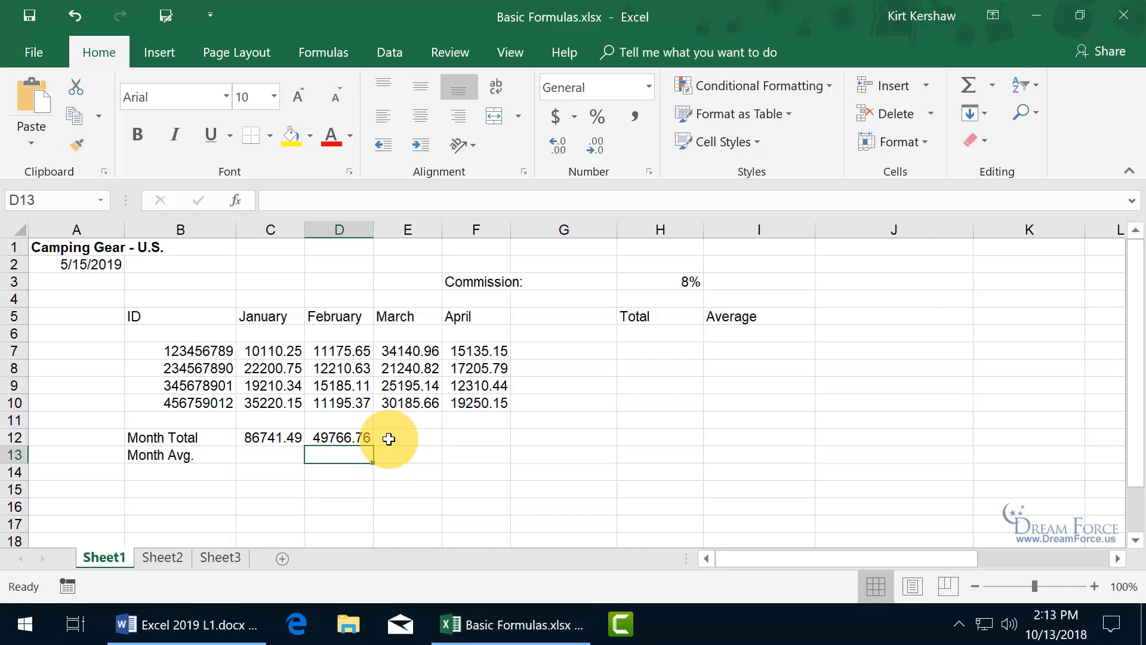
{"action": "mouse_move", "coordinate": [349, 409]}
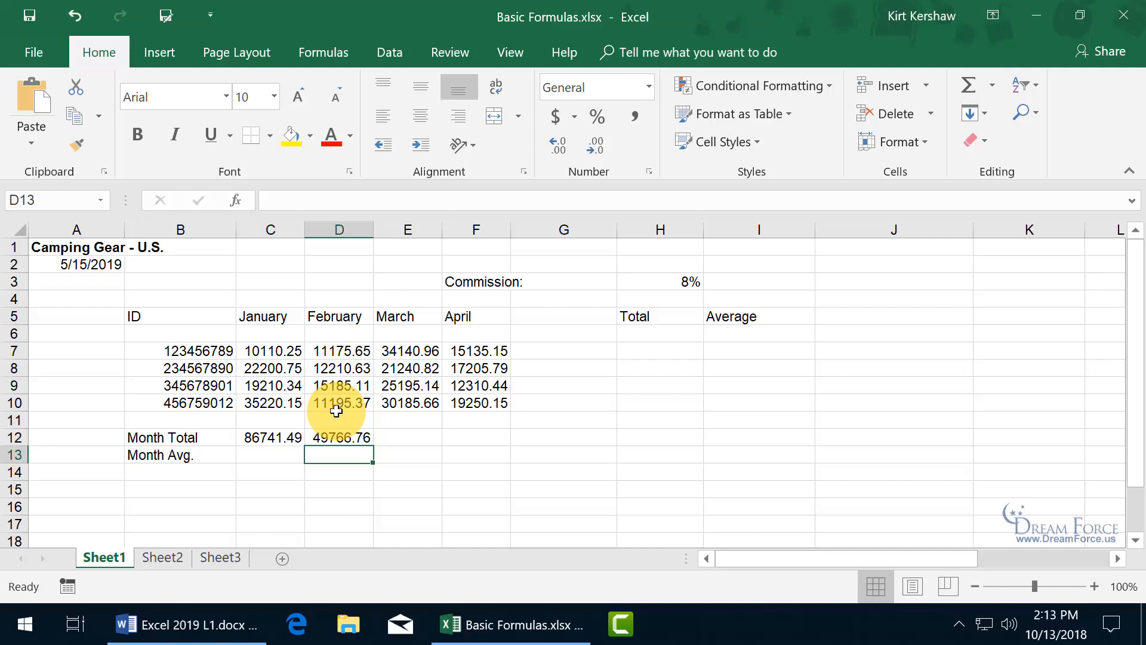
{"action": "left_click", "coordinate": [339, 437]}
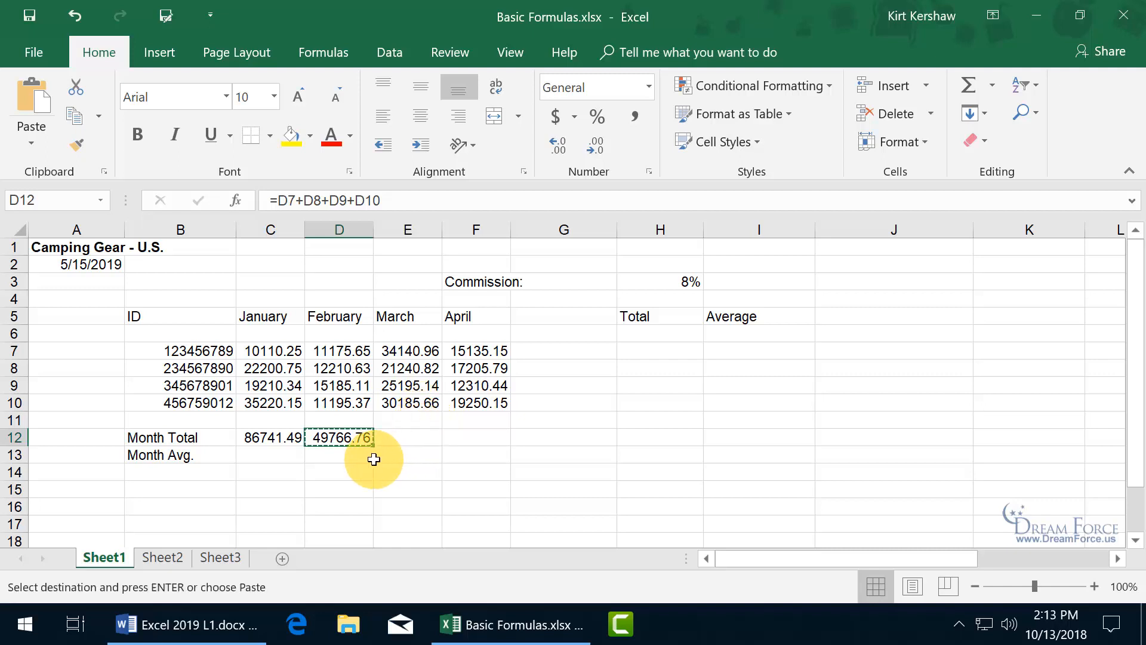
{"action": "mouse_move", "coordinate": [417, 429]}
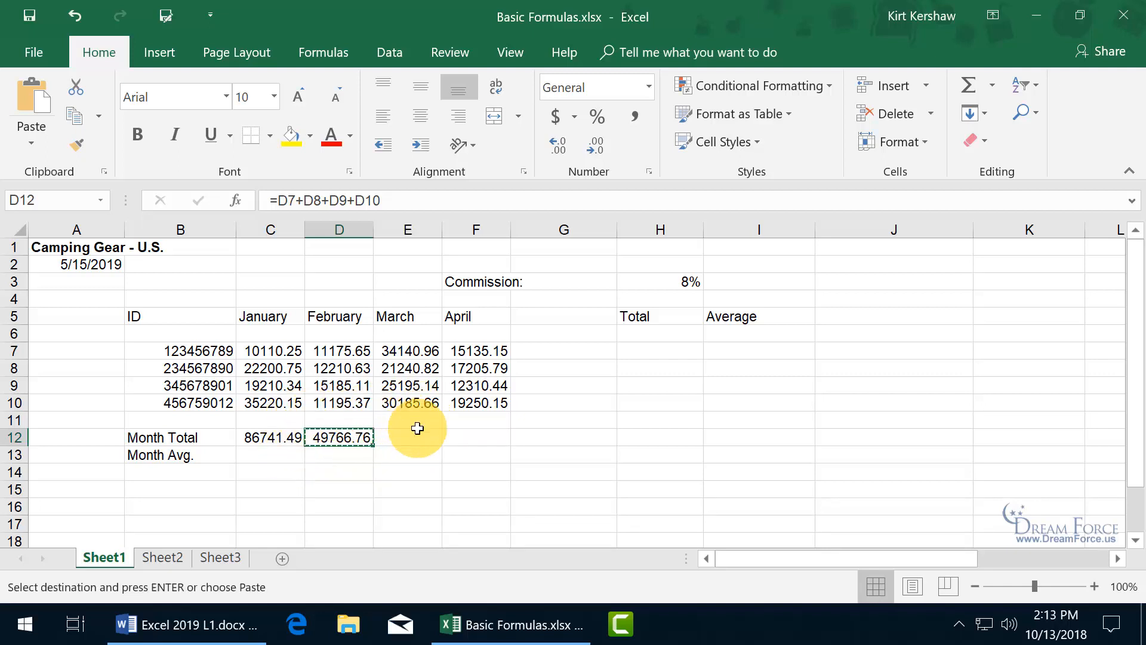
{"action": "mouse_move", "coordinate": [378, 460]}
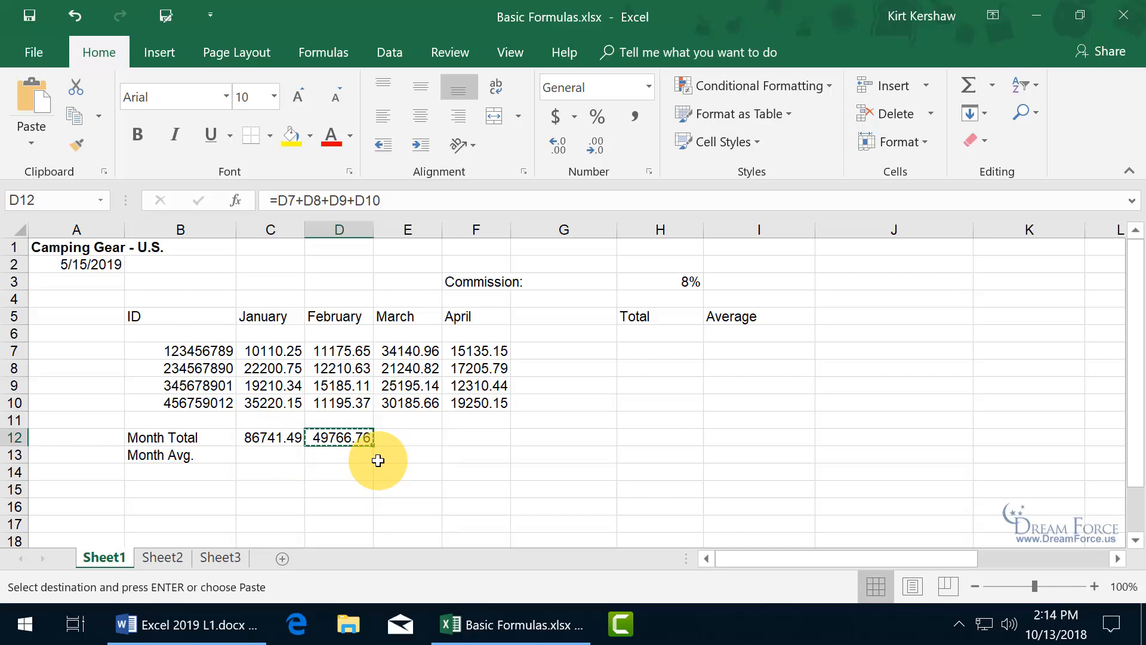
{"action": "mouse_move", "coordinate": [121, 169]}
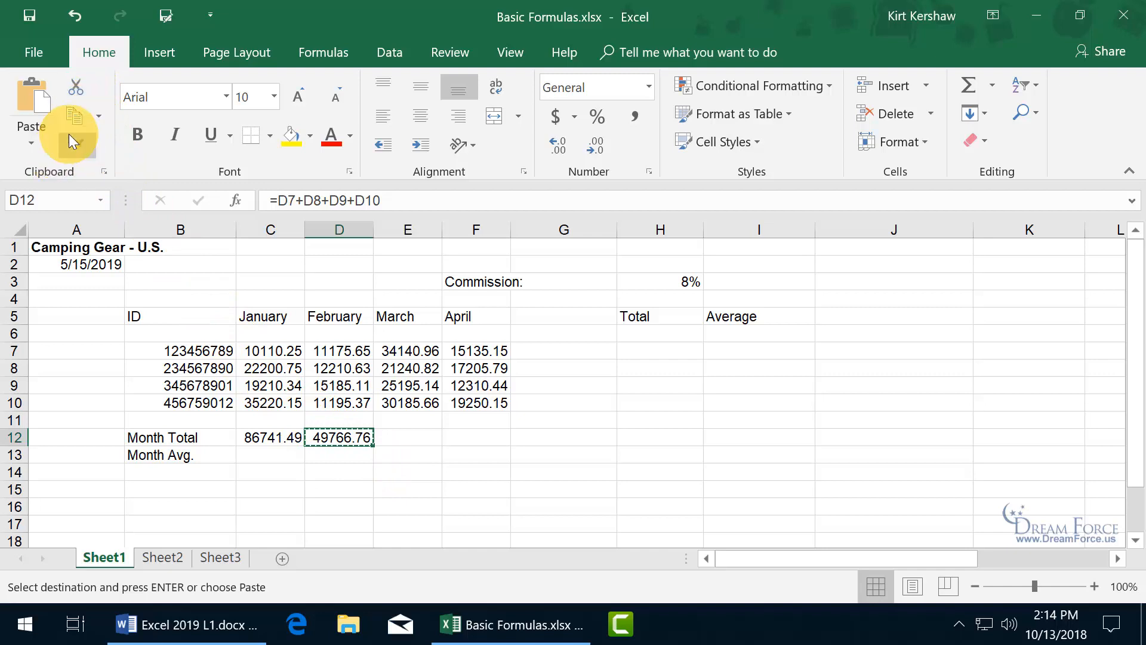
{"action": "mouse_move", "coordinate": [76, 117]}
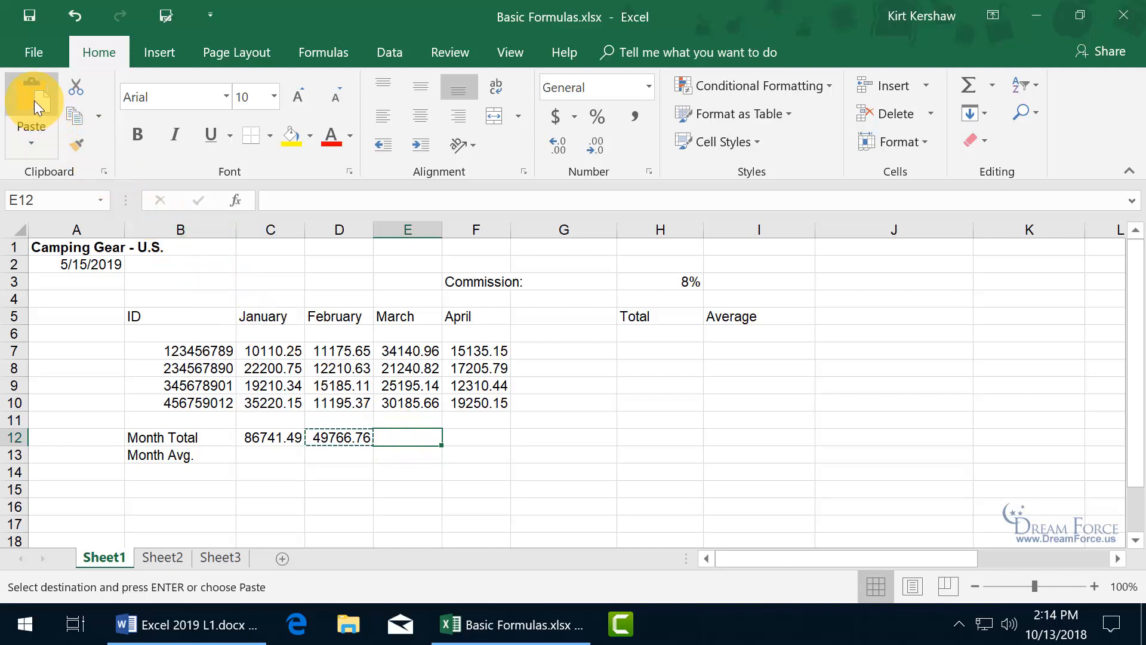
{"action": "mouse_move", "coordinate": [32, 110]}
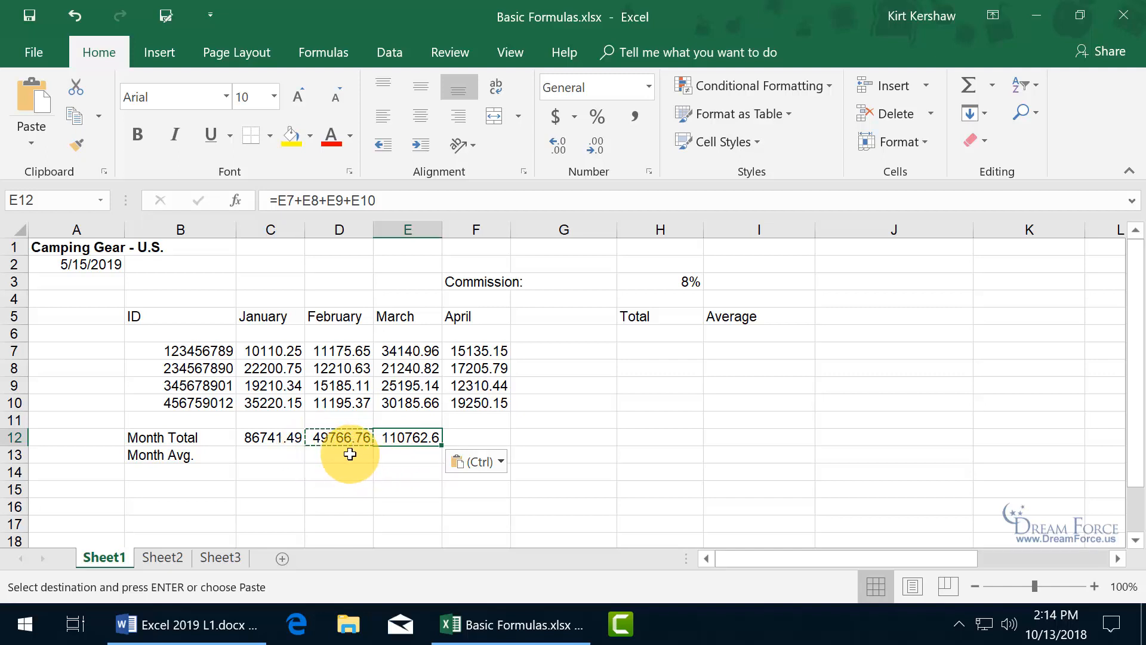
{"action": "mouse_move", "coordinate": [788, 454]}
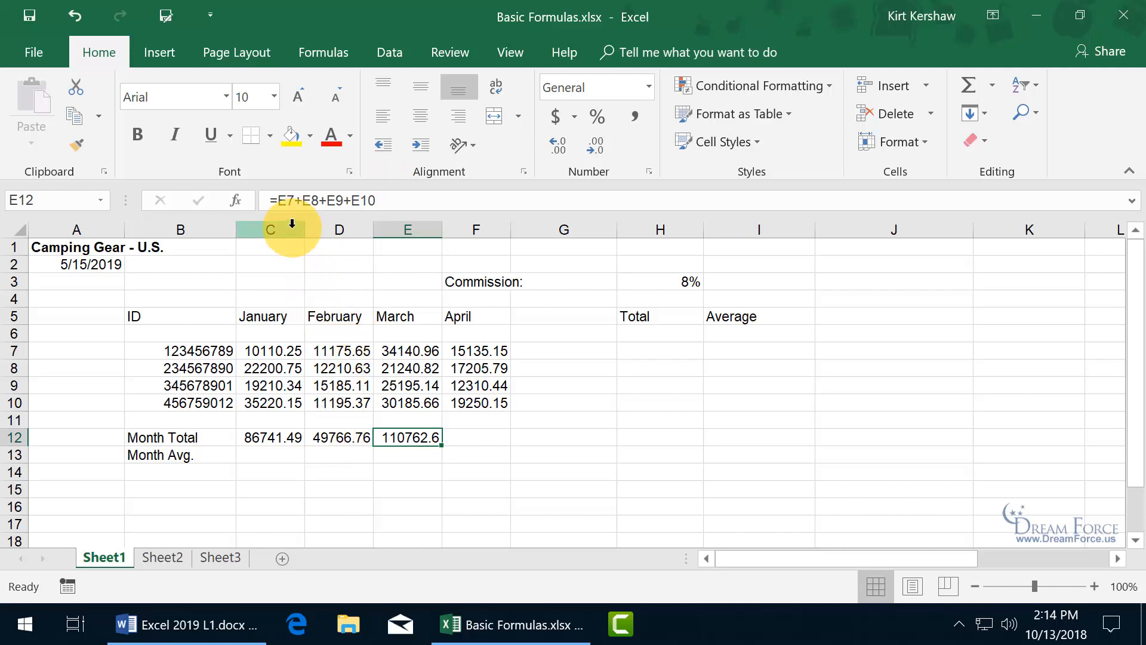
{"action": "mouse_move", "coordinate": [338, 228]}
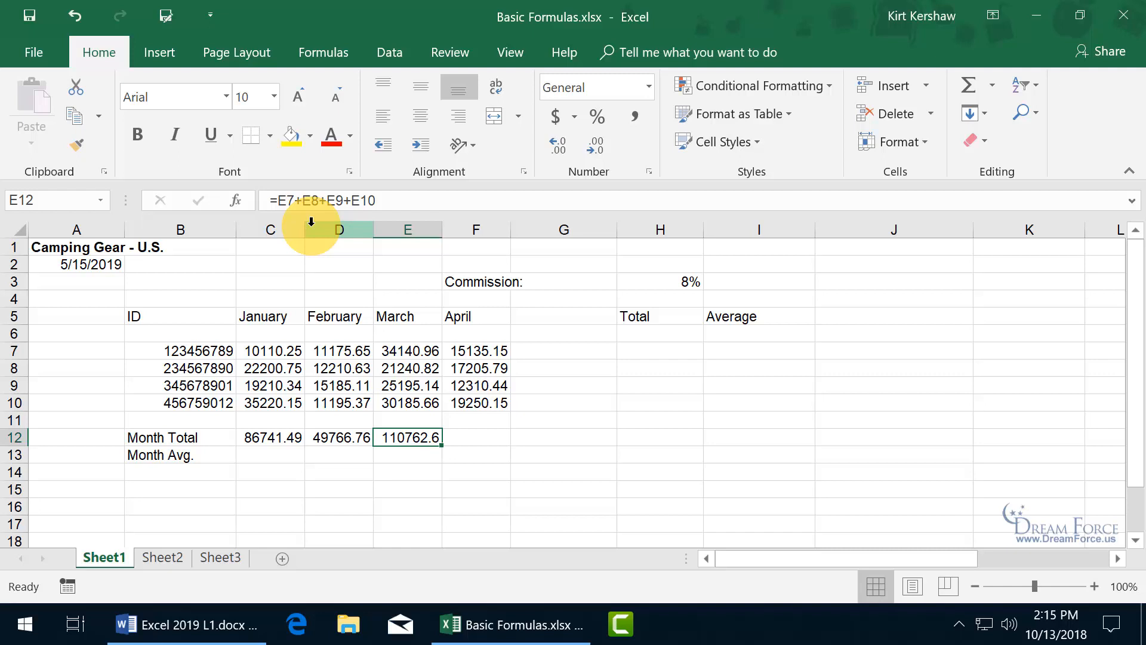
{"action": "mouse_move", "coordinate": [320, 271]}
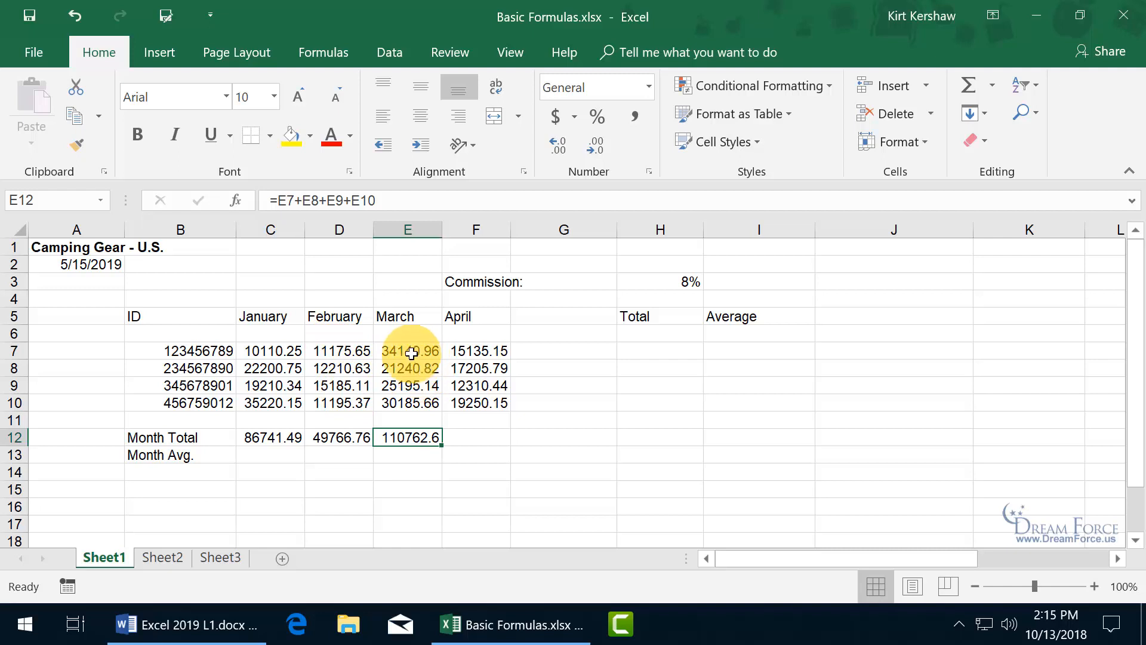
{"action": "mouse_move", "coordinate": [408, 393]}
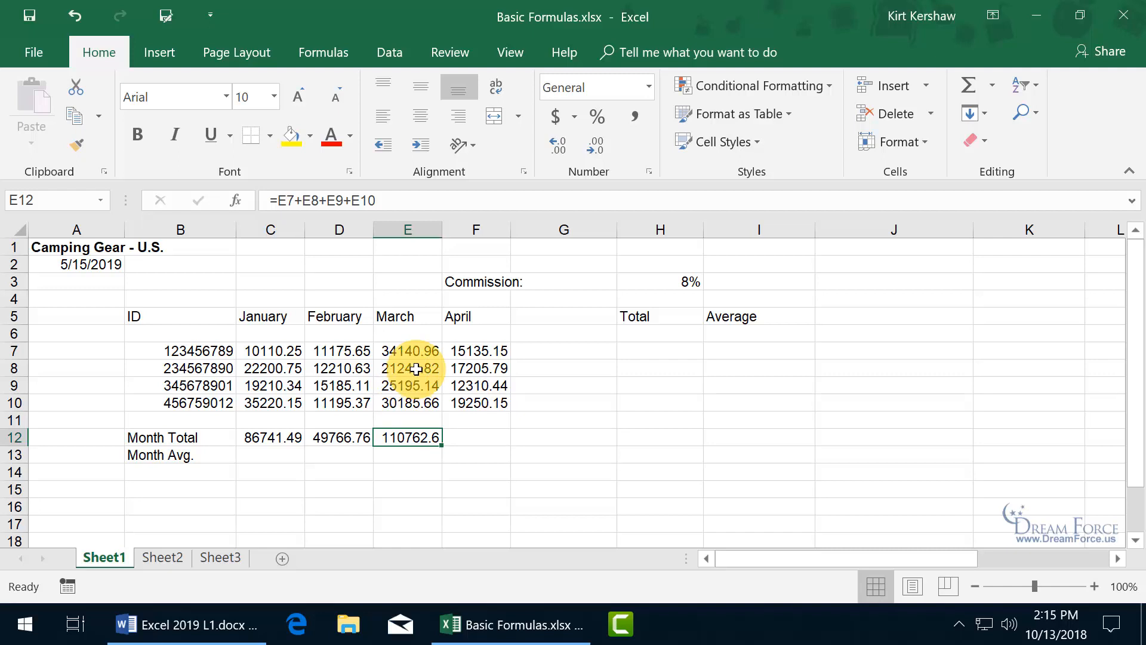
{"action": "mouse_move", "coordinate": [214, 320]}
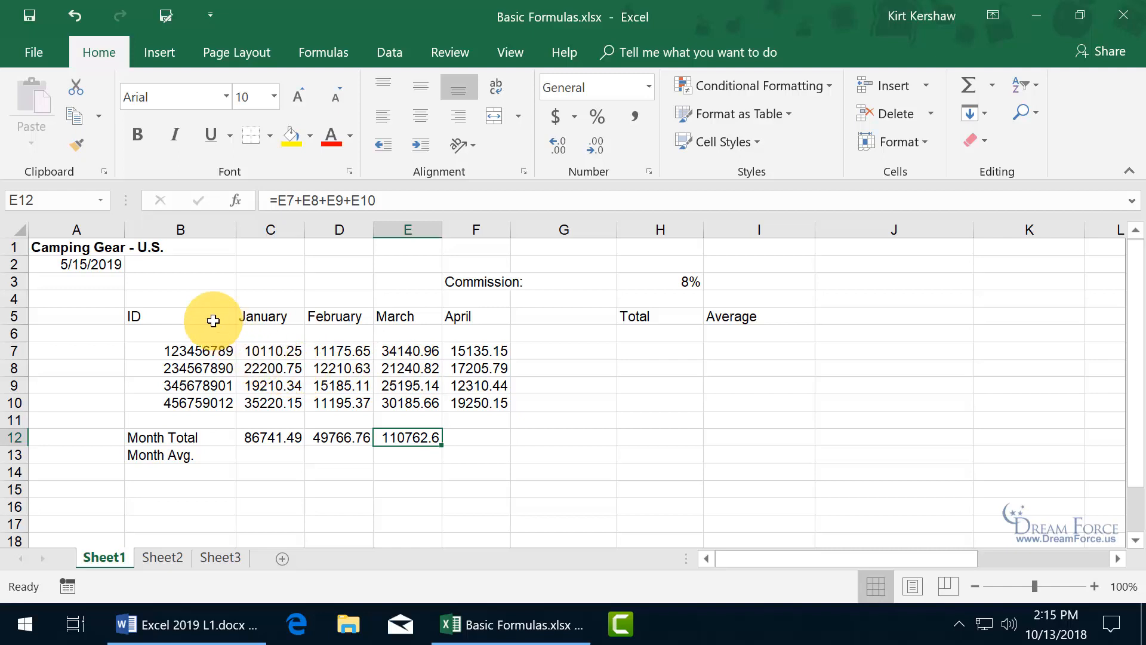
{"action": "mouse_move", "coordinate": [749, 498]}
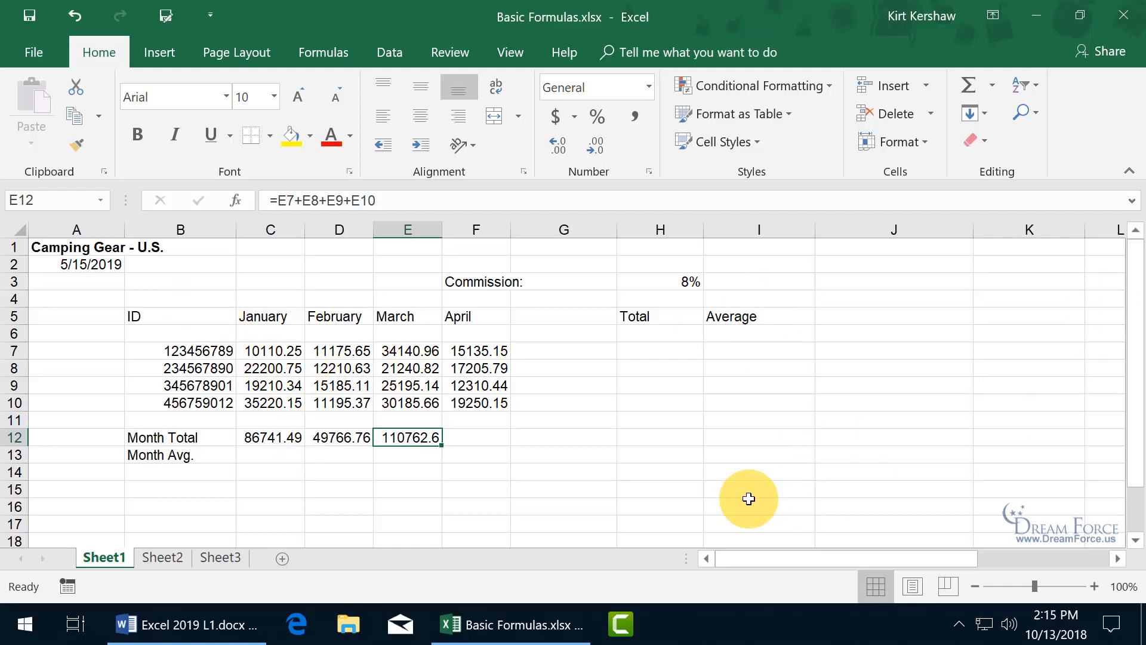
{"action": "mouse_move", "coordinate": [379, 494]}
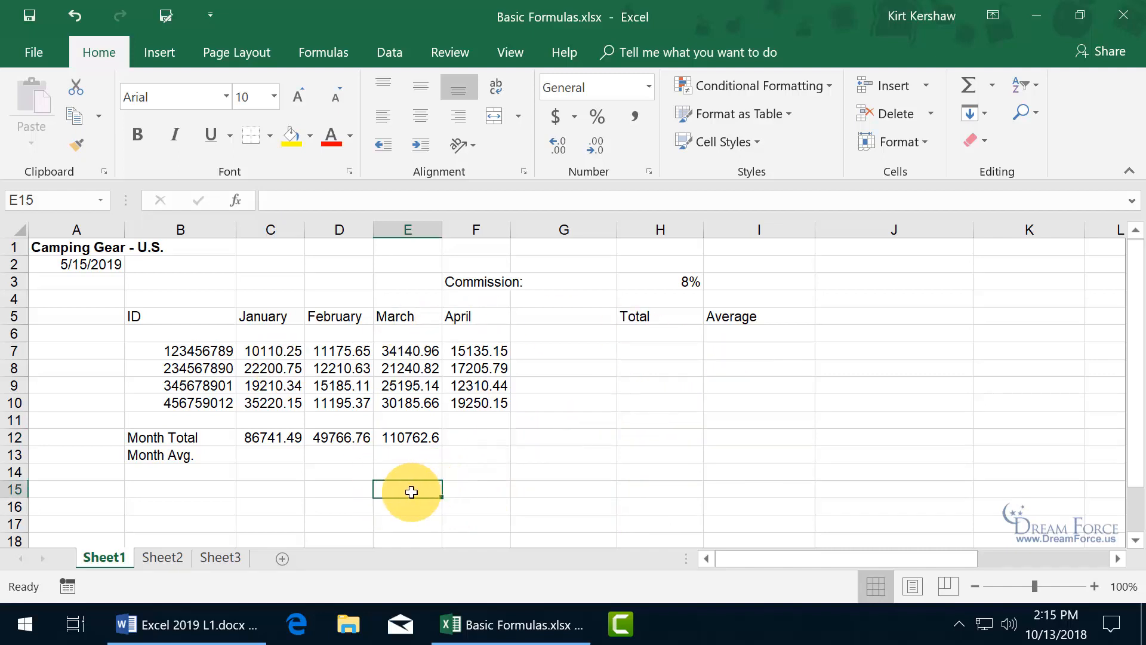
{"action": "mouse_move", "coordinate": [589, 492]}
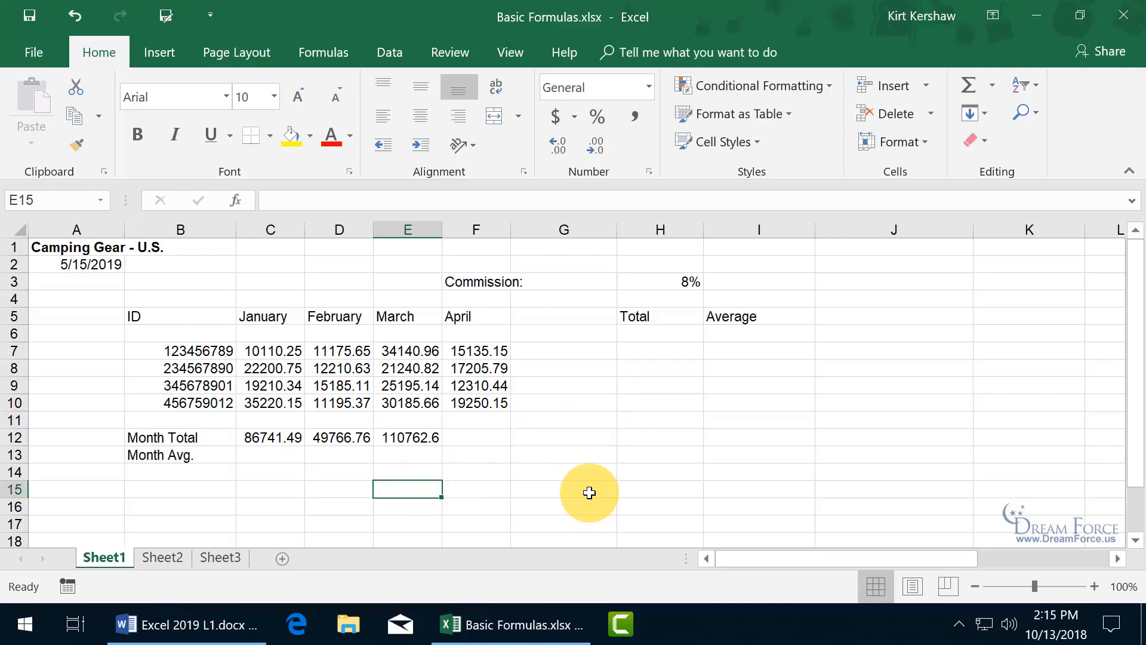
{"action": "mouse_move", "coordinate": [611, 451]}
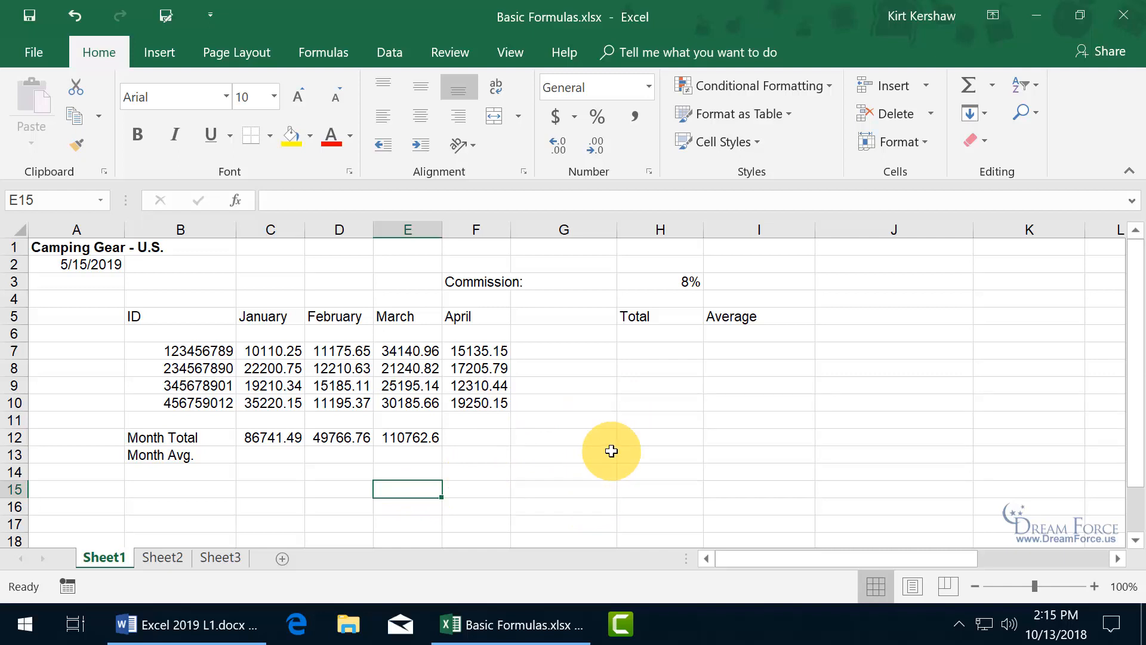
{"action": "mouse_move", "coordinate": [631, 426]}
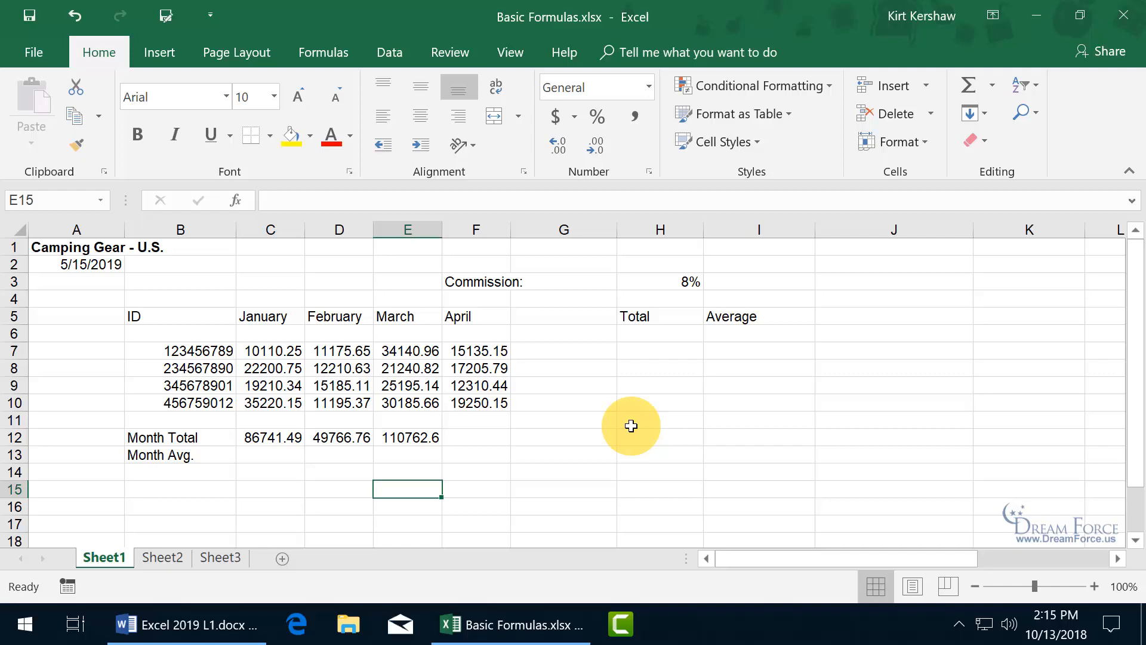
{"action": "left_click", "coordinate": [407, 437]}
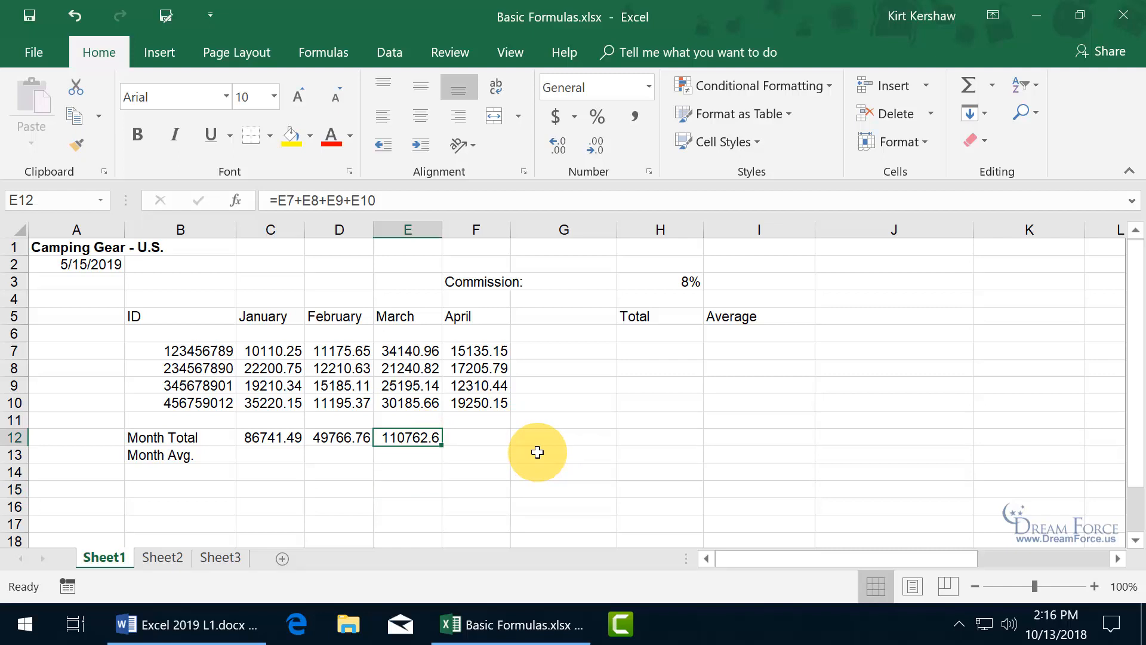
{"action": "mouse_move", "coordinate": [443, 472]}
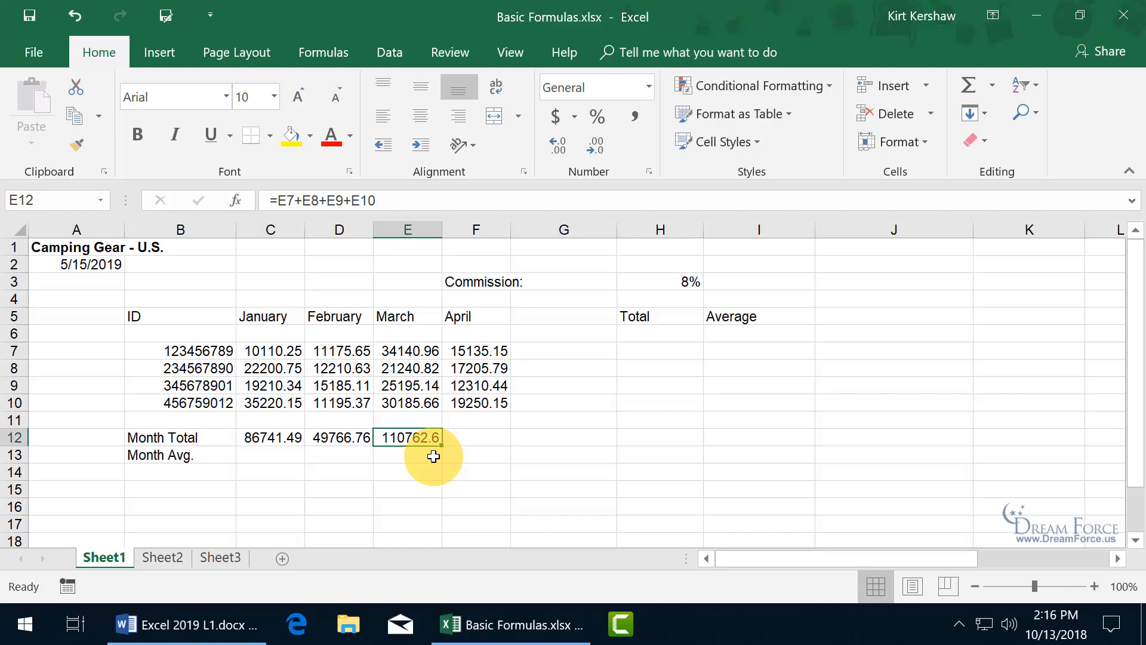
{"action": "left_click", "coordinate": [338, 436]}
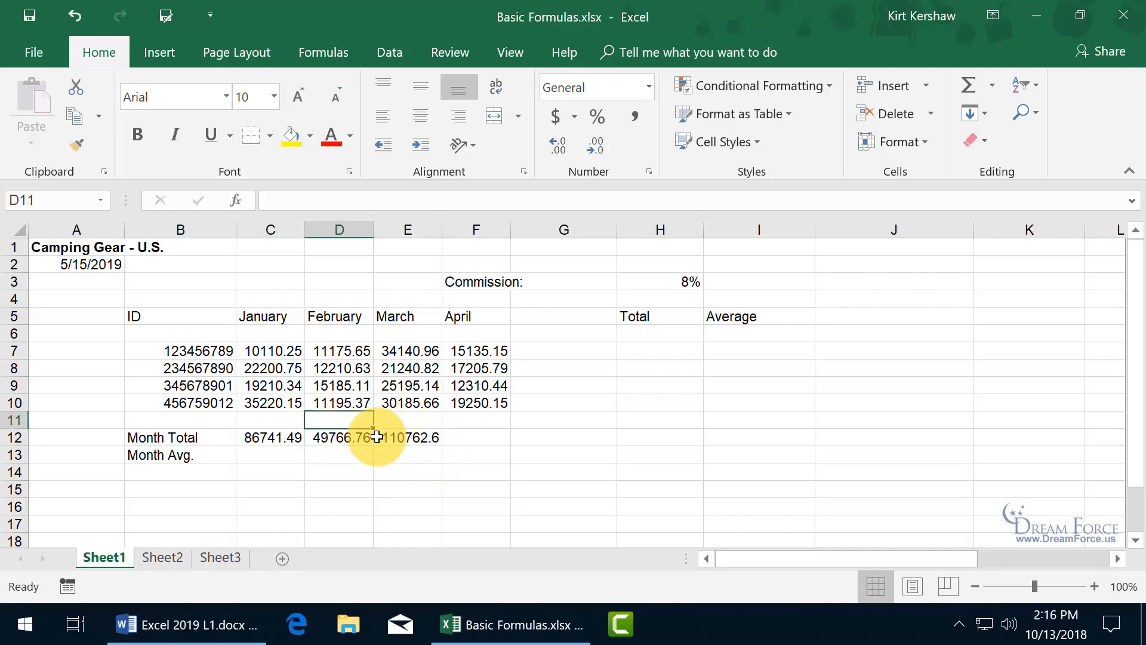
Fill E12's total formula into F12, then compare the April and March formulas.
{"action": "left_click", "coordinate": [407, 437]}
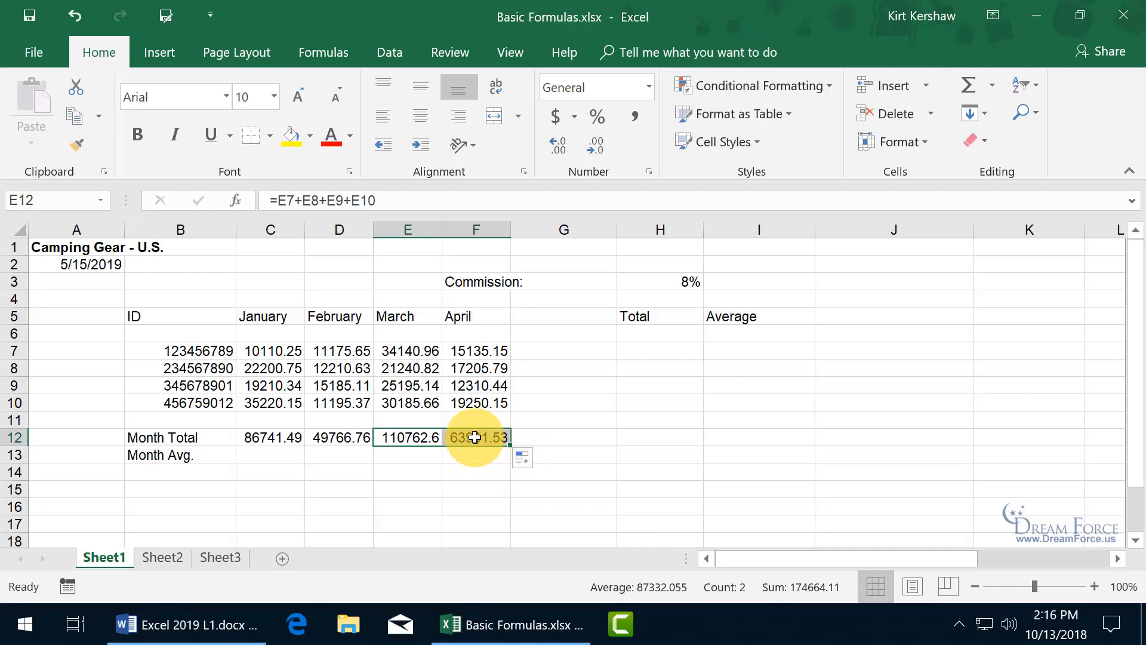
{"action": "left_click", "coordinate": [475, 437]}
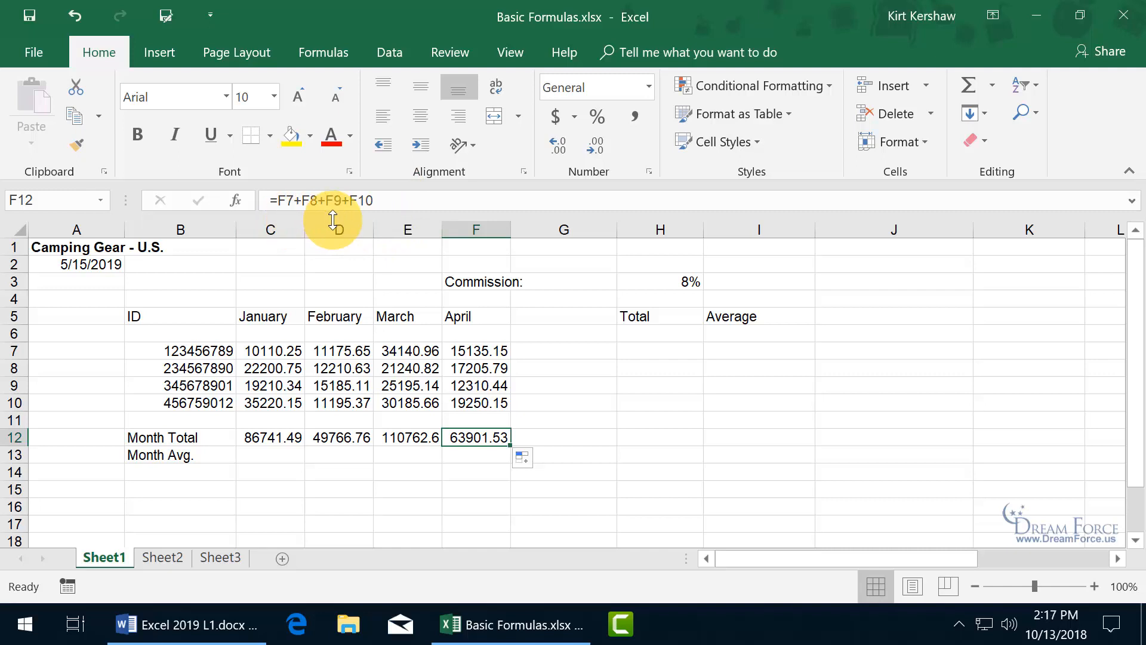
{"action": "mouse_move", "coordinate": [45, 350]}
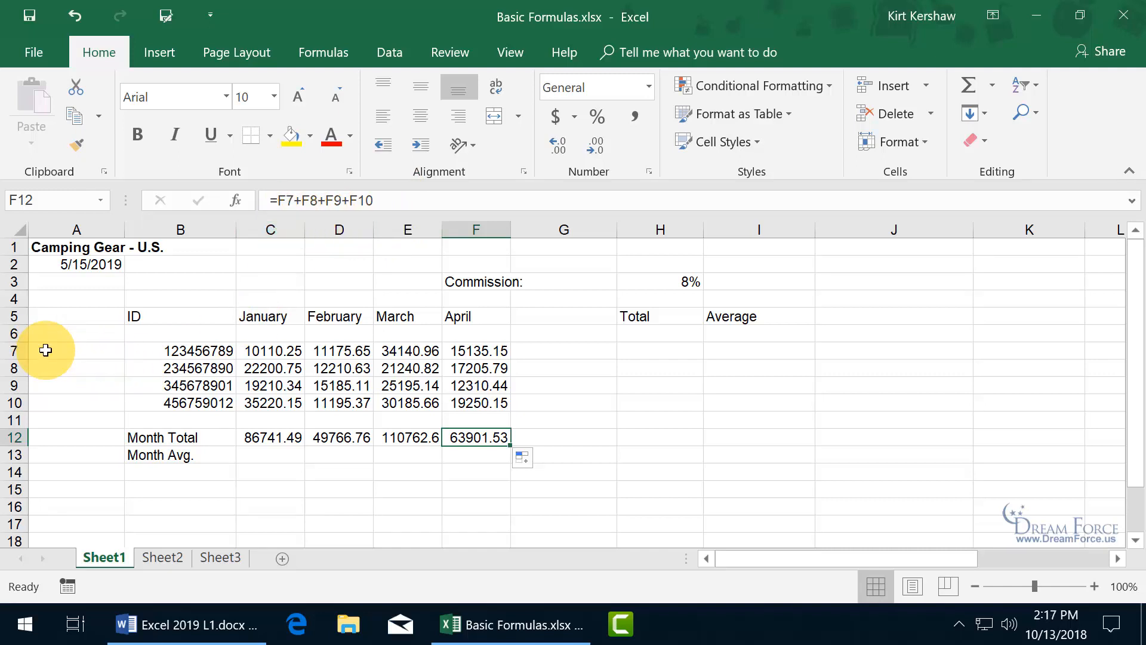
{"action": "mouse_move", "coordinate": [540, 403]}
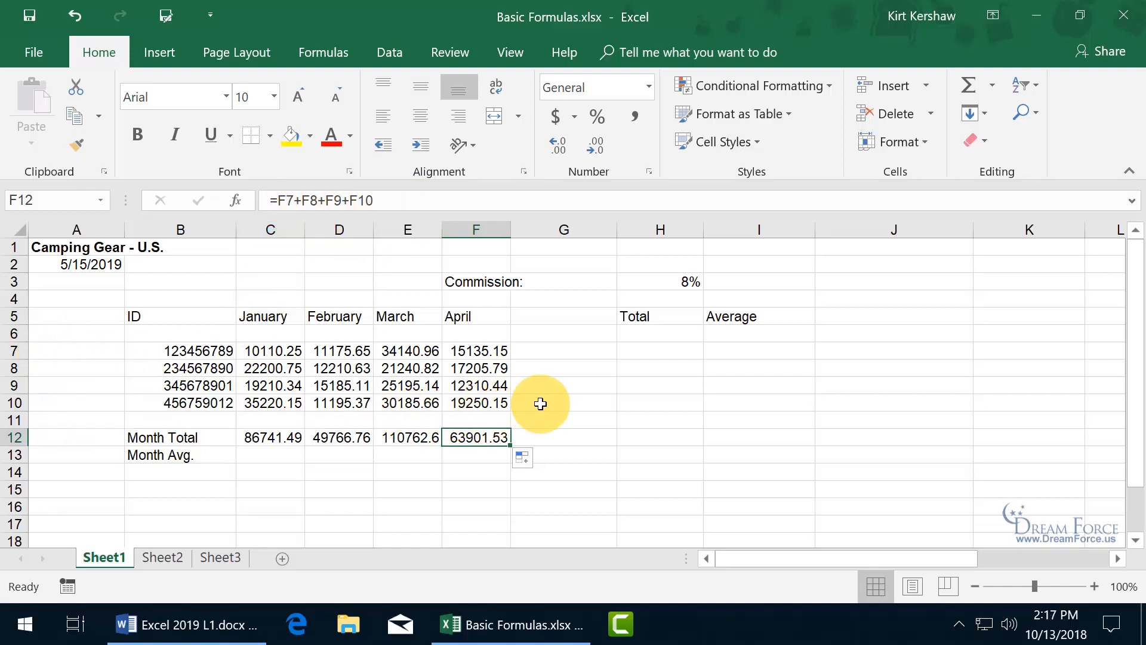
{"action": "mouse_move", "coordinate": [545, 404]}
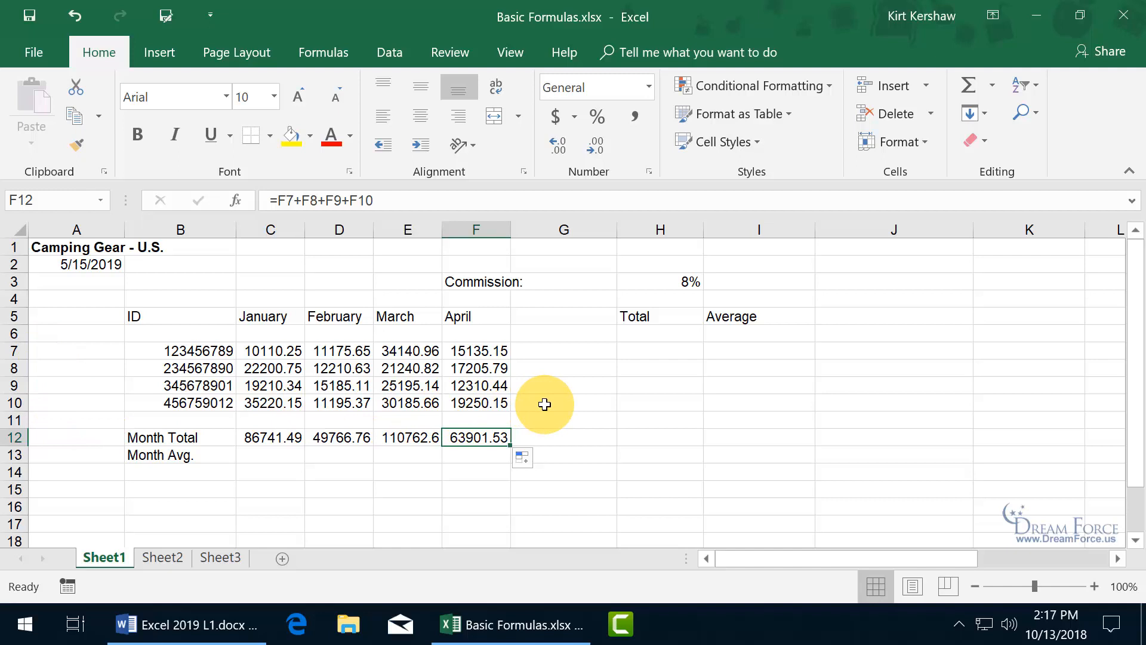
{"action": "mouse_move", "coordinate": [400, 400]}
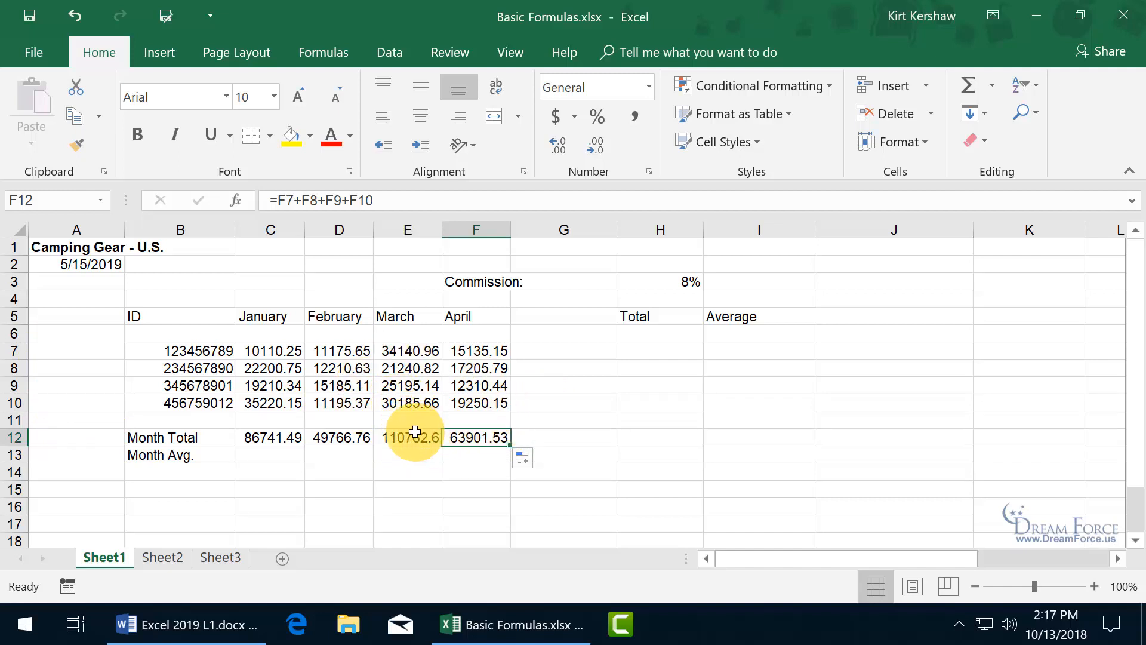
{"action": "mouse_move", "coordinate": [393, 437]}
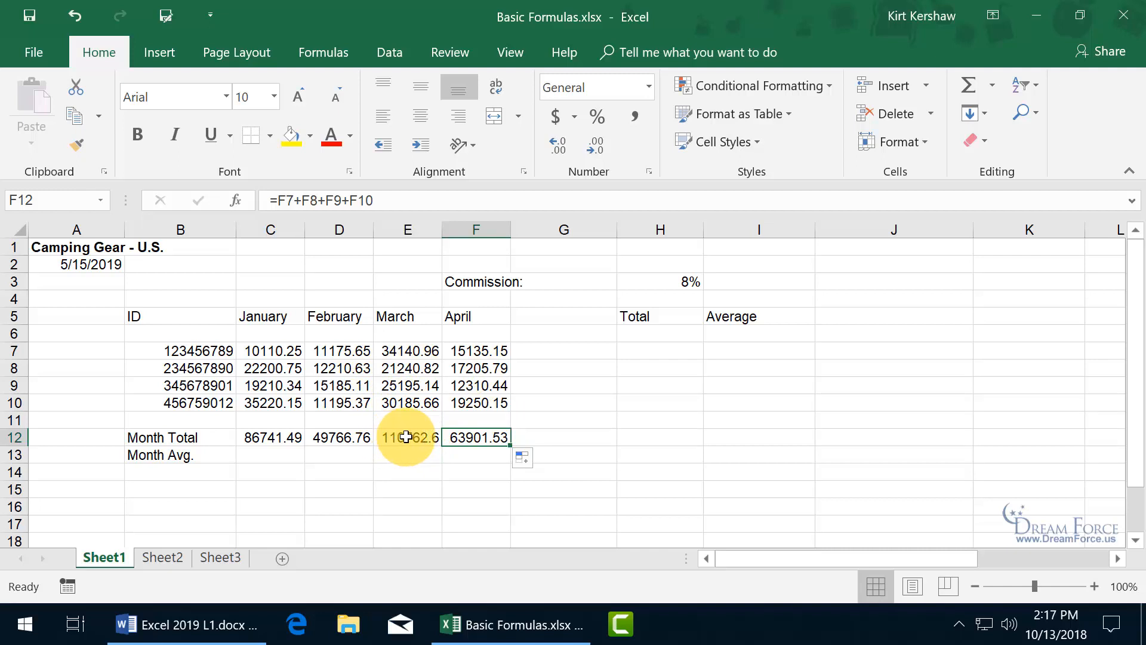
{"action": "left_click", "coordinate": [407, 437]}
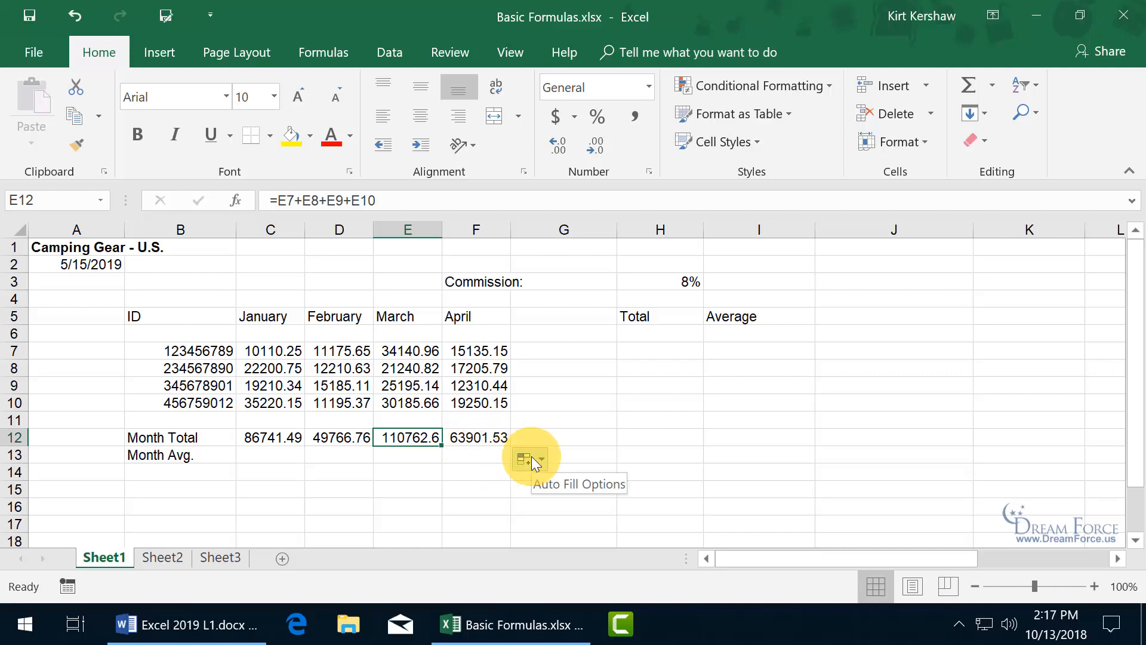
{"action": "left_click", "coordinate": [531, 460]}
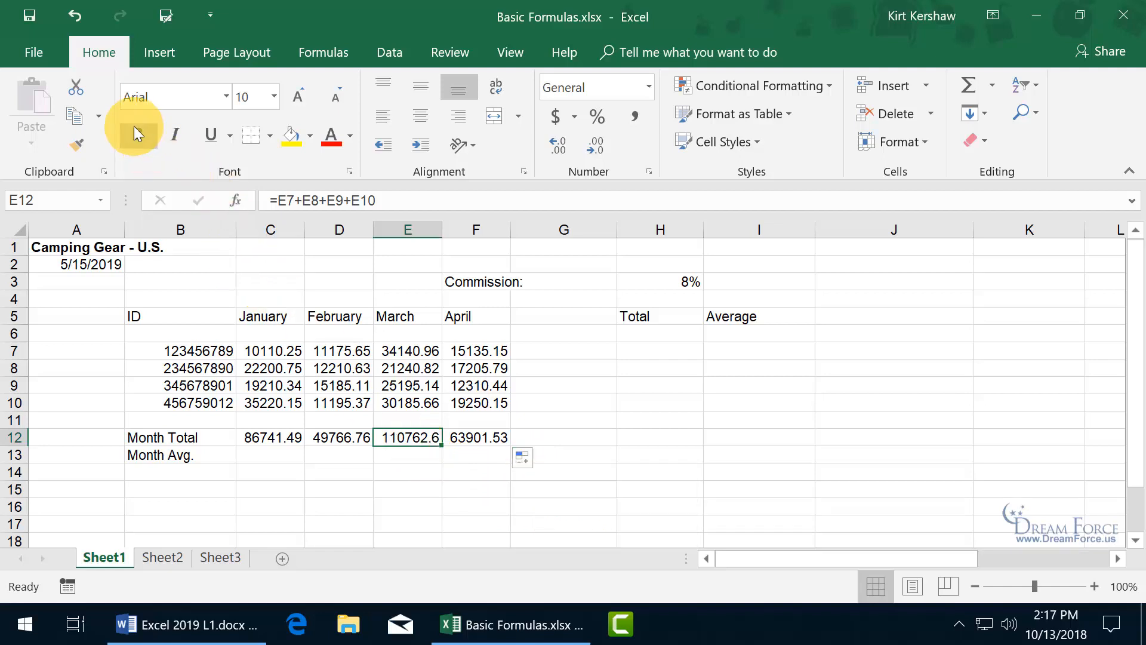
{"action": "mouse_move", "coordinate": [330, 137]}
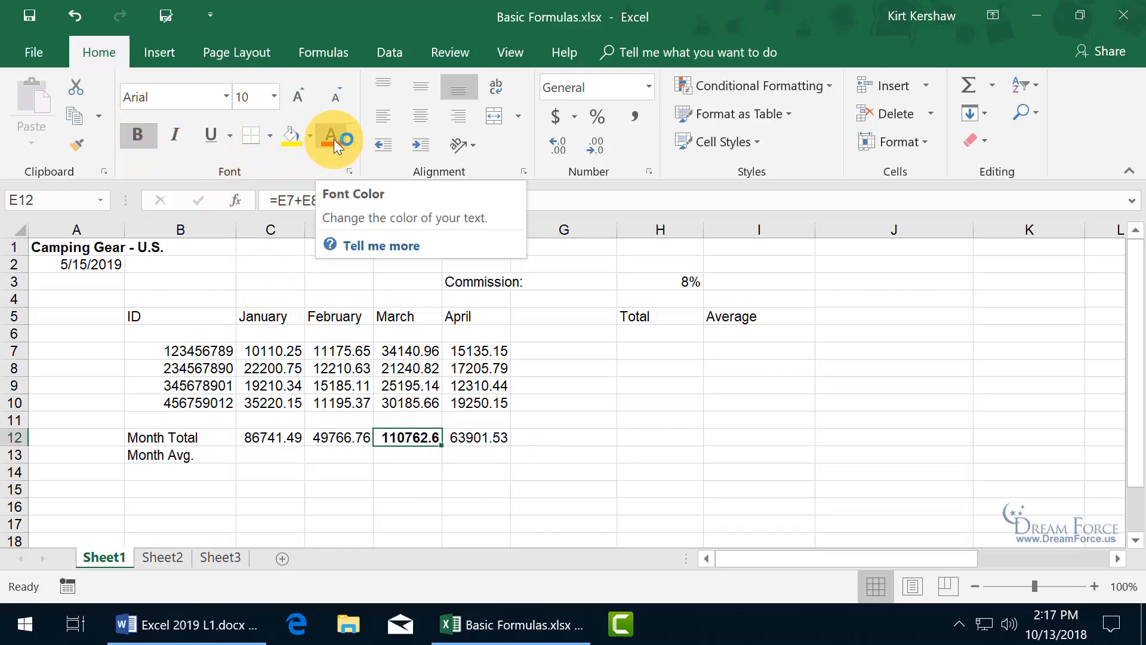
{"action": "left_click", "coordinate": [326, 137]}
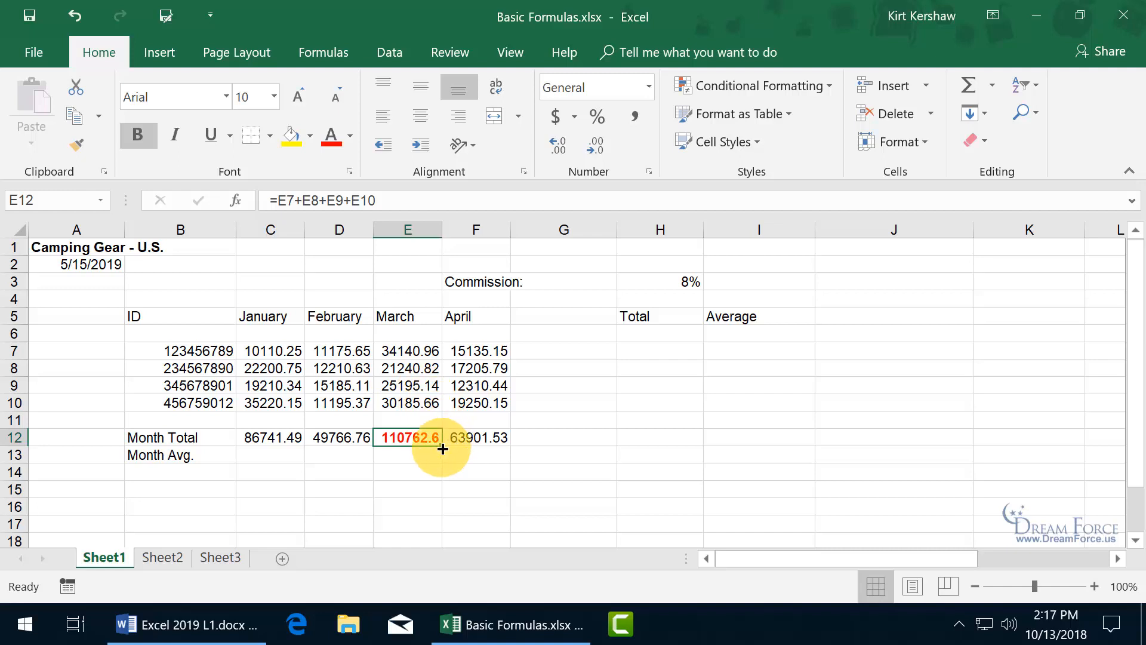
{"action": "left_click_drag", "start_coordinate": [407, 437], "coordinate": [475, 437]}
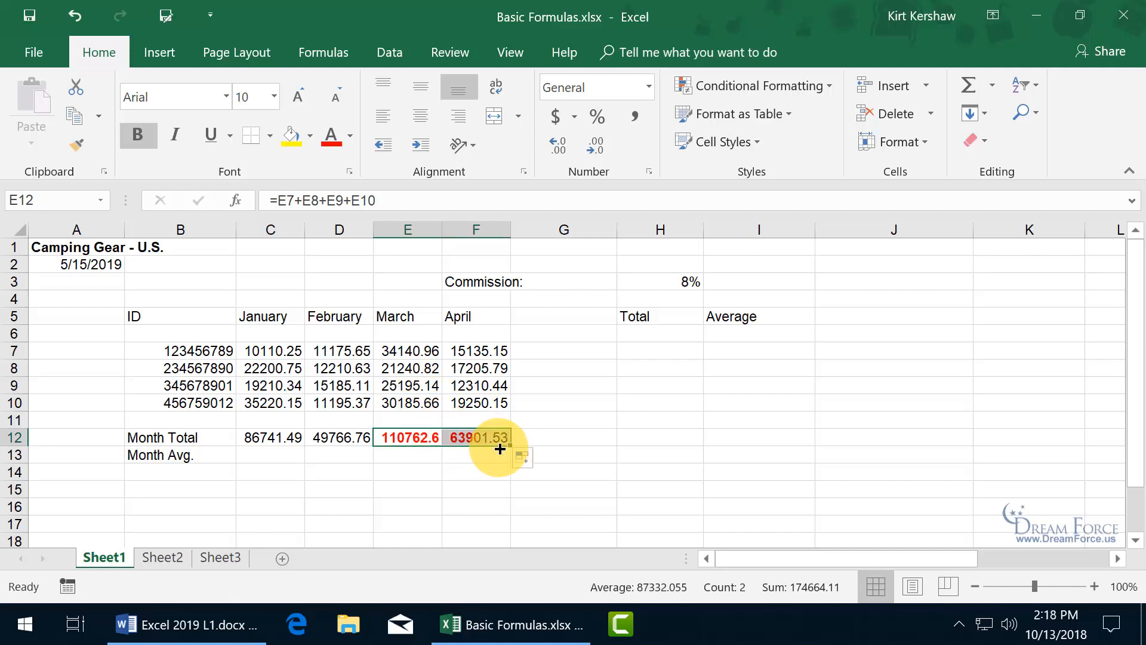
{"action": "mouse_move", "coordinate": [509, 455]}
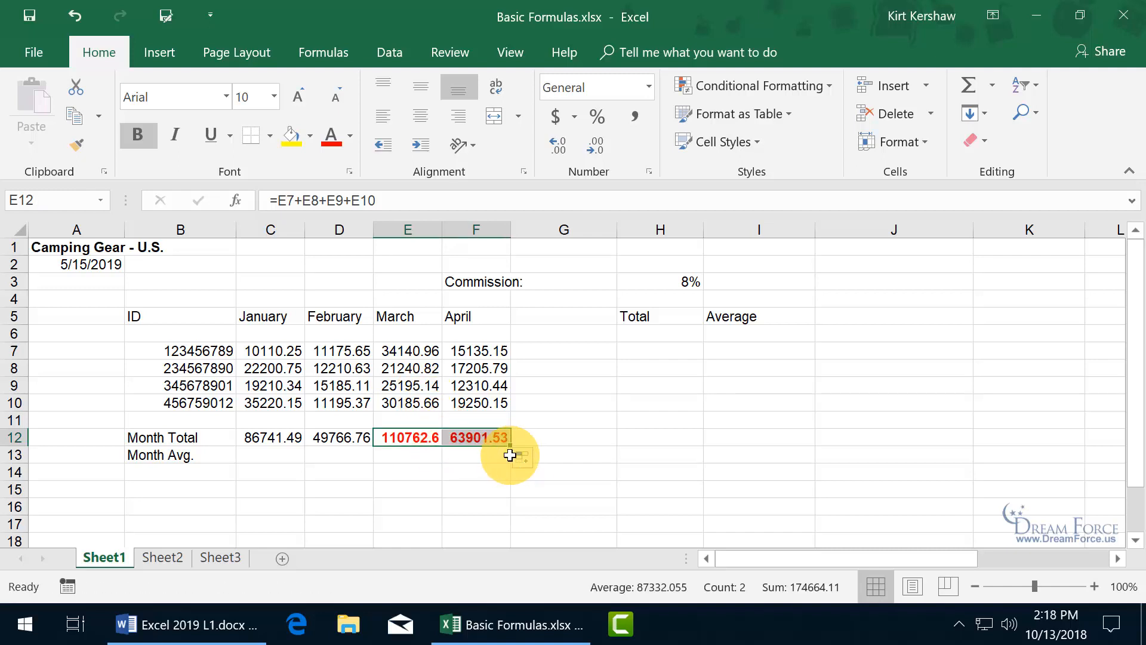
{"action": "left_click", "coordinate": [530, 459]}
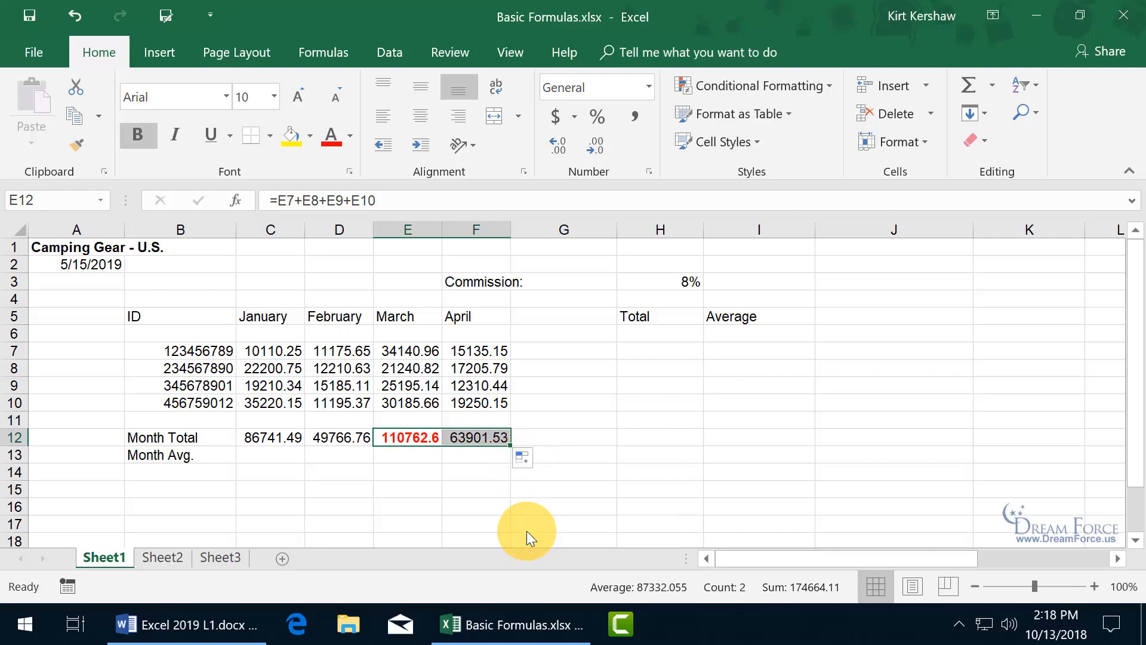
{"action": "left_click", "coordinate": [408, 455]}
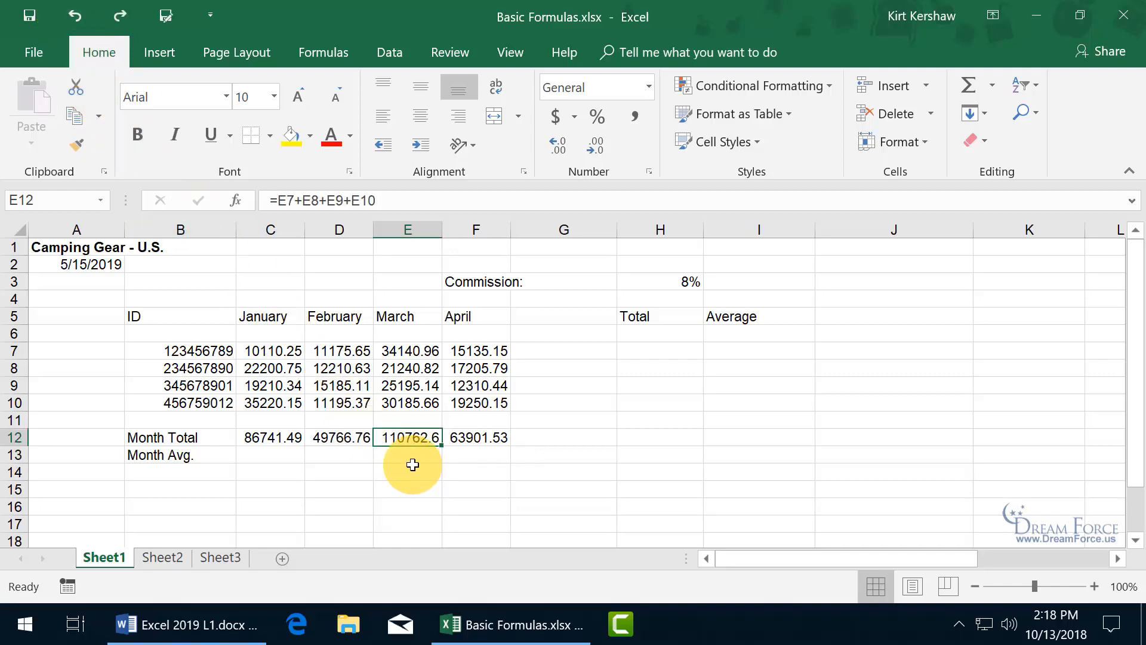
Enter January's Month Avg. in C13 as =C12/4, giving 21685.37.
{"action": "left_click", "coordinate": [270, 455]}
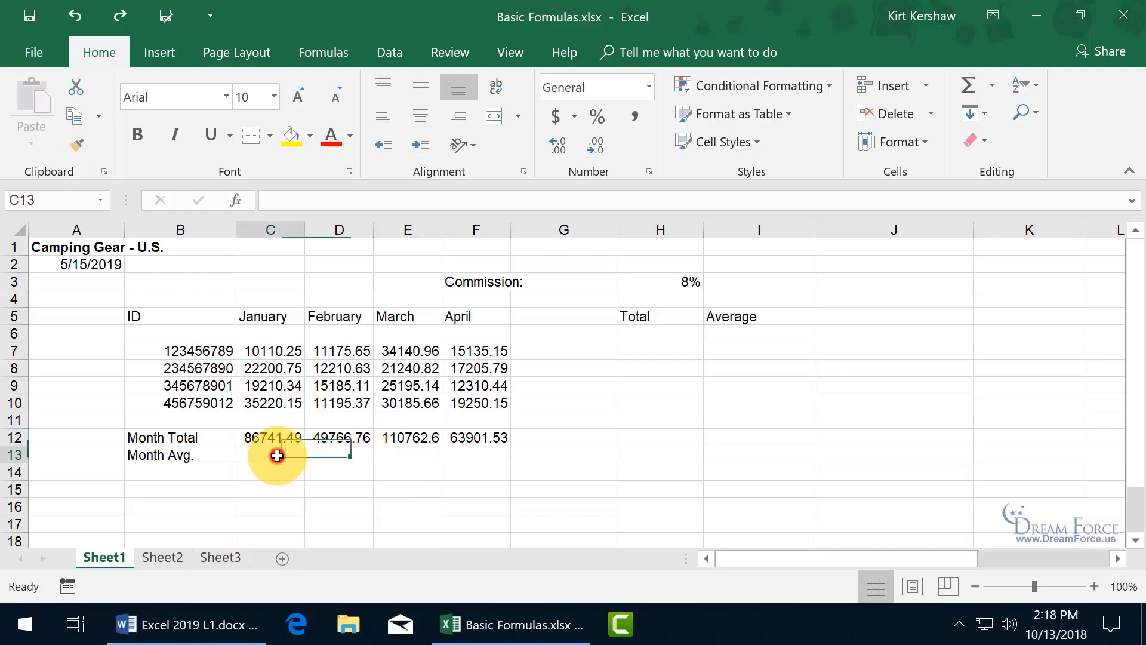
{"action": "left_click", "coordinate": [270, 455]}
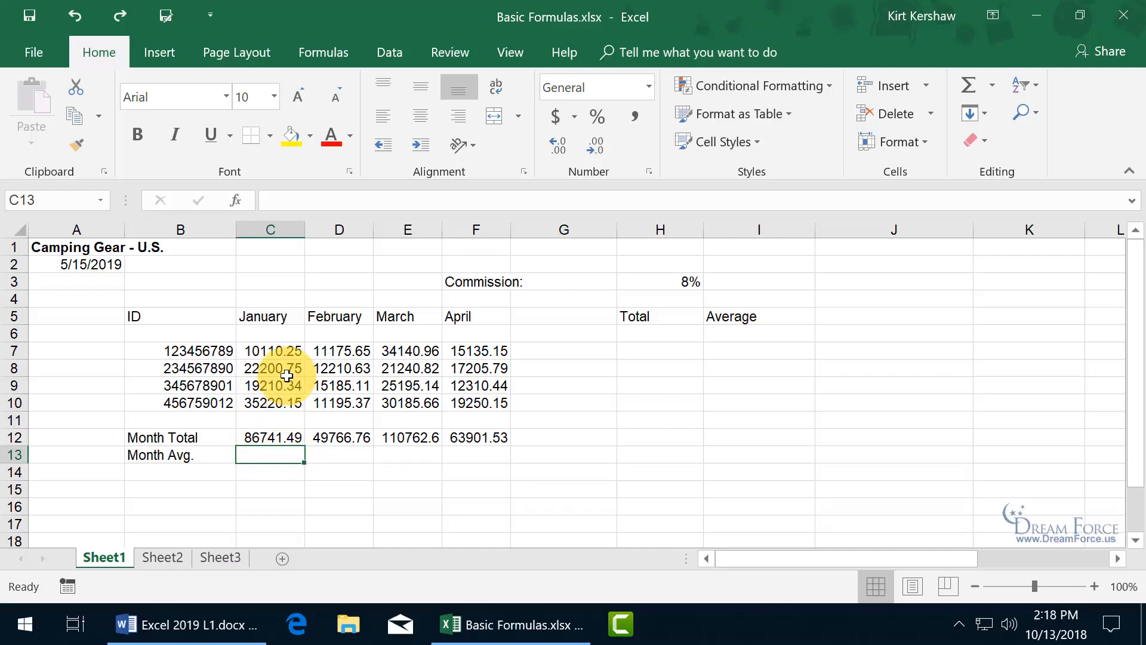
{"action": "mouse_move", "coordinate": [274, 394]}
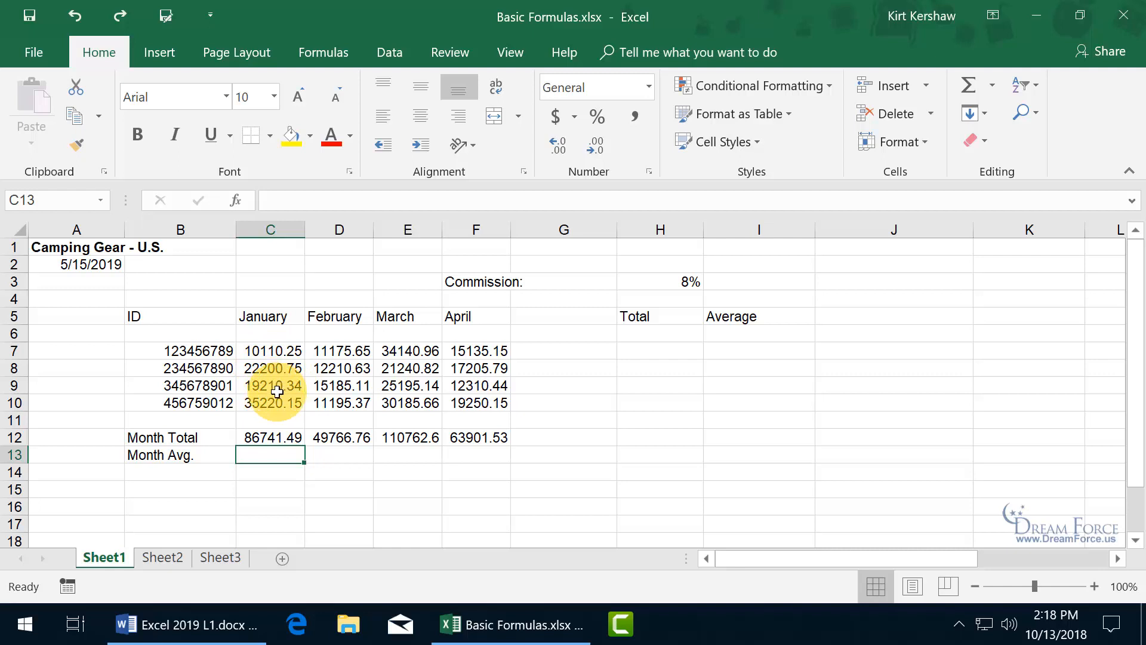
{"action": "type", "text": "="}
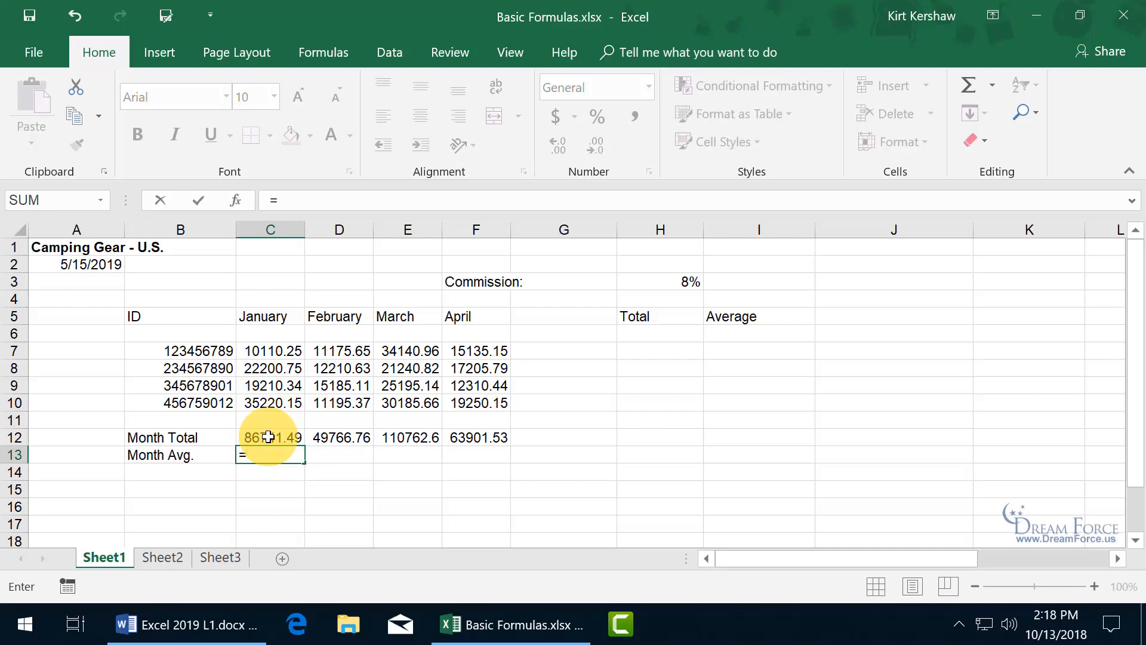
{"action": "left_click", "coordinate": [271, 437]}
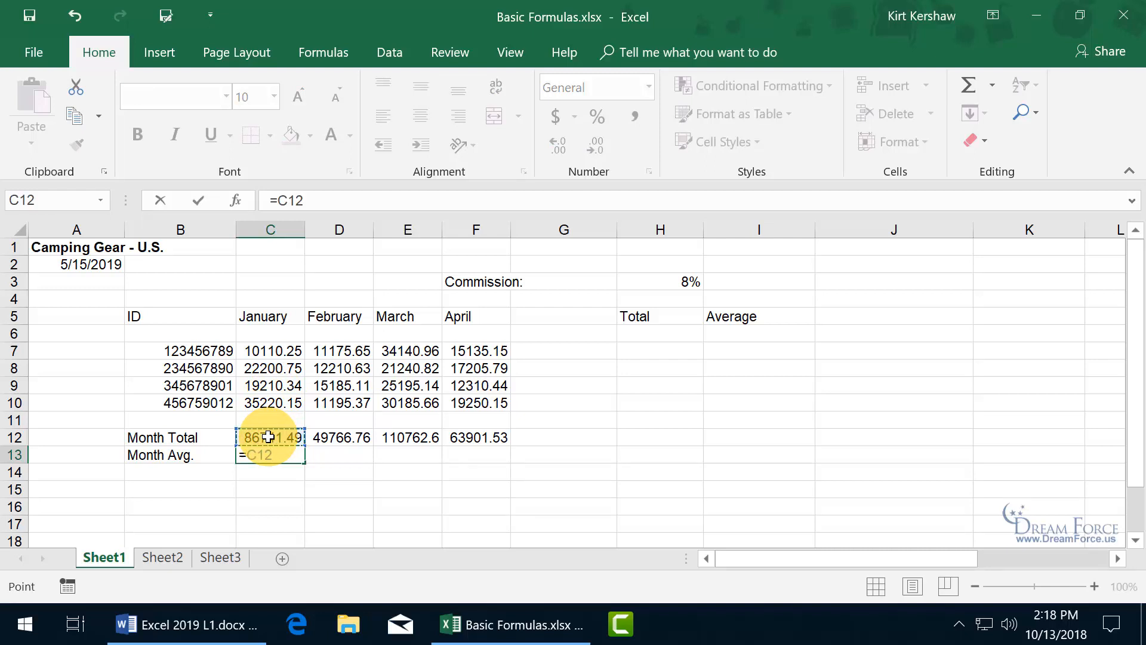
{"action": "type", "text": "/"}
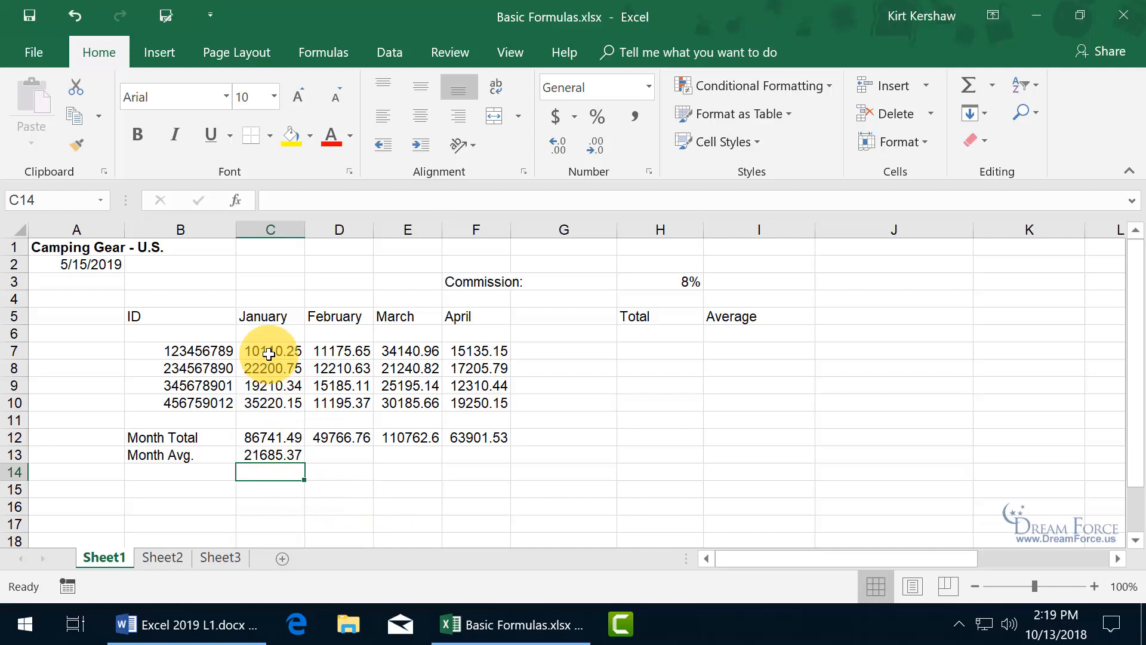
{"action": "left_click_drag", "start_coordinate": [271, 350], "coordinate": [270, 403]}
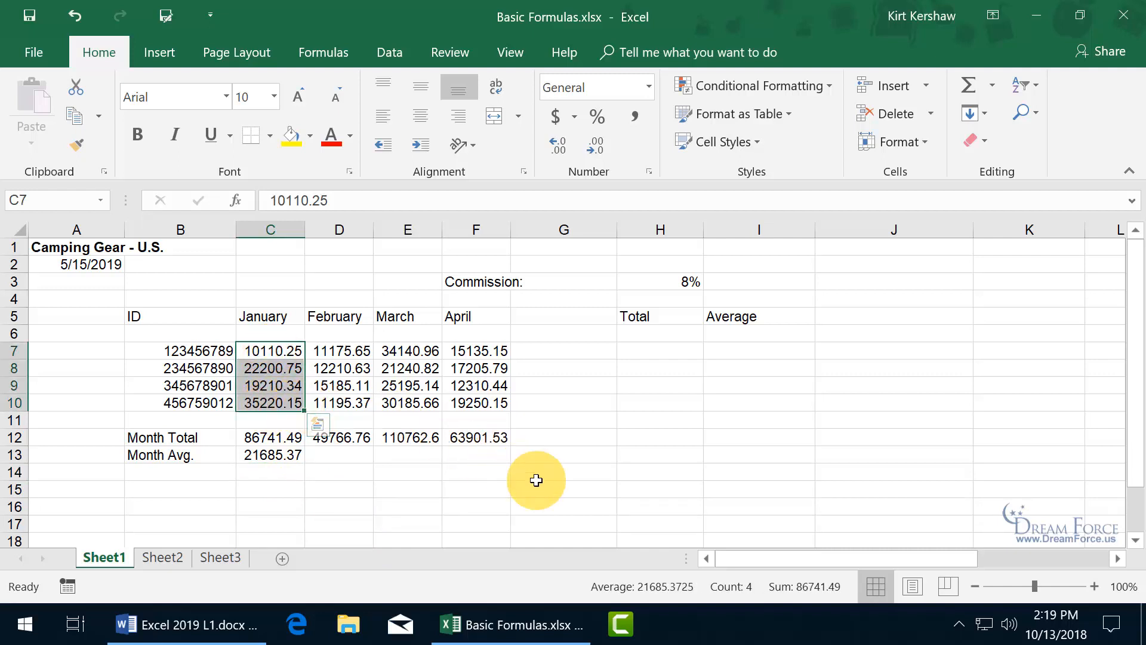
{"action": "mouse_move", "coordinate": [569, 589]}
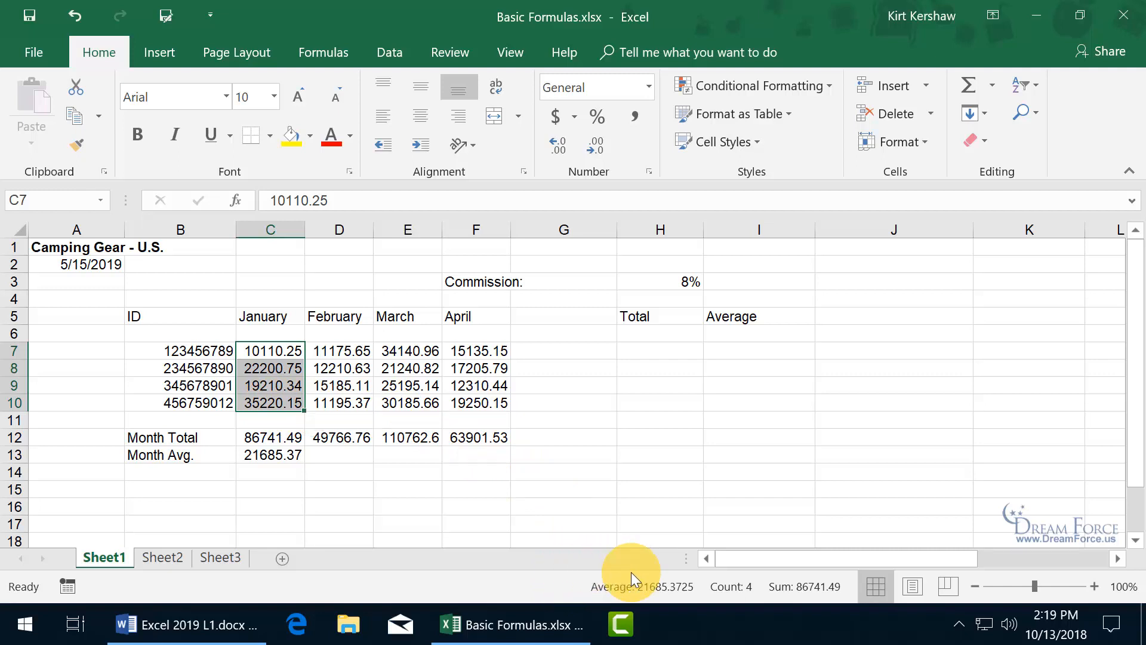
{"action": "mouse_move", "coordinate": [676, 560]}
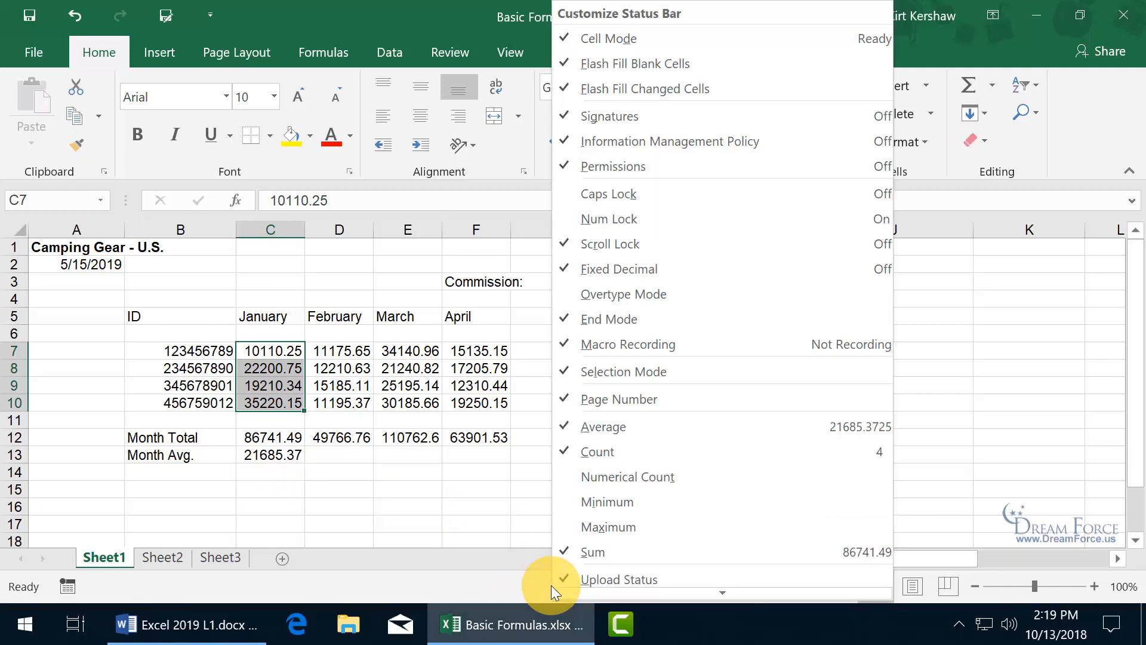
{"action": "mouse_move", "coordinate": [628, 426]}
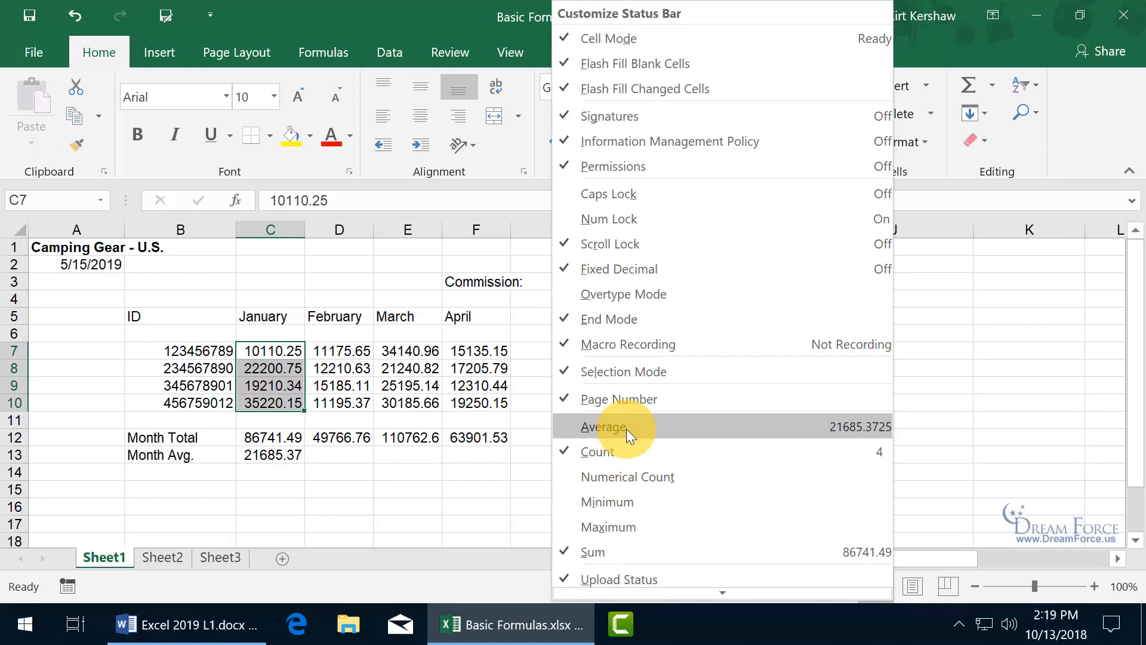
{"action": "left_click", "coordinate": [602, 426]}
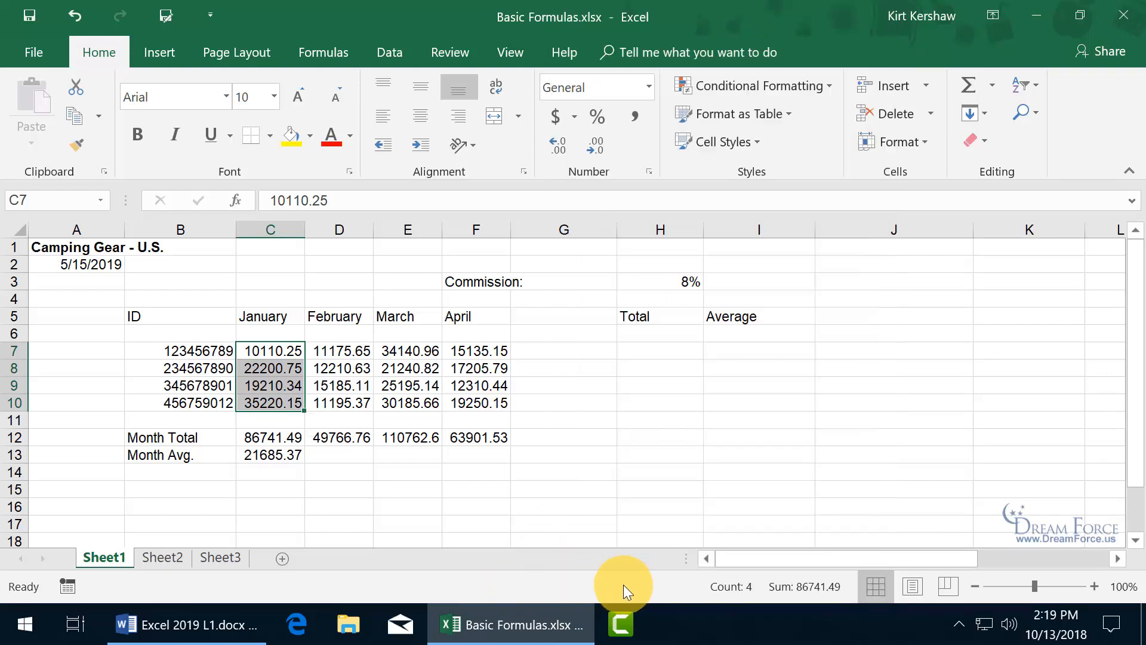
{"action": "right_click", "coordinate": [622, 585]}
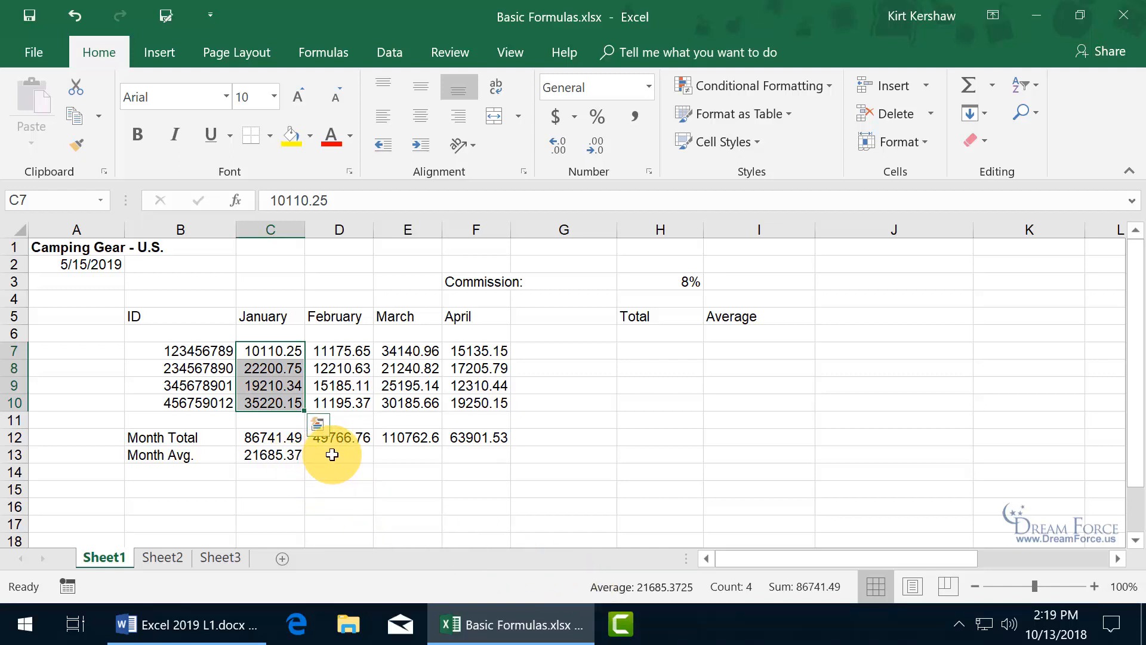
Type February's average formula =D7+D8+D9+D10/4 into D13, not yet entered.
{"action": "left_click", "coordinate": [339, 455]}
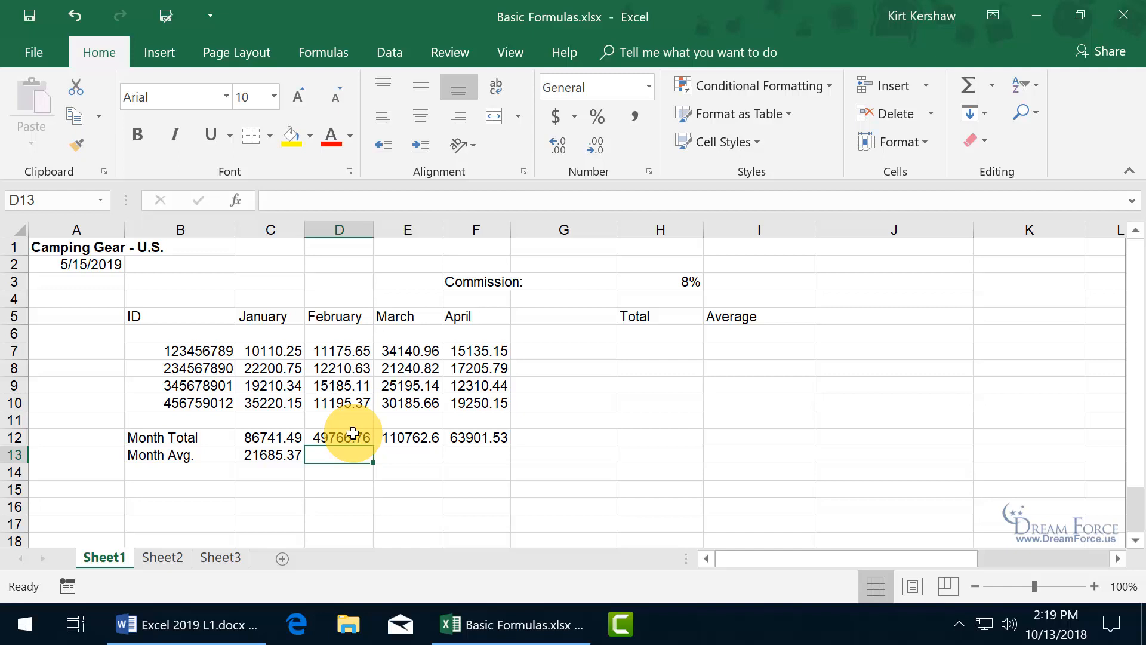
{"action": "type", "text": "=D7"}
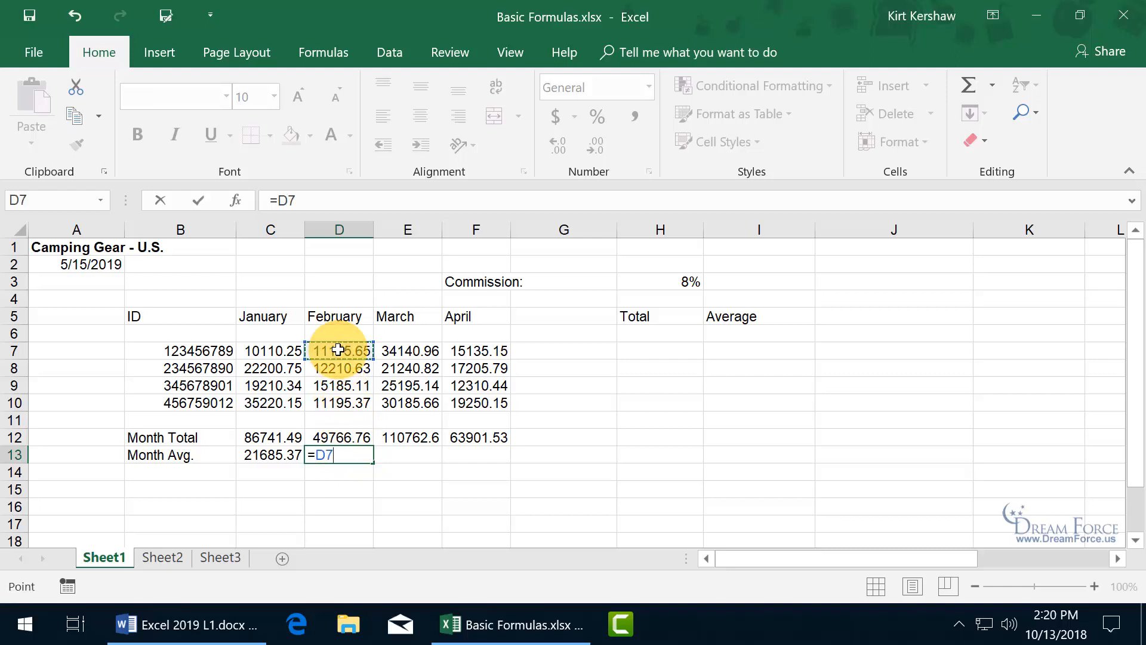
{"action": "left_click", "coordinate": [338, 368]}
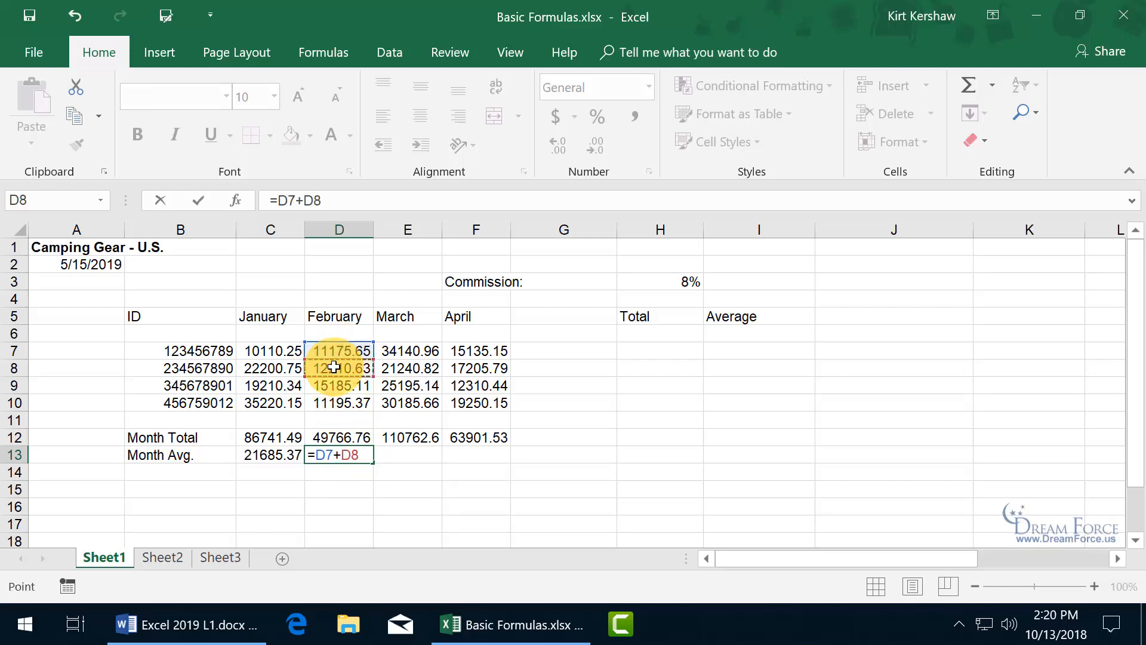
{"action": "left_click", "coordinate": [338, 385]}
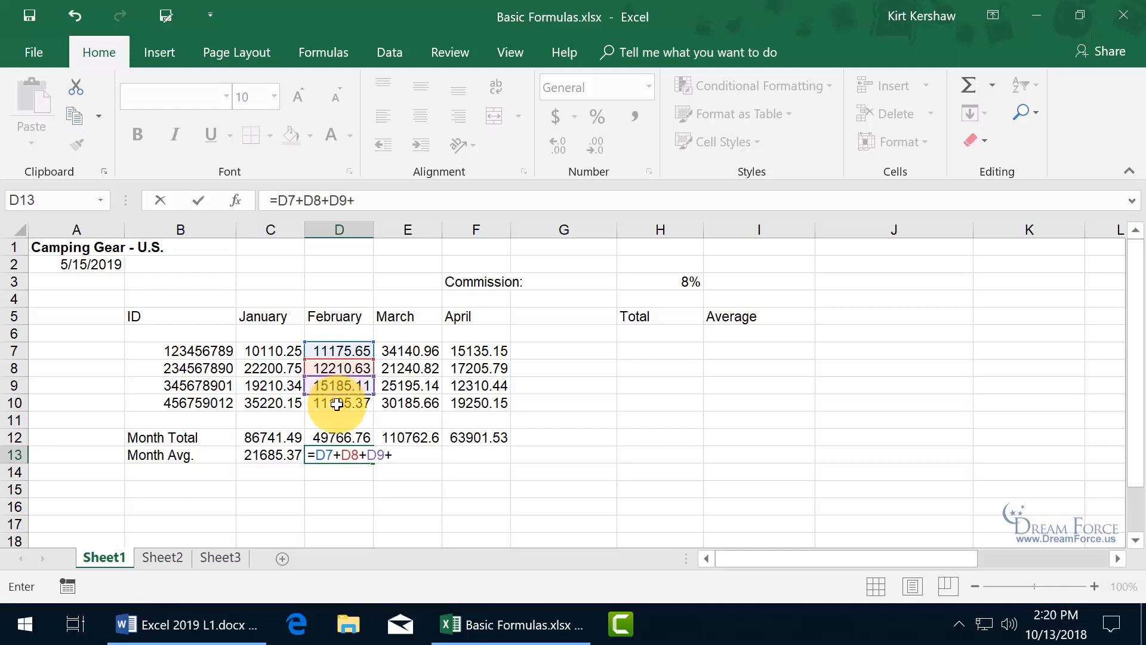
{"action": "left_click", "coordinate": [338, 403]}
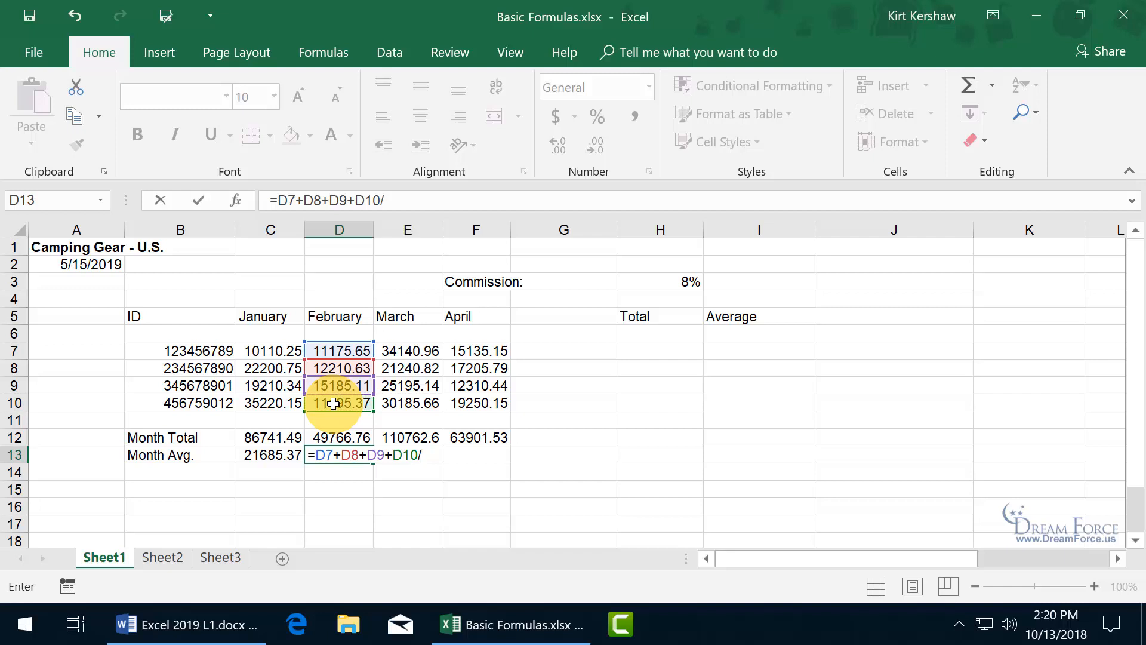
{"action": "type", "text": "4"}
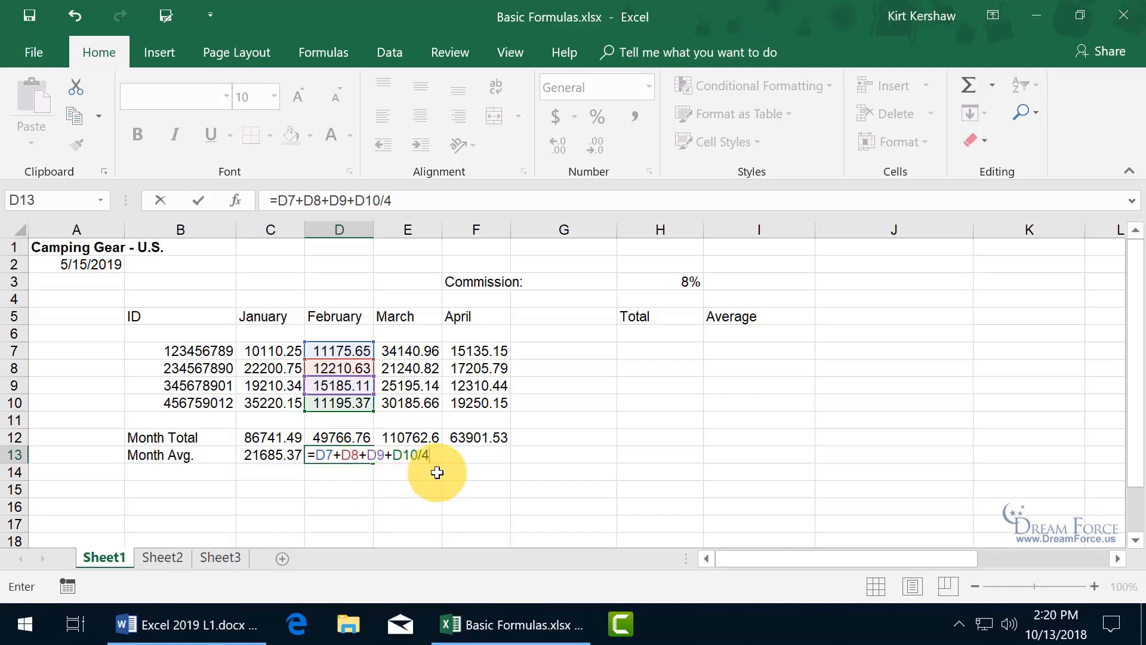
{"action": "mouse_move", "coordinate": [318, 455]}
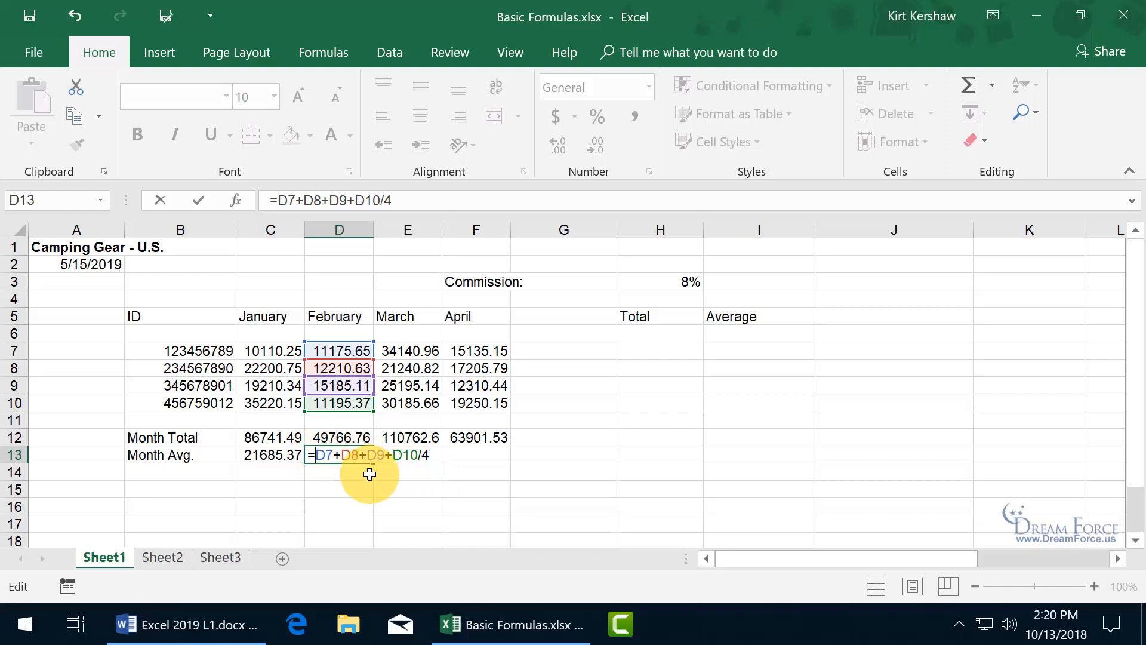
Wrap D7+D8+D9+D10 in parentheses and enter, so D13 shows 12441.69.
{"action": "type", "text": "("}
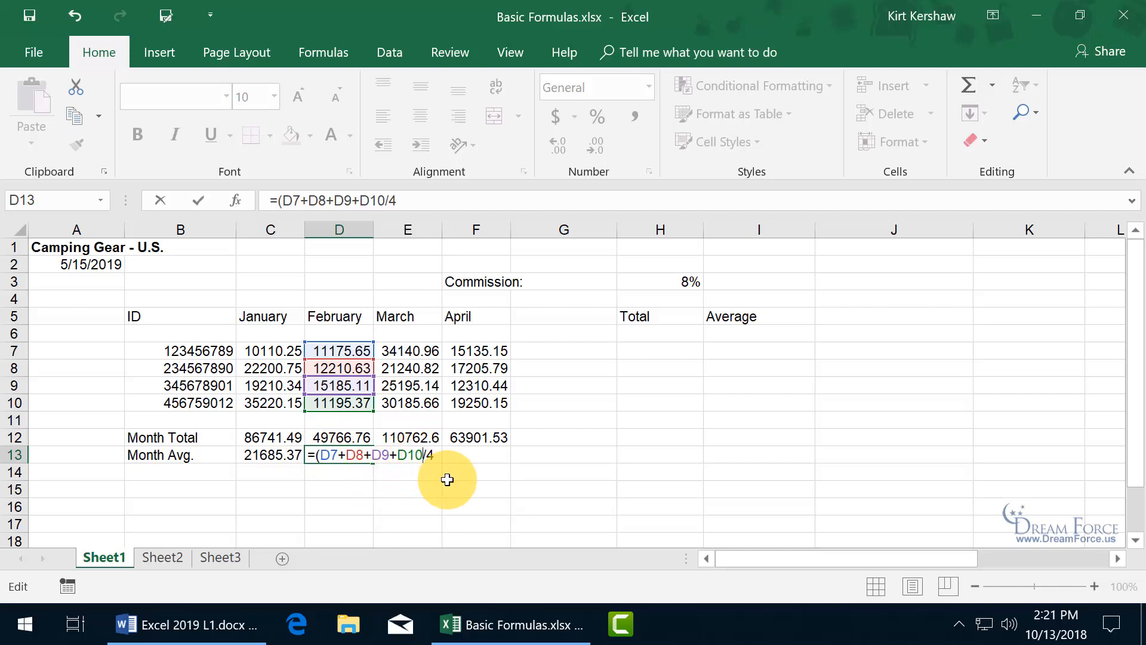
{"action": "type", "text": ")"}
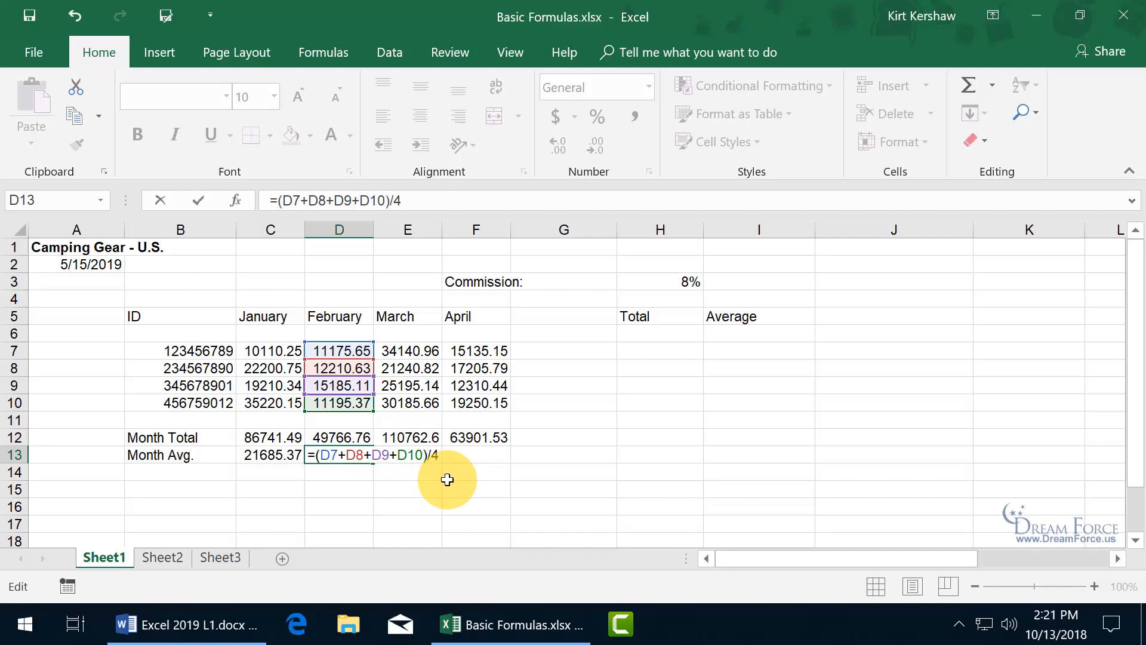
{"action": "mouse_move", "coordinate": [438, 476]}
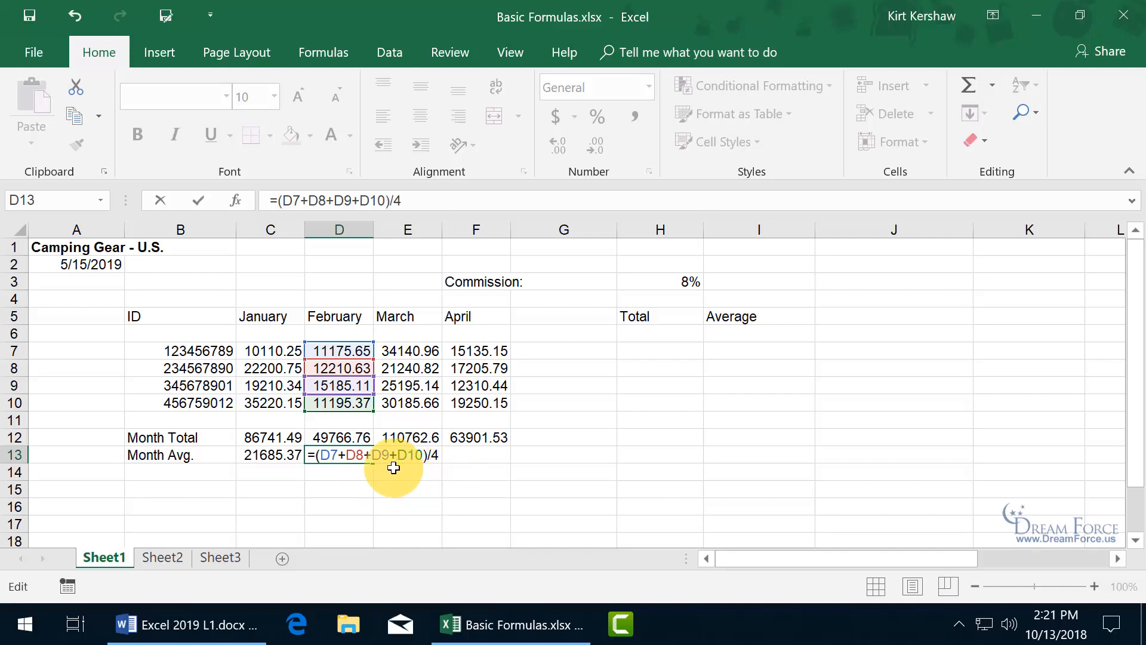
{"action": "mouse_move", "coordinate": [391, 465]}
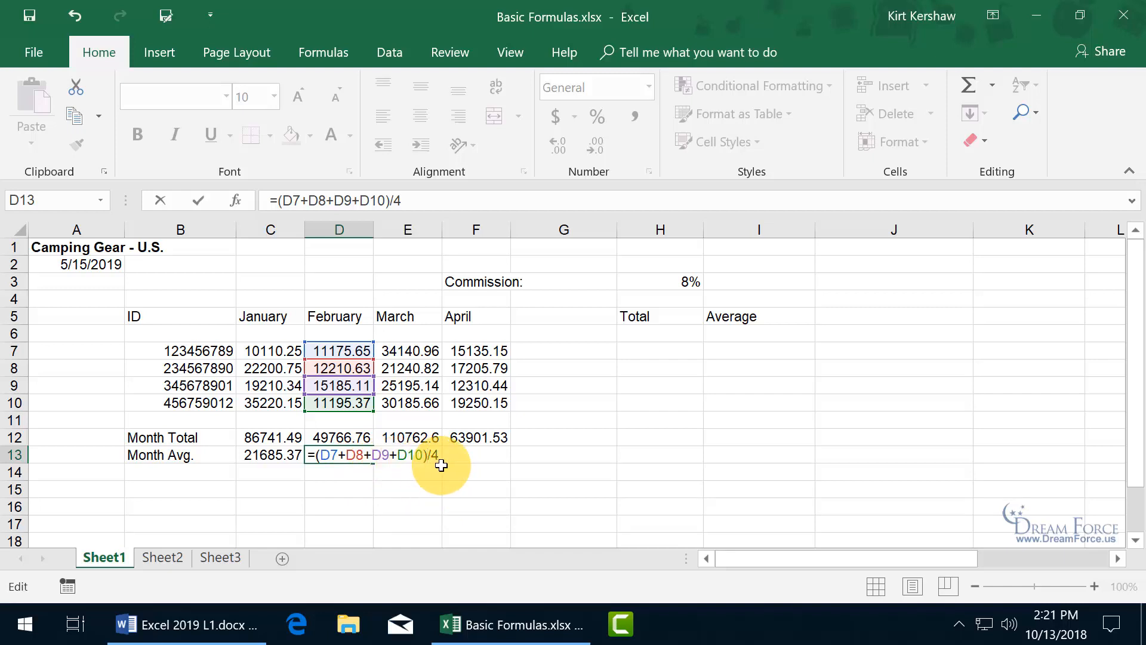
{"action": "key", "text": "enter"}
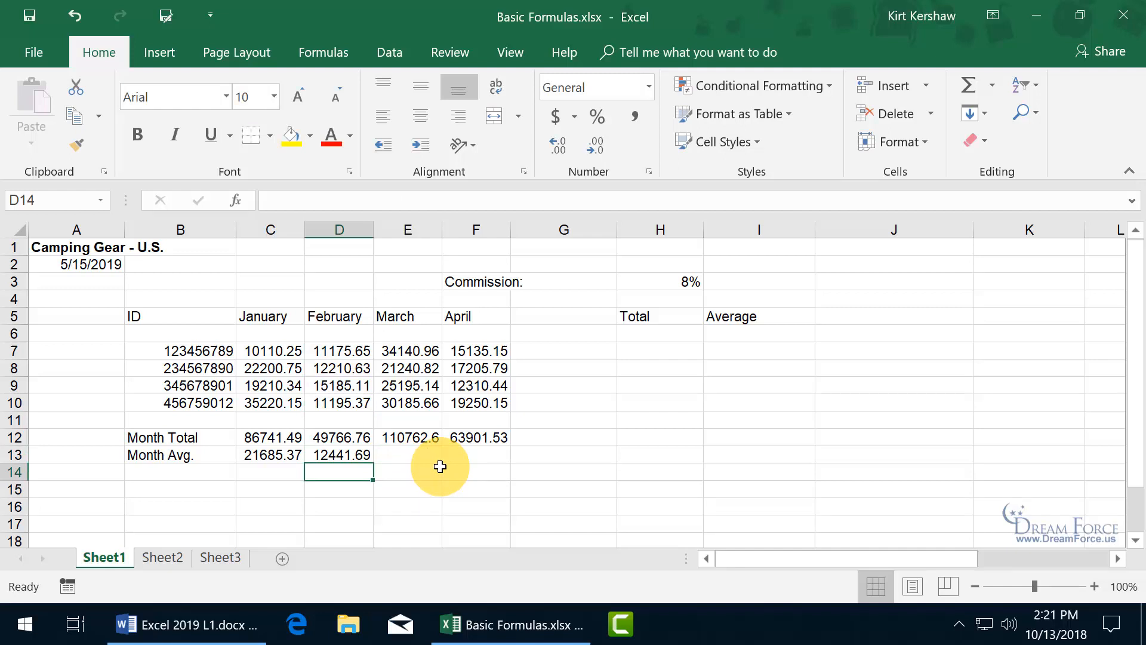
Fill the D13 average into E13:F13, giving 27690.65 and 15975.38, and check both.
{"action": "left_click_drag", "start_coordinate": [339, 351], "coordinate": [338, 403]}
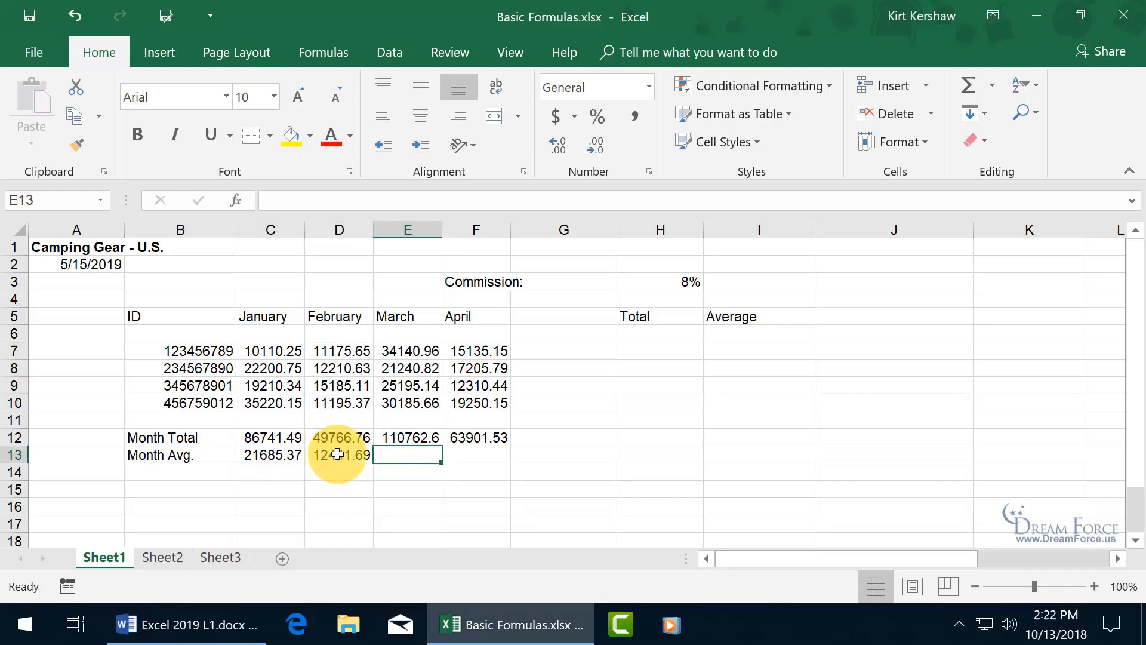
{"action": "left_click", "coordinate": [338, 453]}
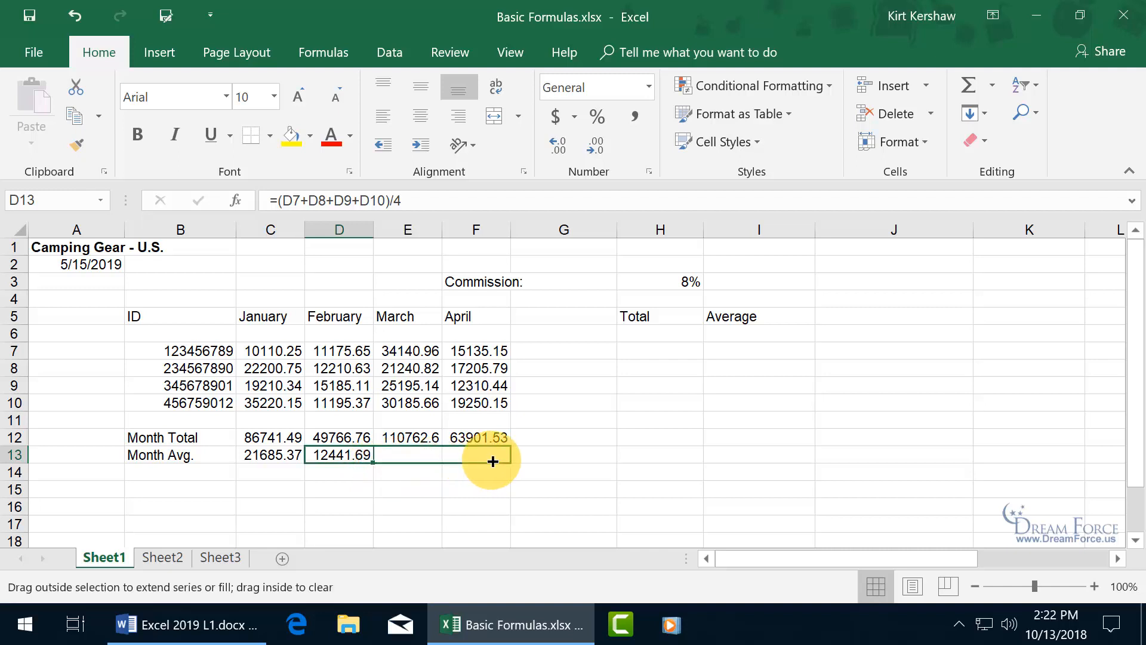
{"action": "left_click_drag", "start_coordinate": [371, 455], "coordinate": [505, 455]}
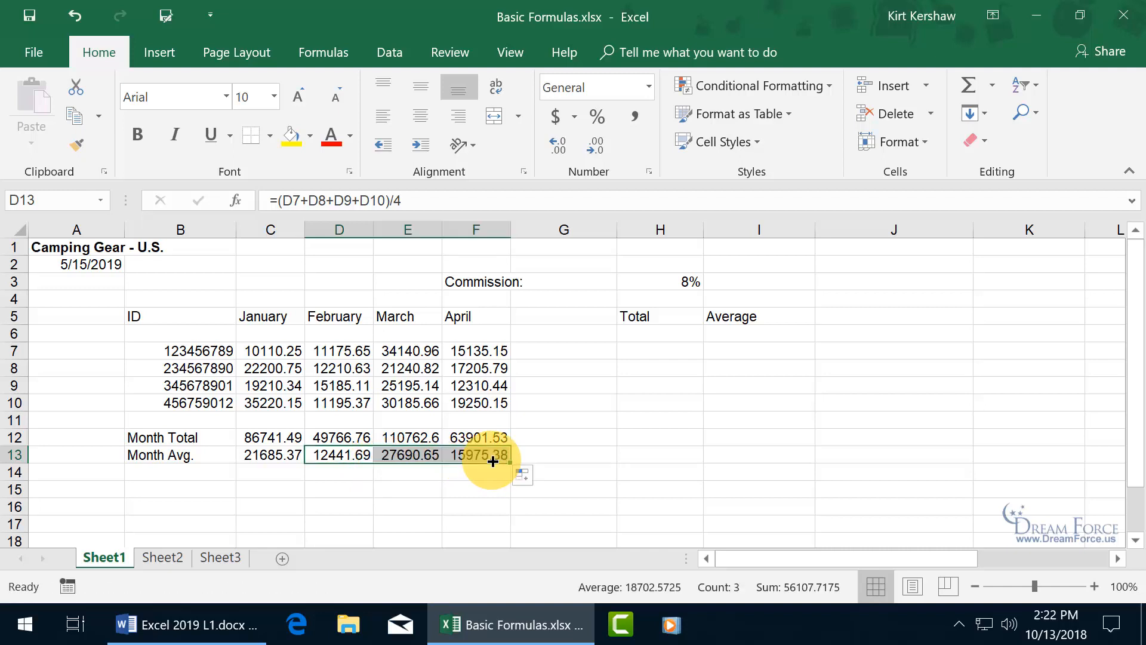
{"action": "left_click", "coordinate": [407, 455]}
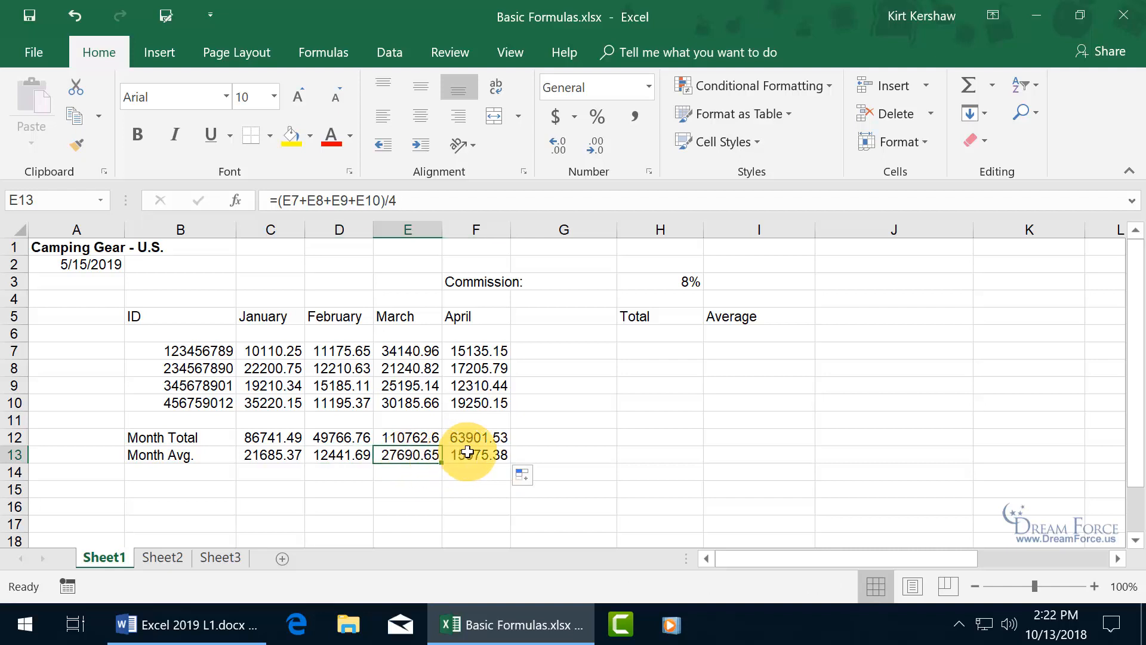
{"action": "left_click_drag", "start_coordinate": [407, 351], "coordinate": [407, 385]}
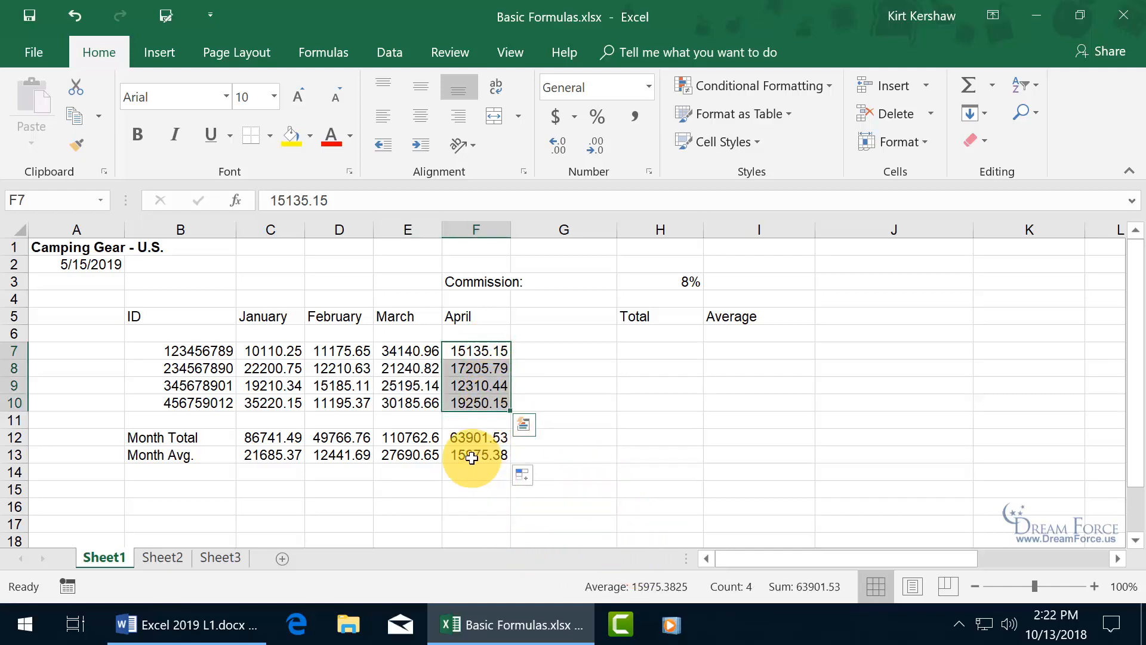
{"action": "left_click", "coordinate": [475, 455]}
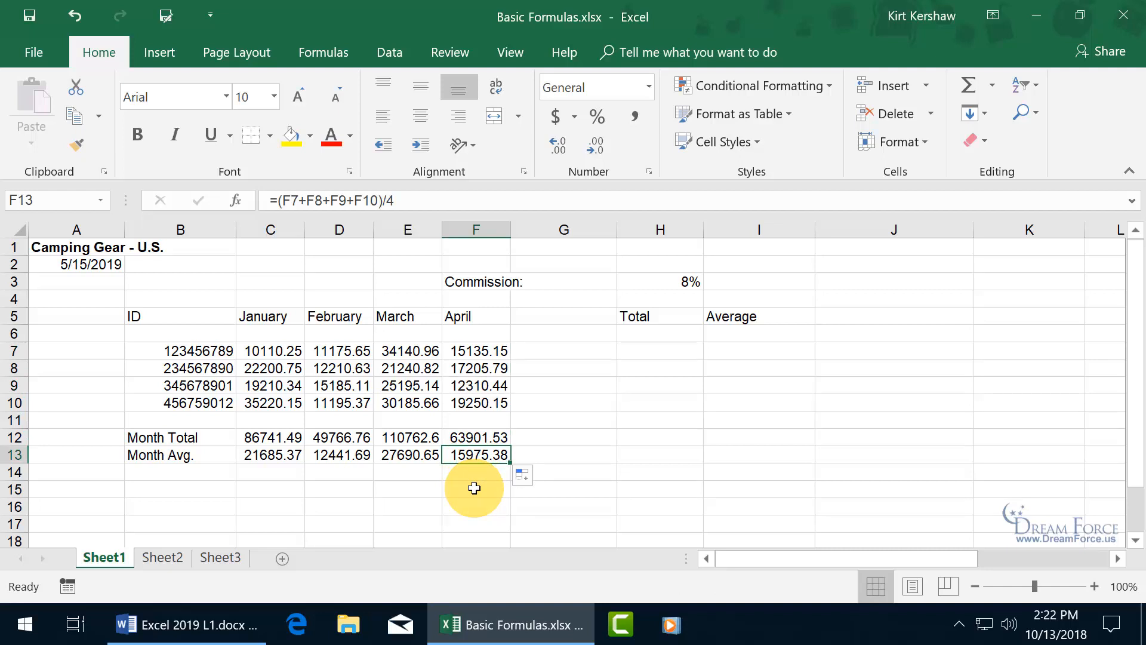
{"action": "mouse_move", "coordinate": [661, 487]}
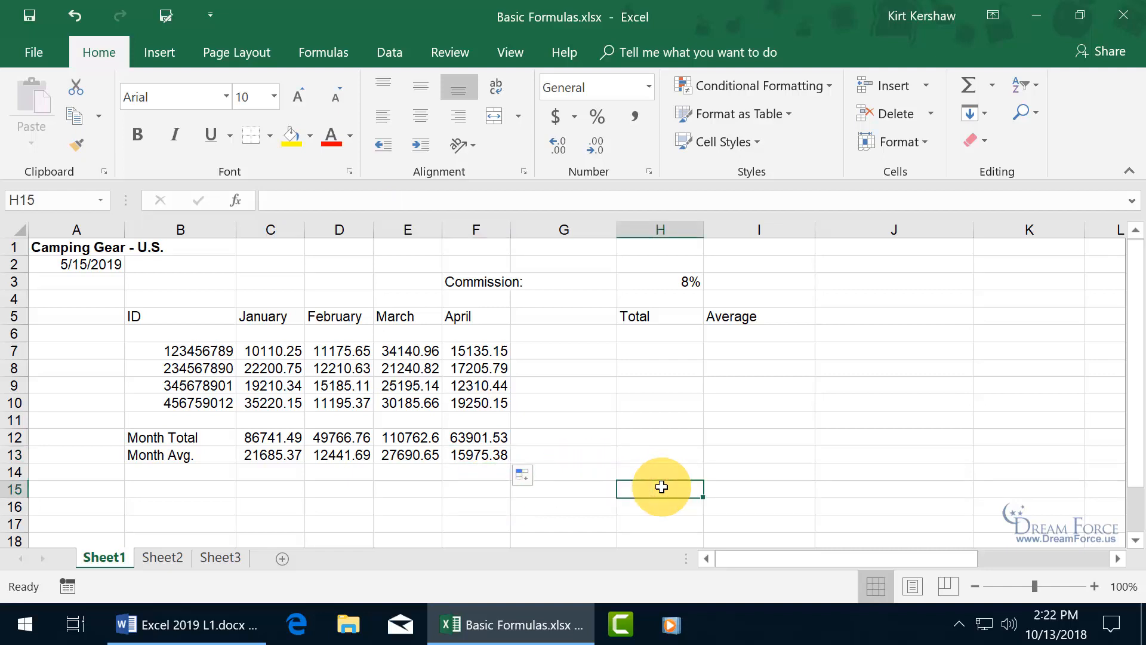
Enter =200-1 in H15, giving 199.
{"action": "type", "text": "="}
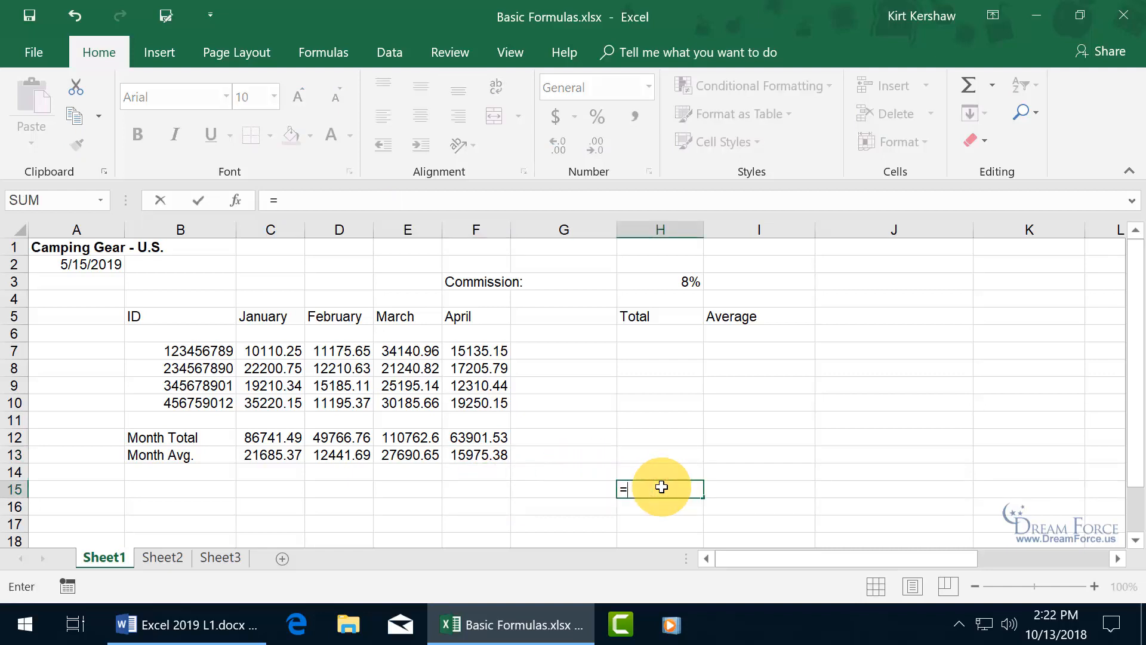
{"action": "type", "text": "200"}
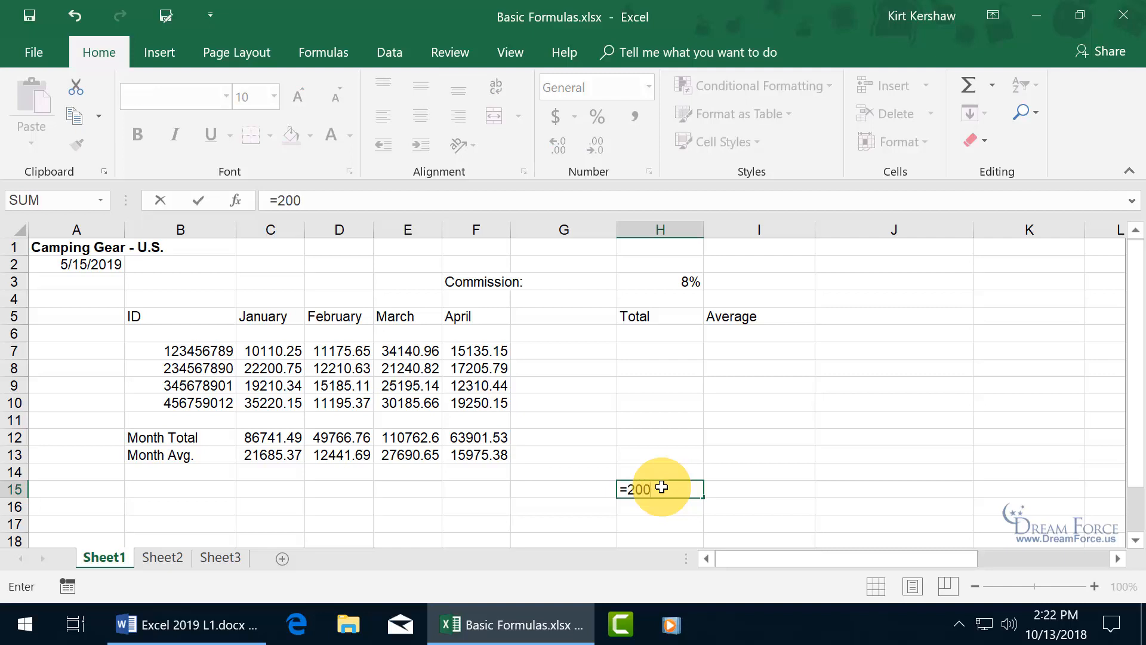
{"action": "type", "text": "-1"}
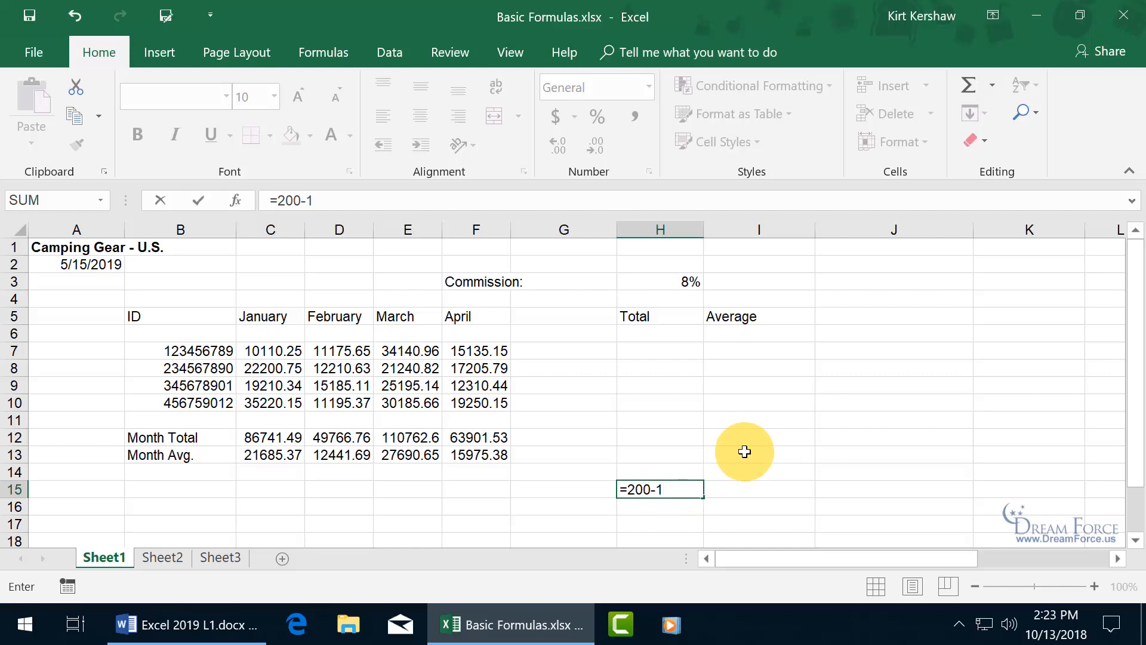
{"action": "key", "text": "enter"}
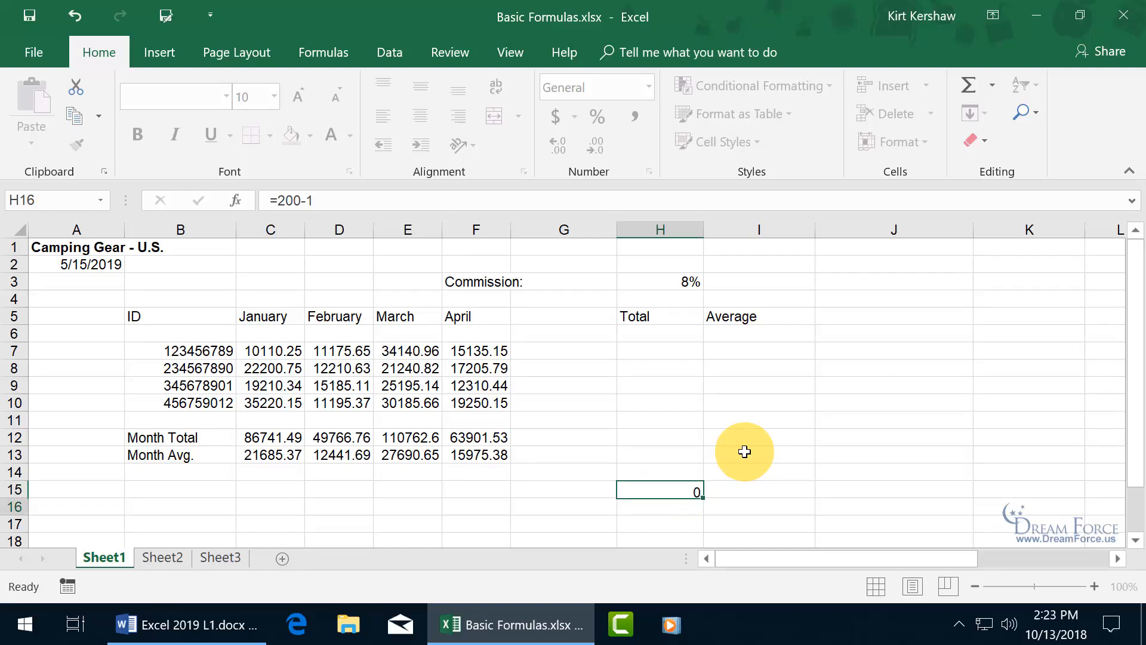
{"action": "key", "text": "enter"}
{"action": "type", "text": "="}
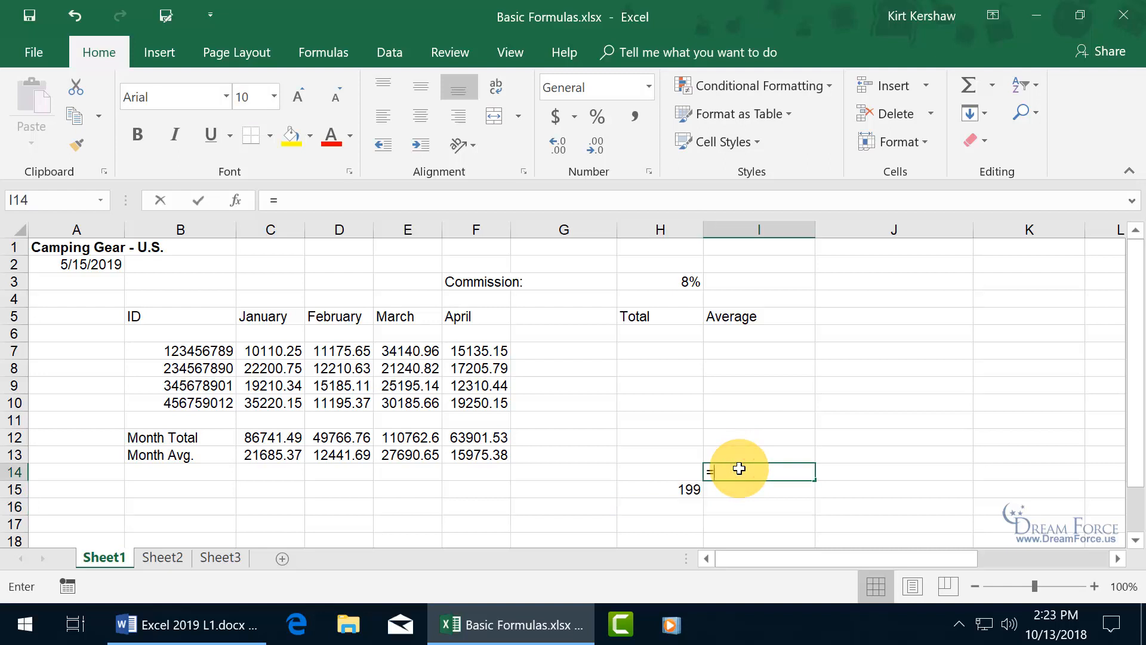
Enter =6/2 in I14 and =3*3 in I15, then reselect H15.
{"action": "type", "text": "6"}
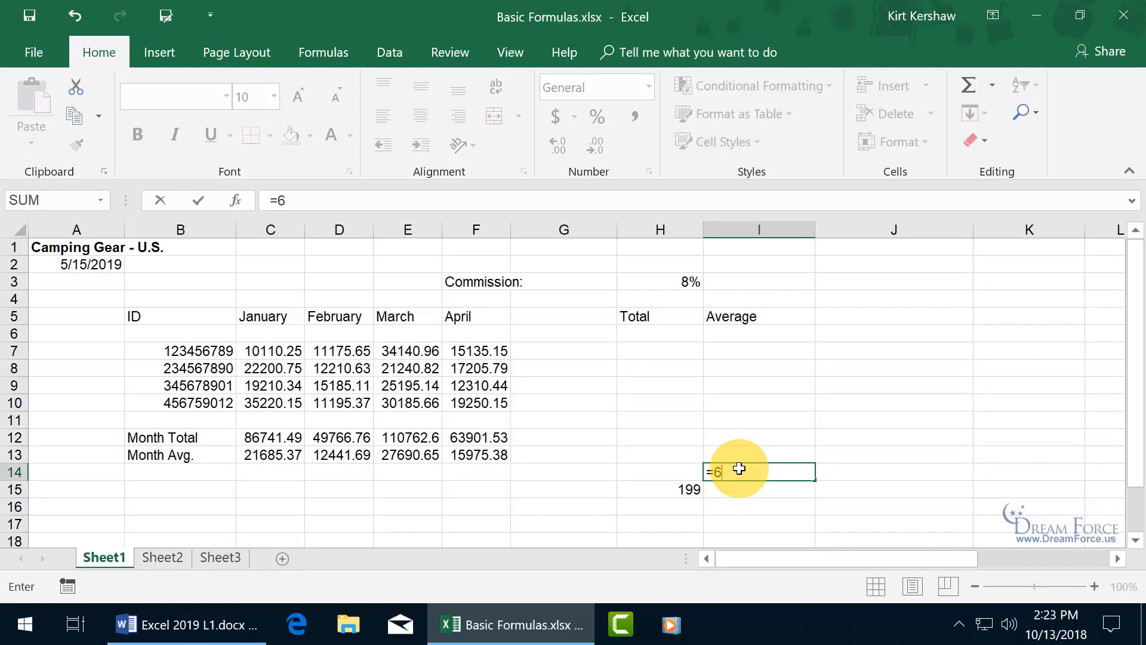
{"action": "type", "text": "/2"}
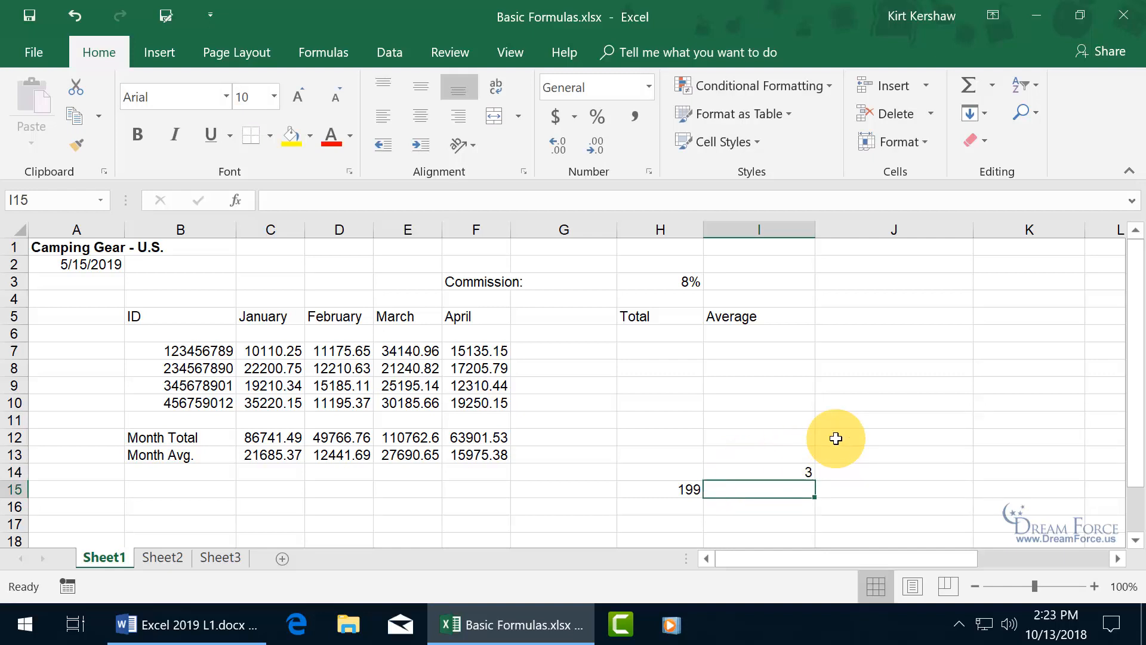
{"action": "type", "text": "=3"}
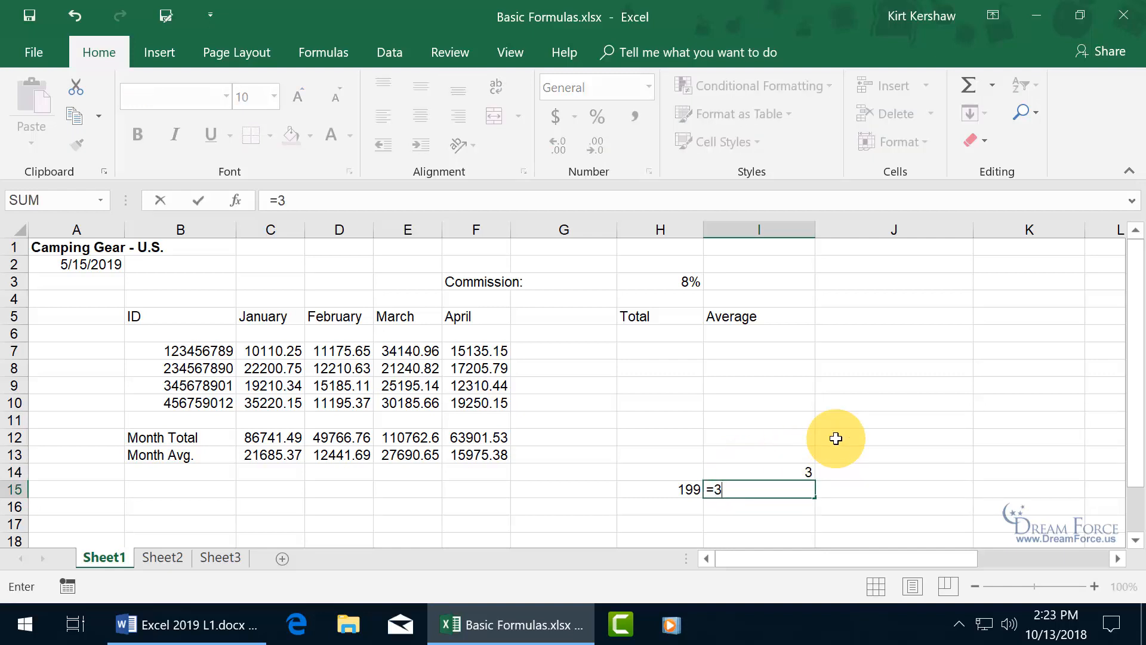
{"action": "type", "text": "*"}
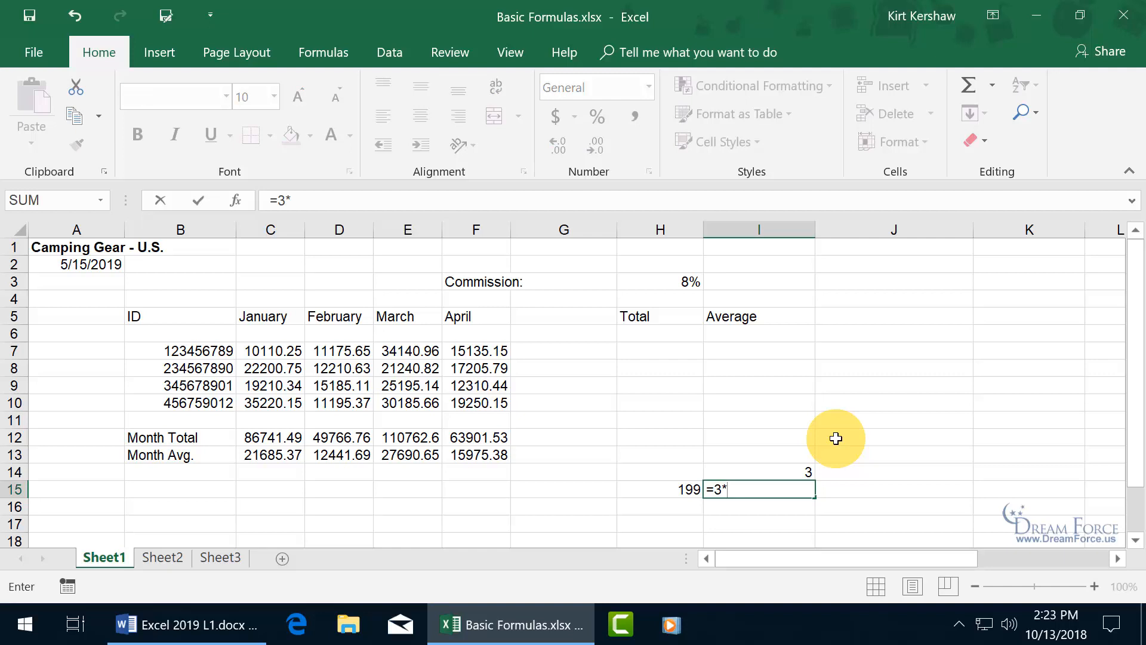
{"action": "type", "text": "3"}
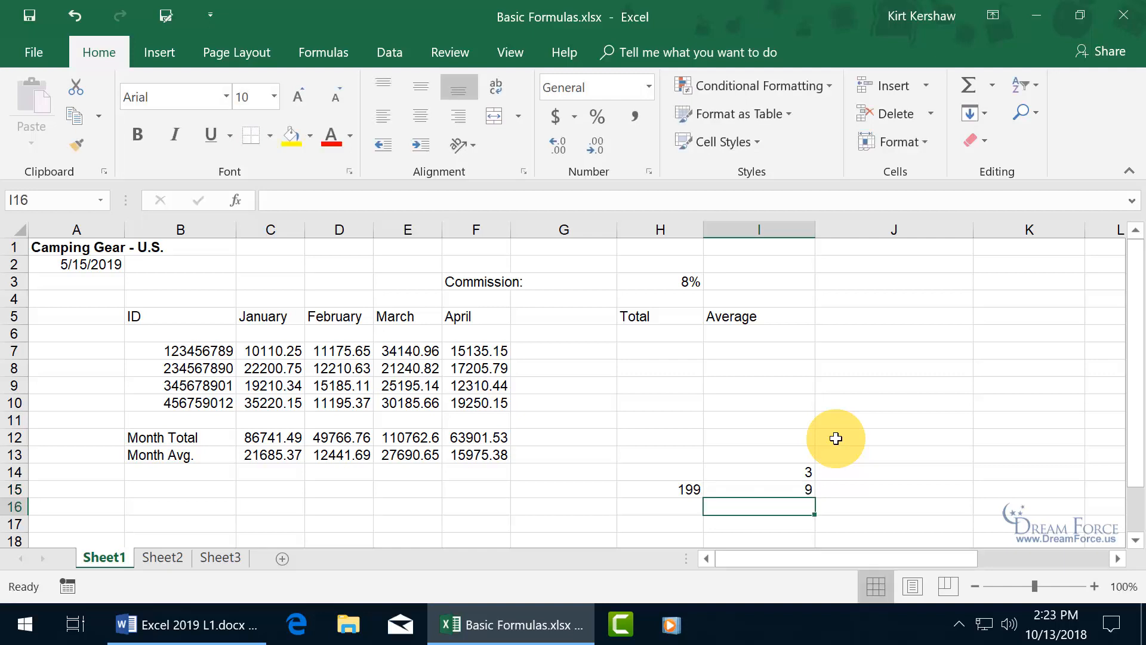
{"action": "mouse_move", "coordinate": [815, 451]}
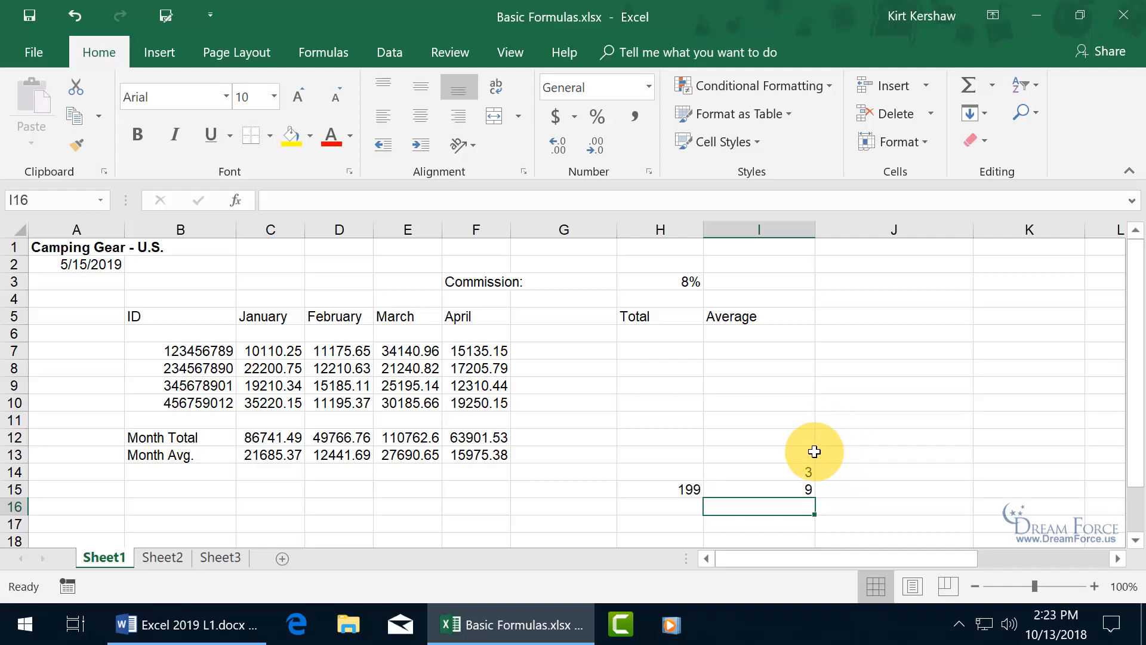
{"action": "left_click", "coordinate": [661, 489]}
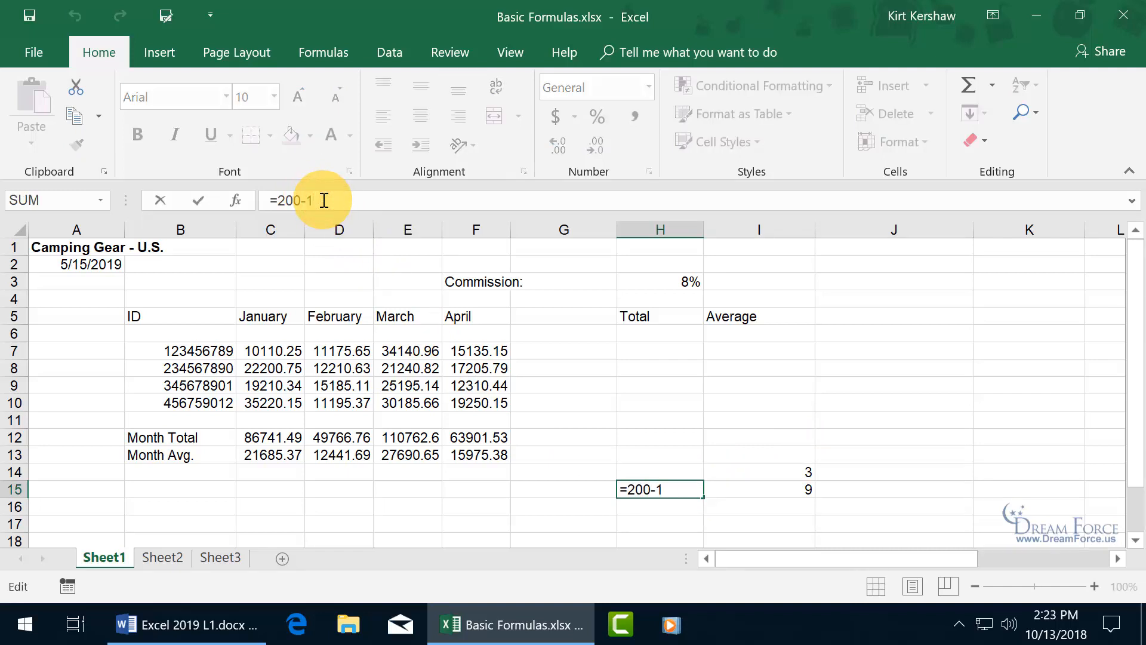
{"action": "mouse_move", "coordinate": [286, 347]}
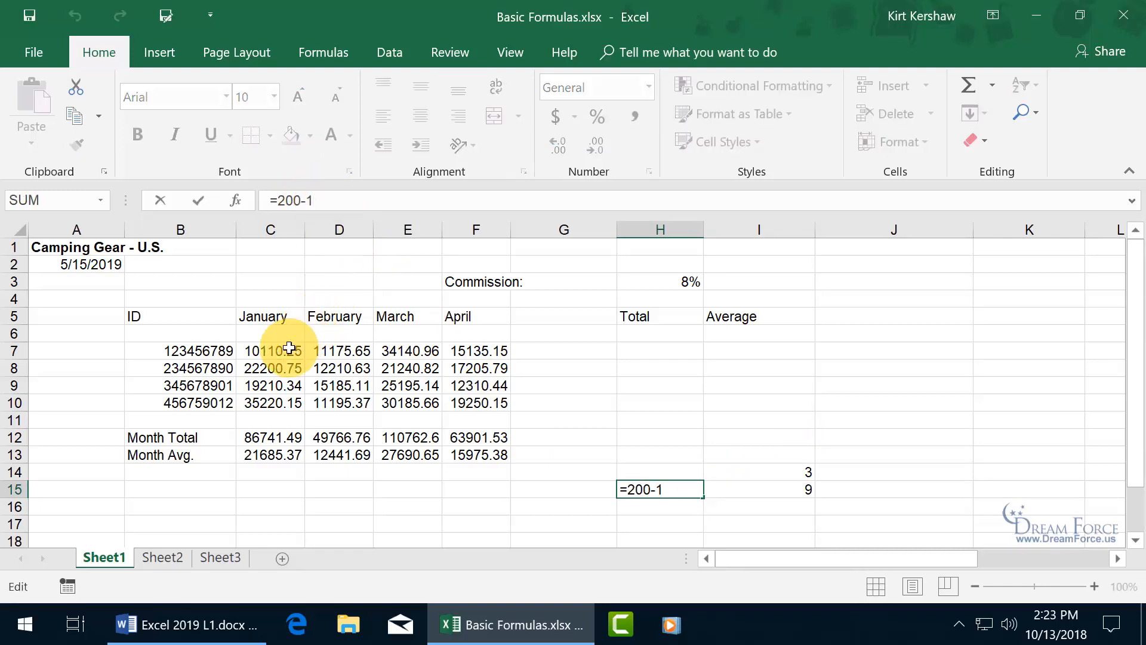